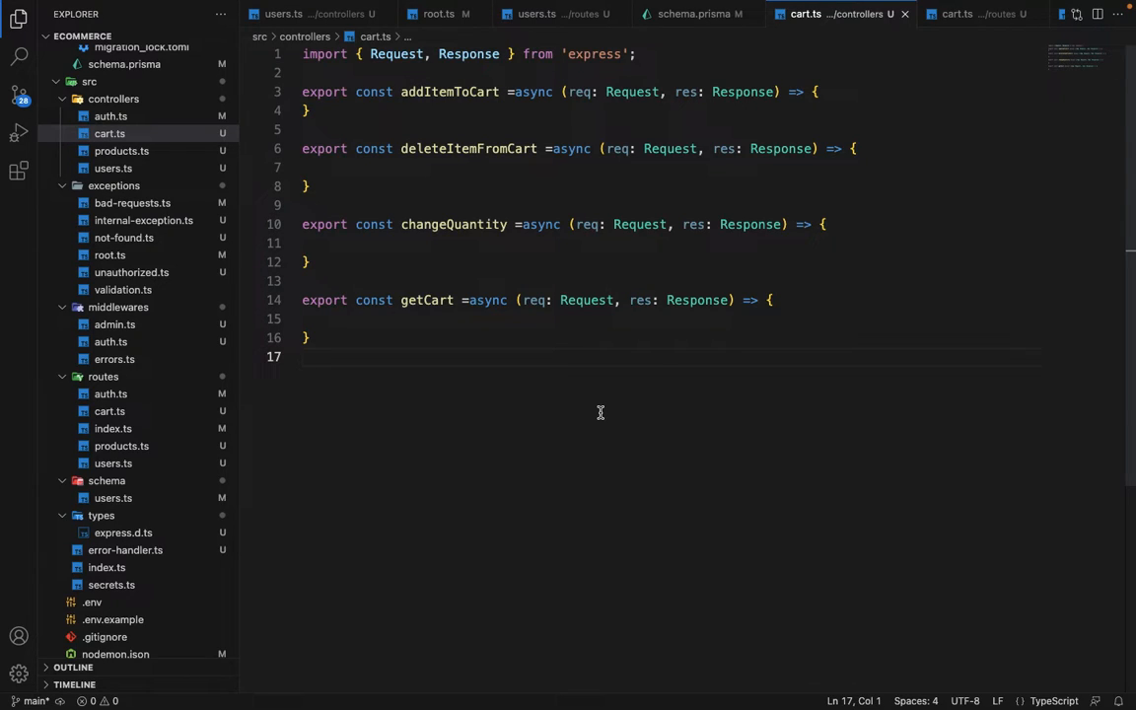
mouse_move(428, 367)
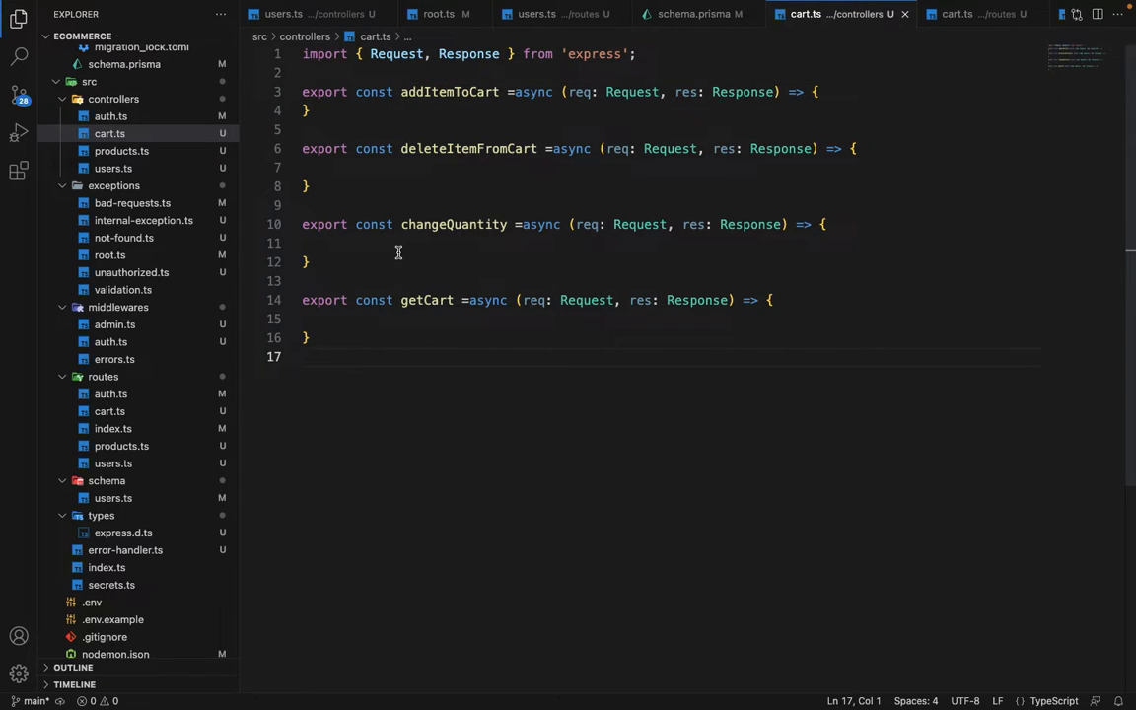
mouse_move(426, 299)
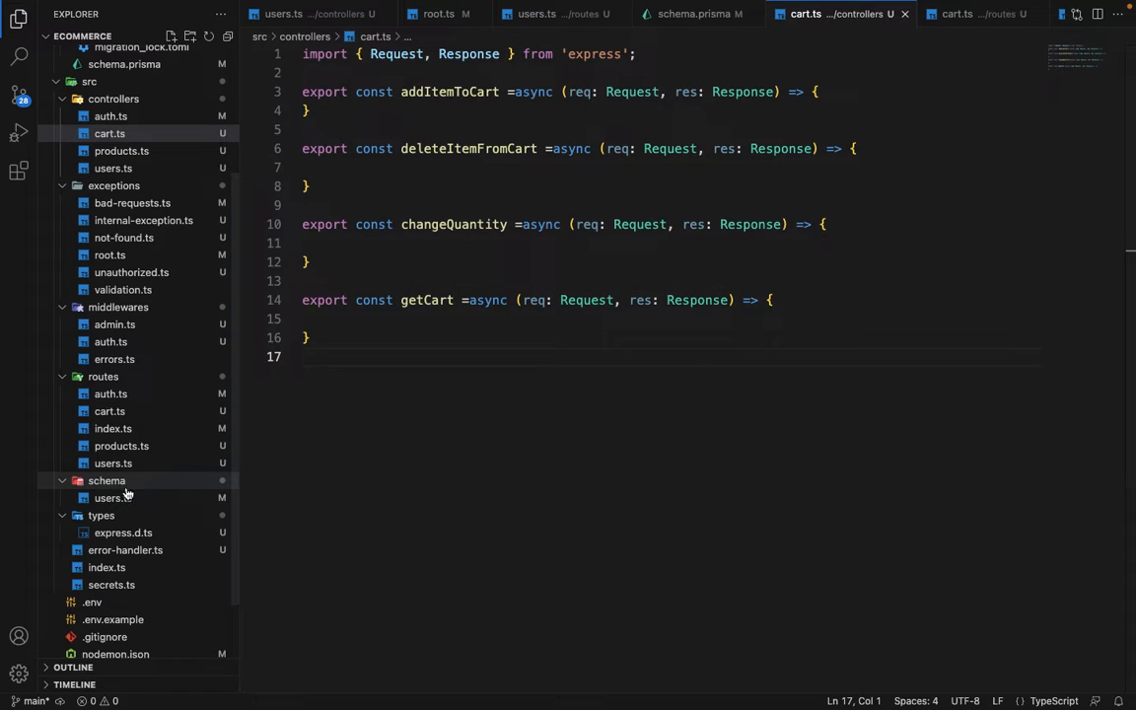
mouse_move(110, 418)
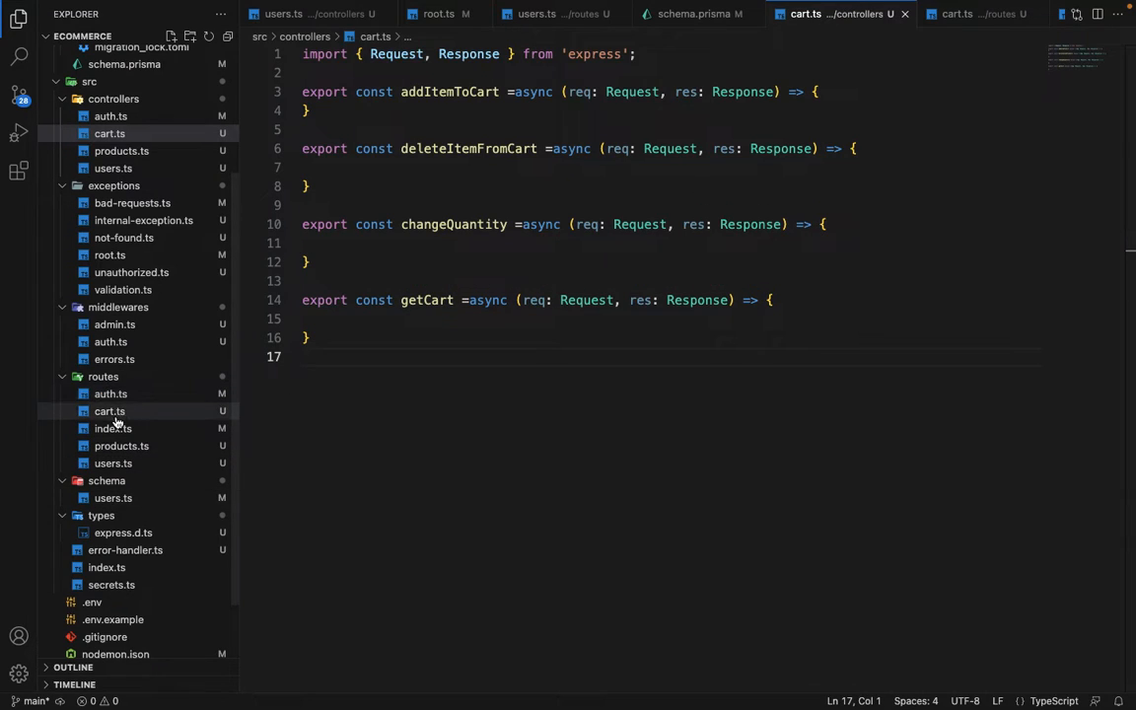
Step: Review routes/cart.ts with its post, get, delete and put routes to the cart controller stubs
left_click(111, 411)
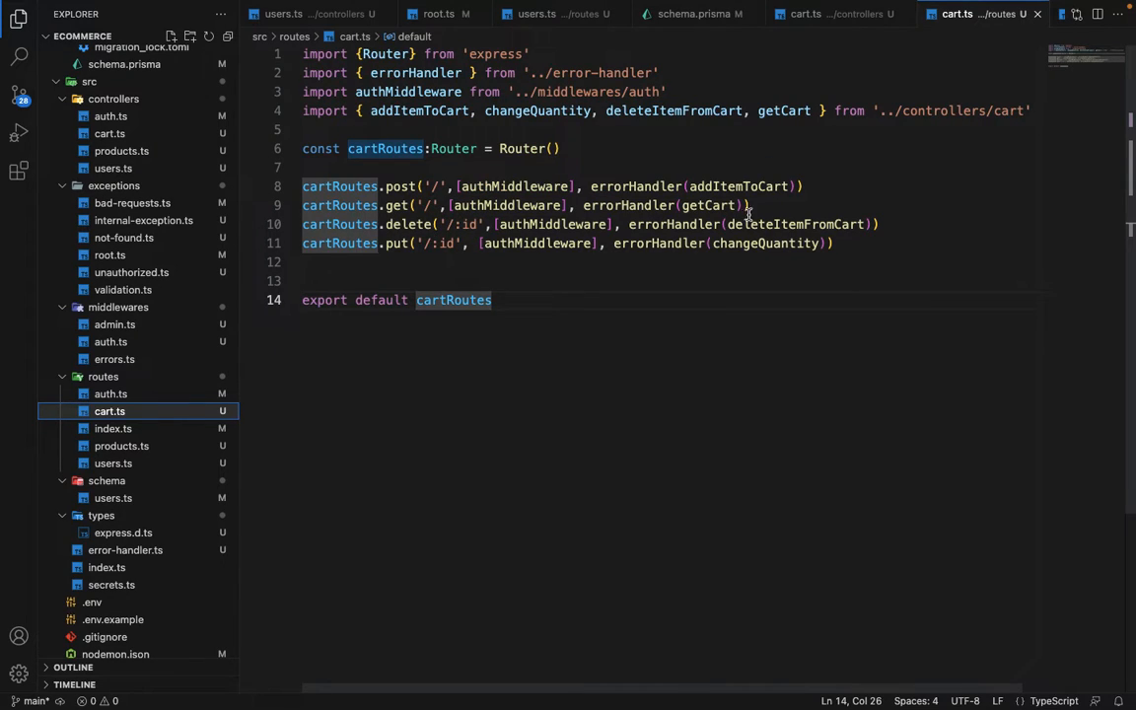
mouse_move(750, 245)
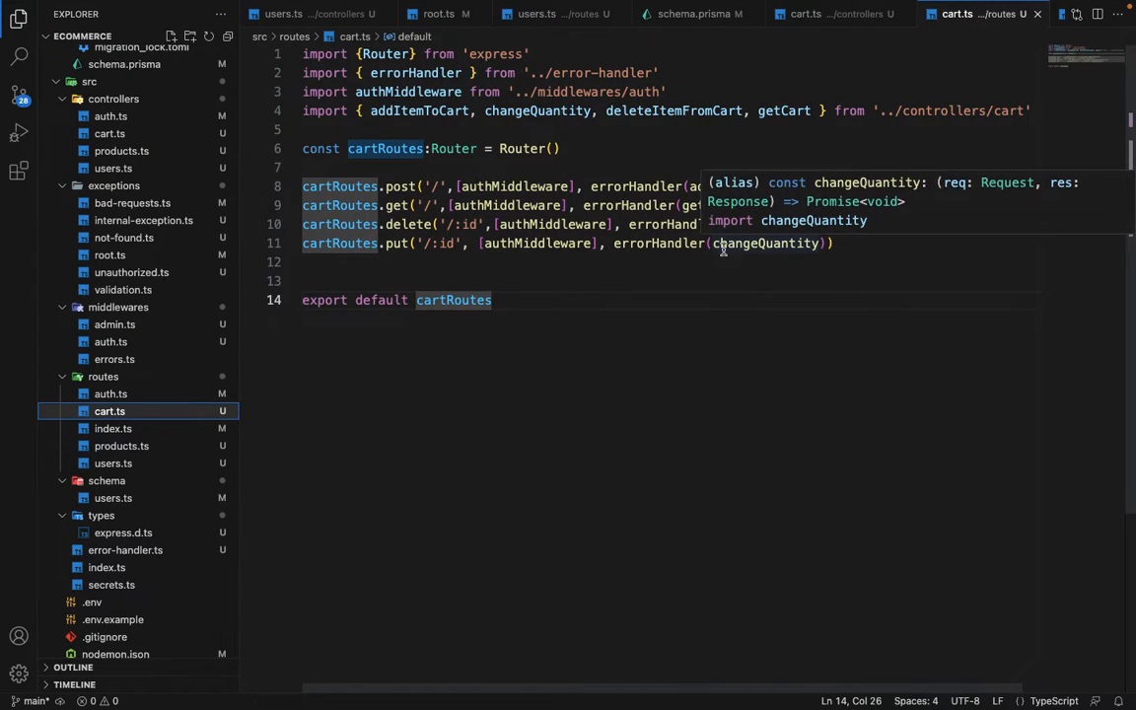
mouse_move(451, 261)
type("cart")
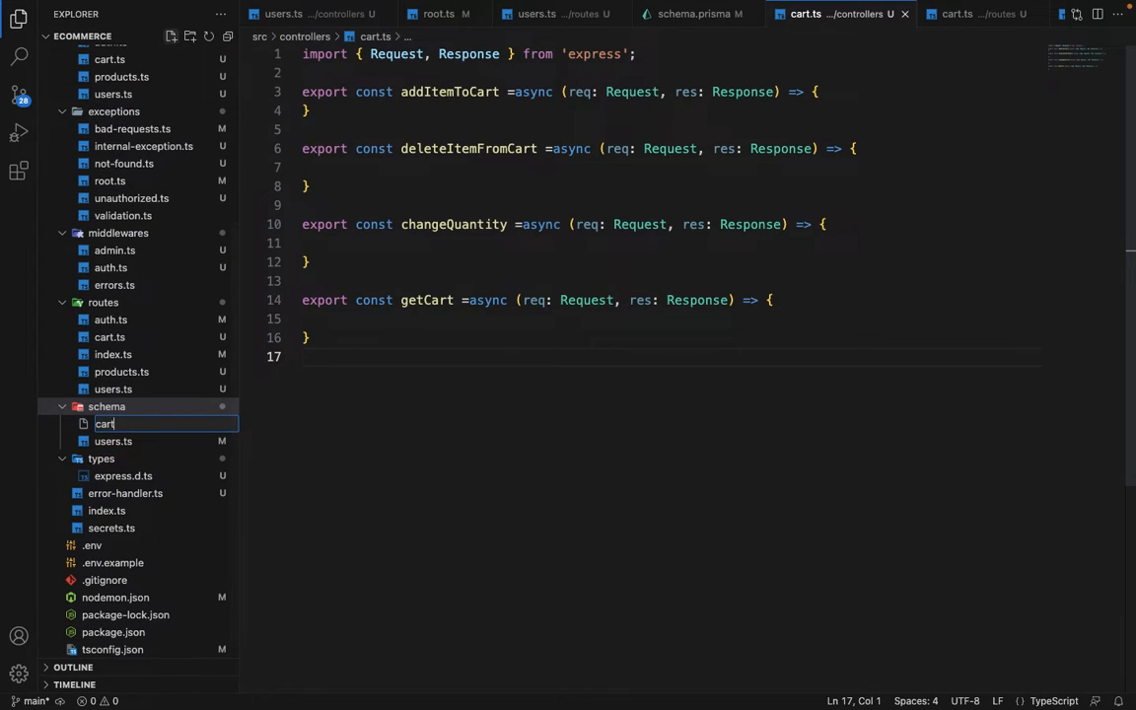
Step: Create schema/cart.ts from the users schema with z.number() productId and quantity fields
type(".ts")
key("Enter")
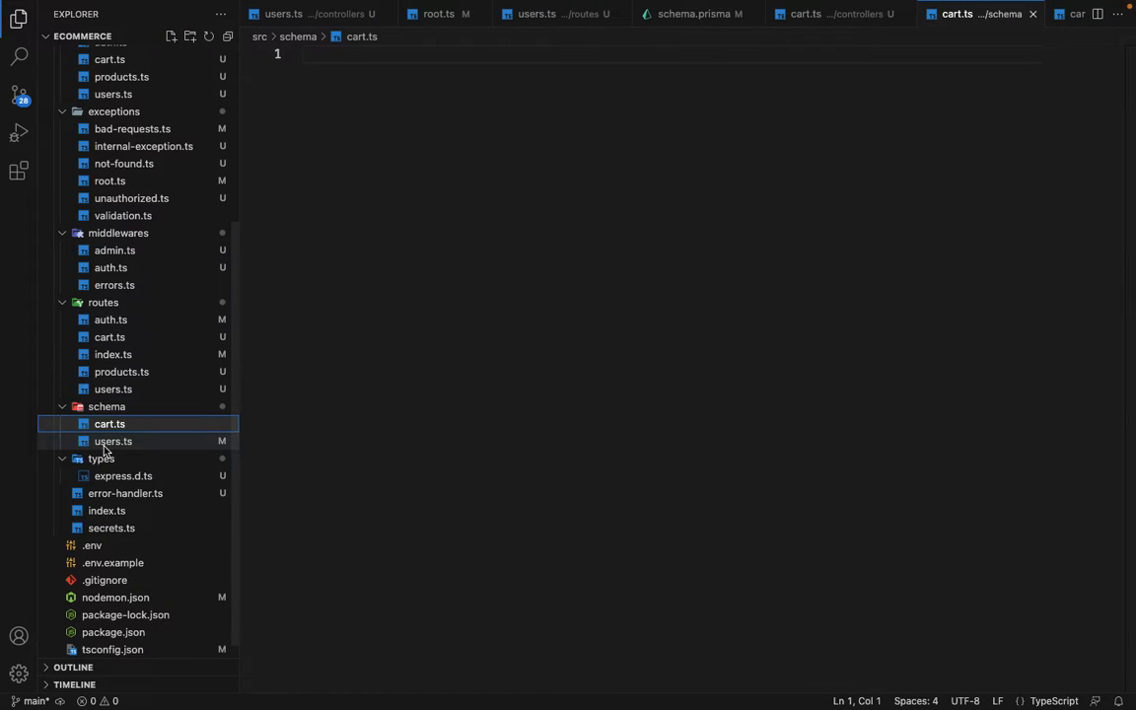
left_click(115, 442)
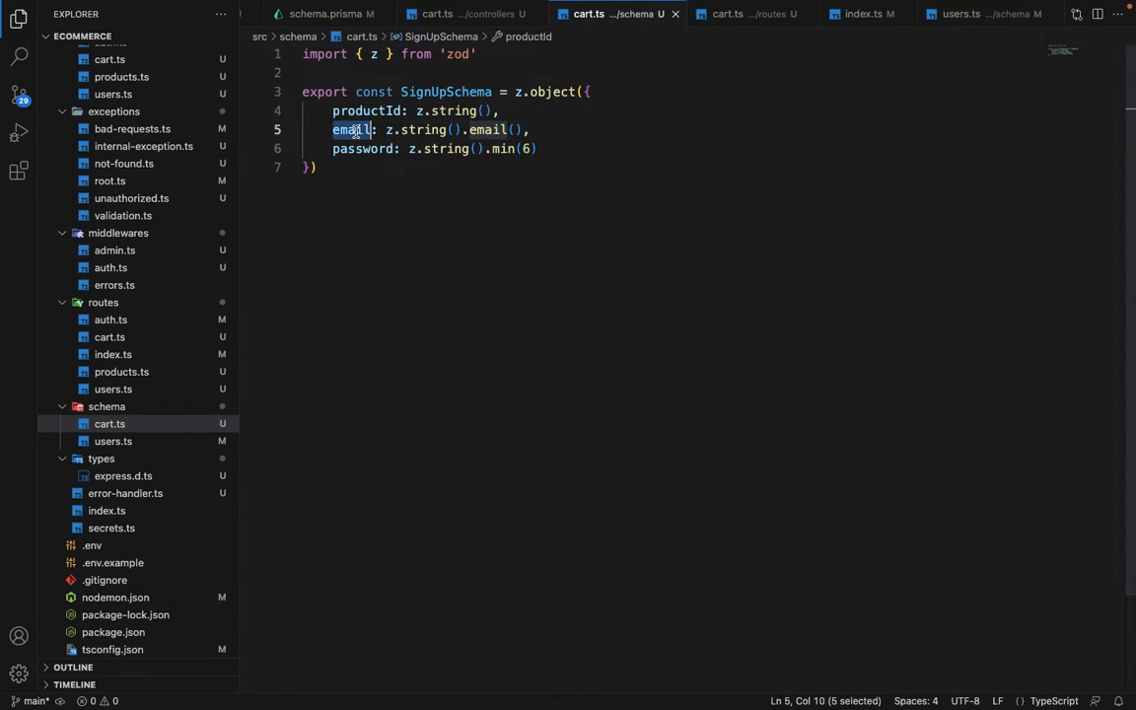
type("quantity")
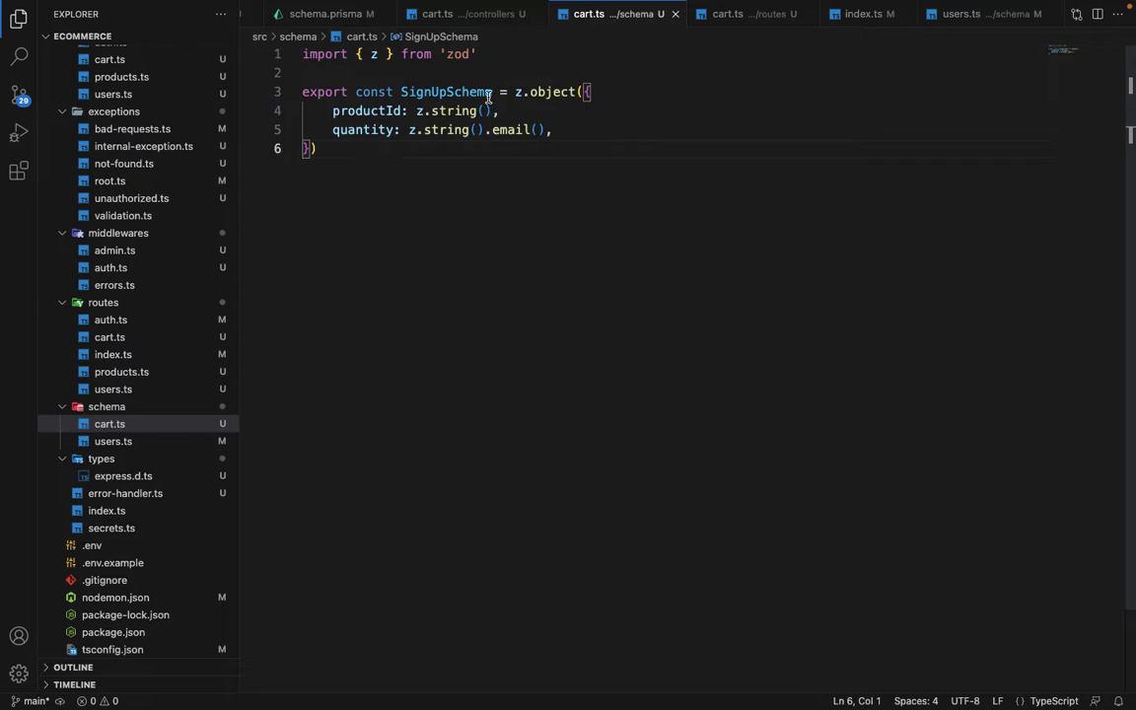
type("numbe")
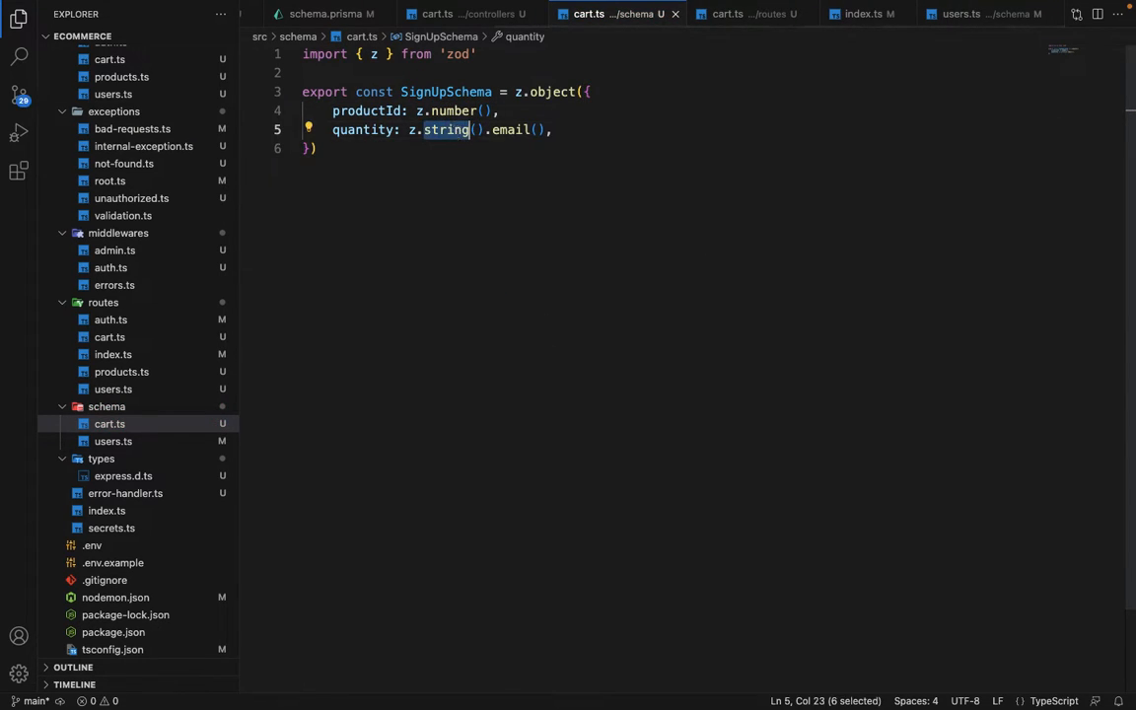
type("numbe")
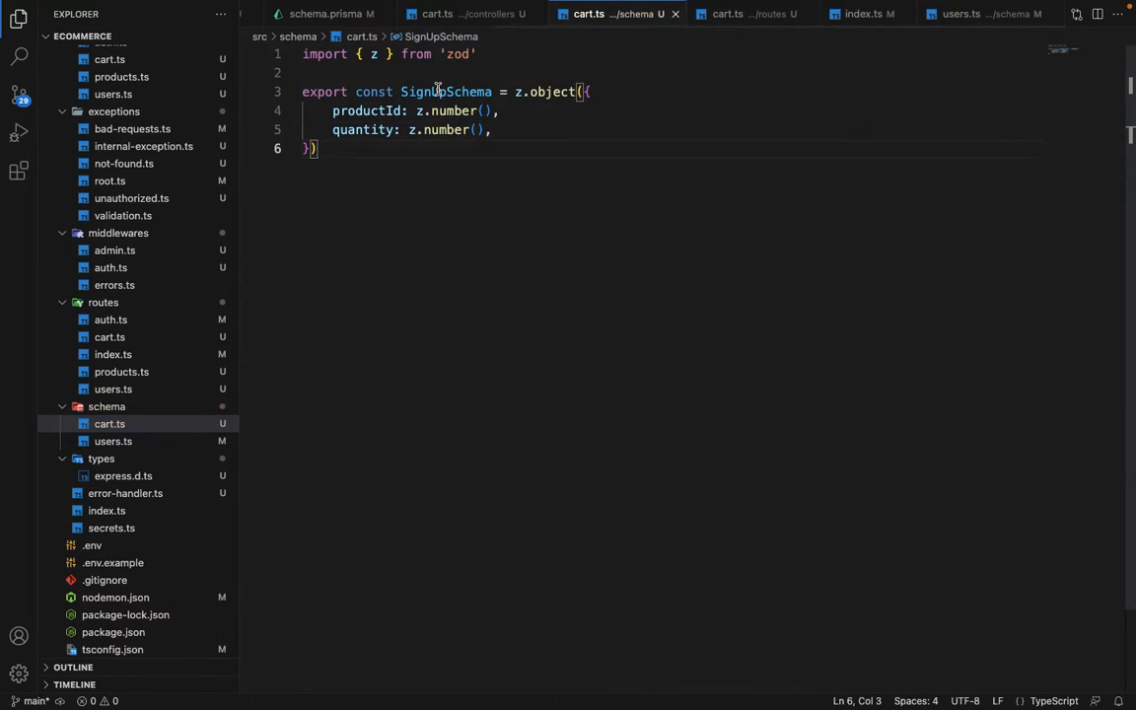
double_click(445, 93)
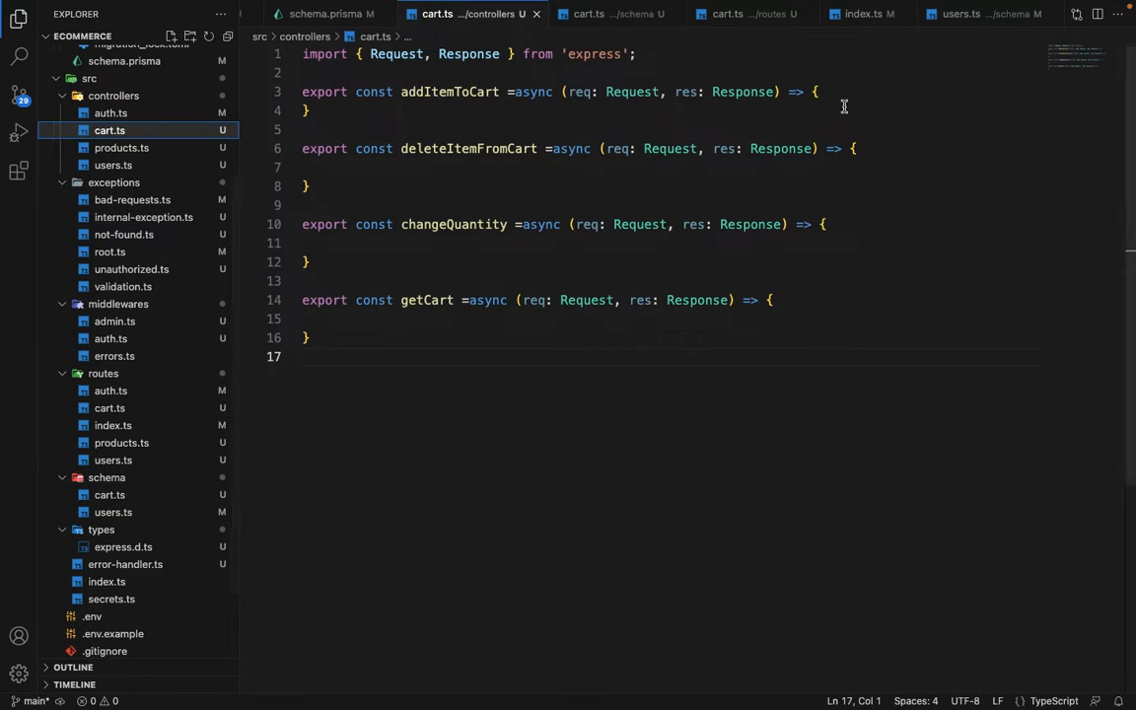
Step: Validate req.body with CreateCartSchema.parse into a validatedData constant in addItemToCart
type("const v")
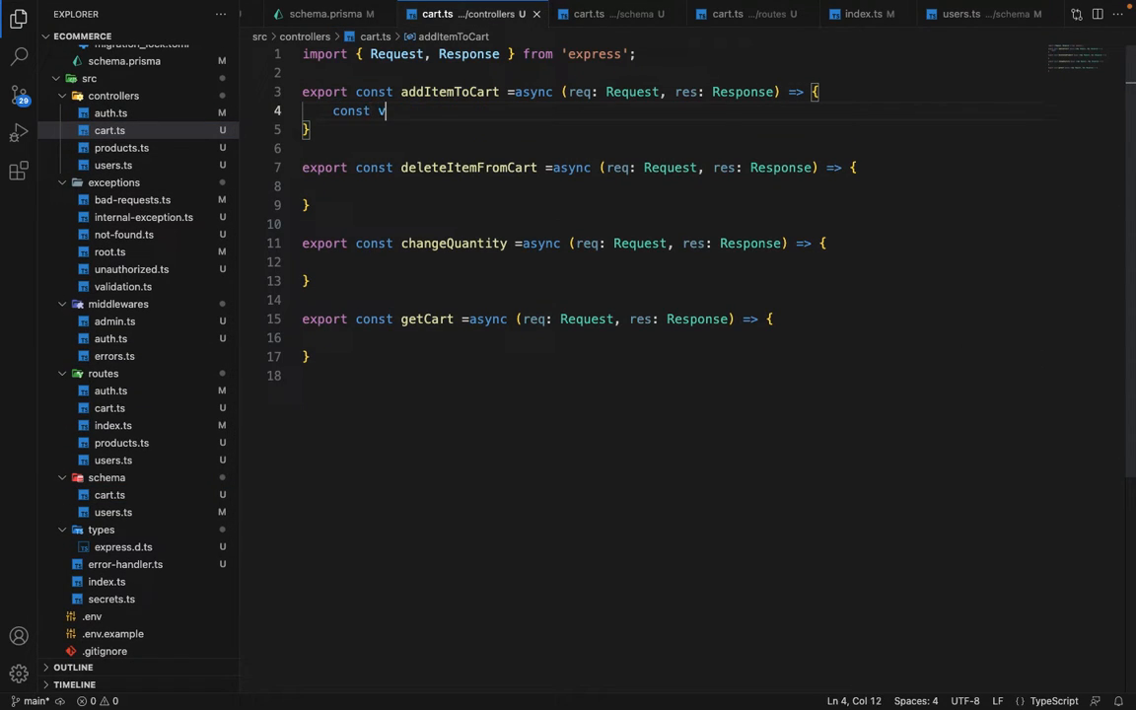
type("alidatedData = CreateCartSchema")
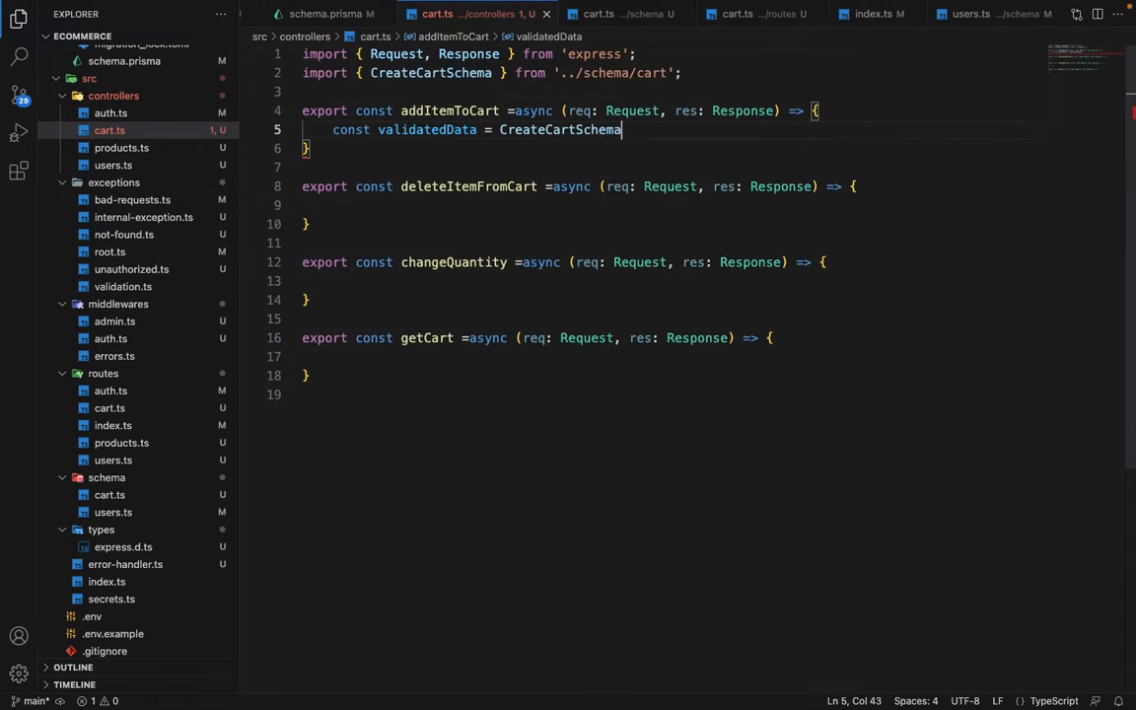
type(".parse()")
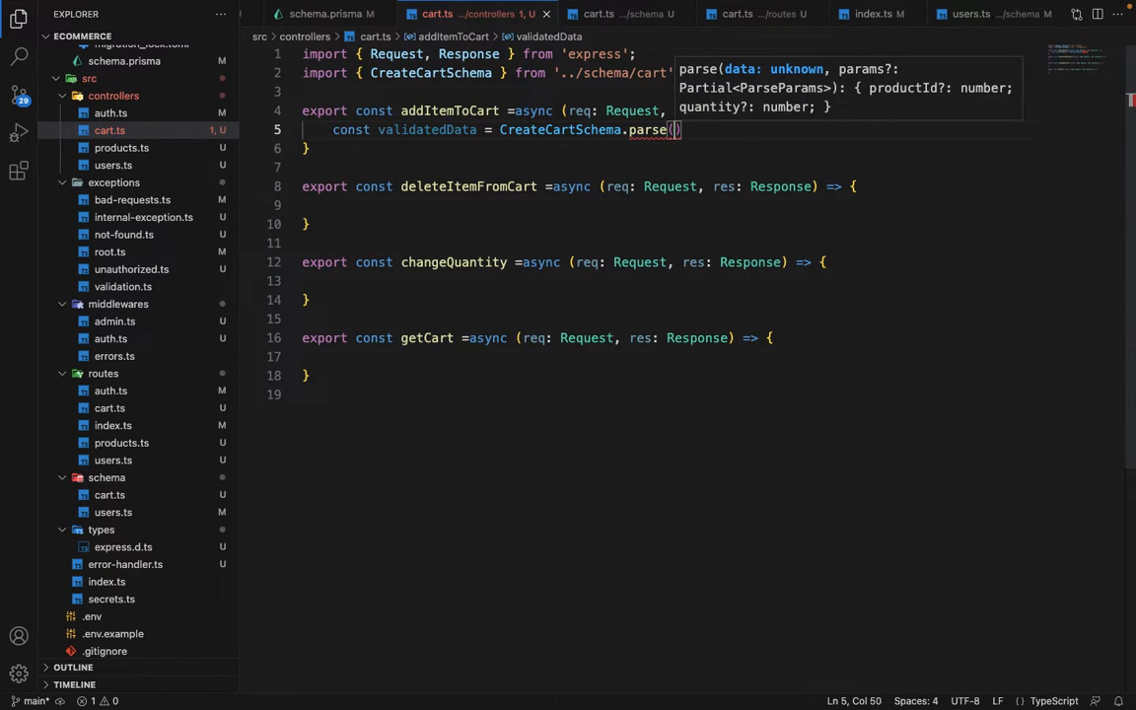
type("req.body")
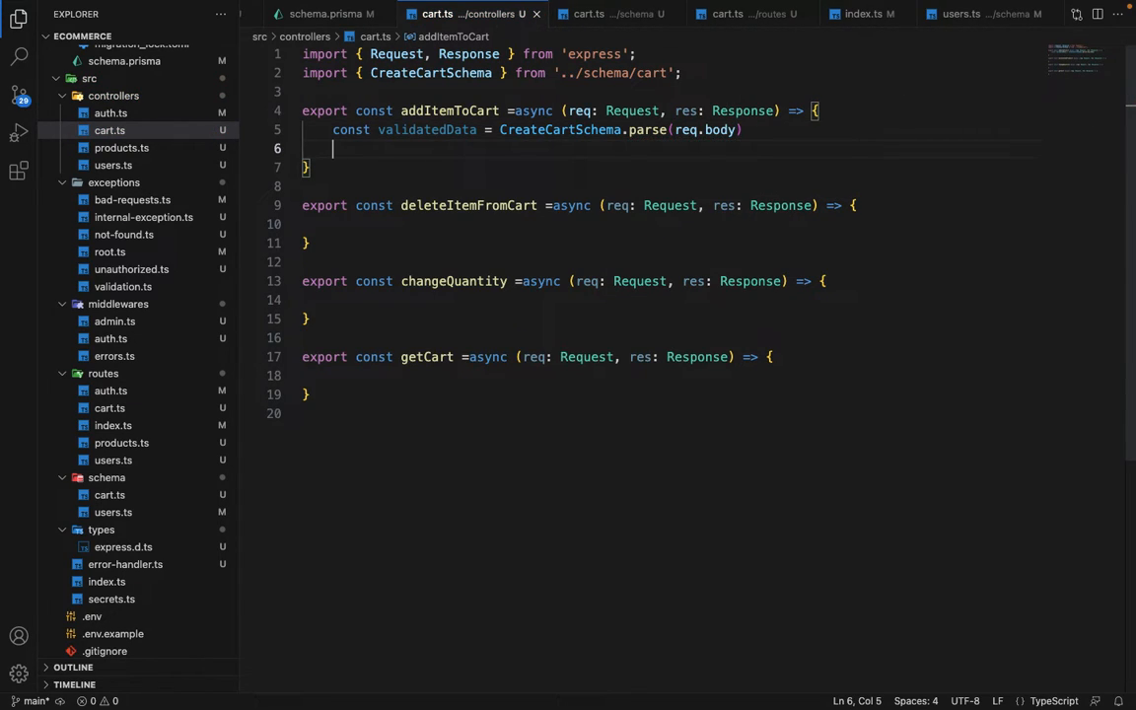
Step: Add a try/catch throwing NotFoundException('Product not found!', ErrorCode.PRODUCT_NOT_FOUND) and declare a product variable
type("try {")
type("th")
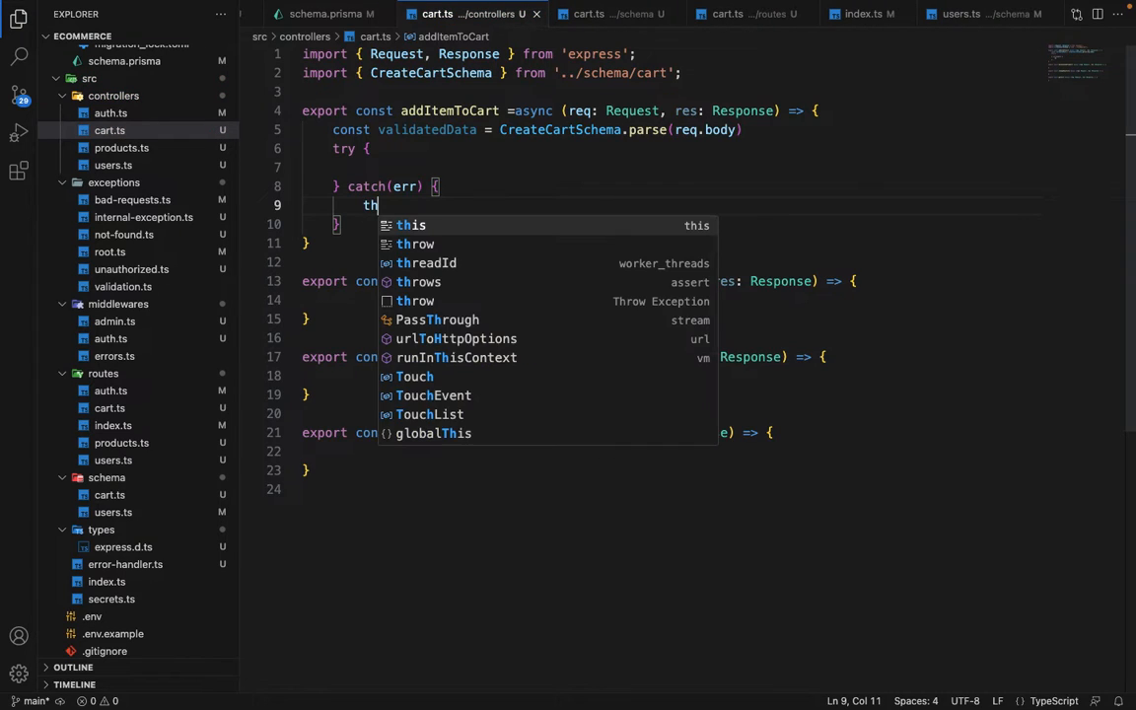
type("row new")
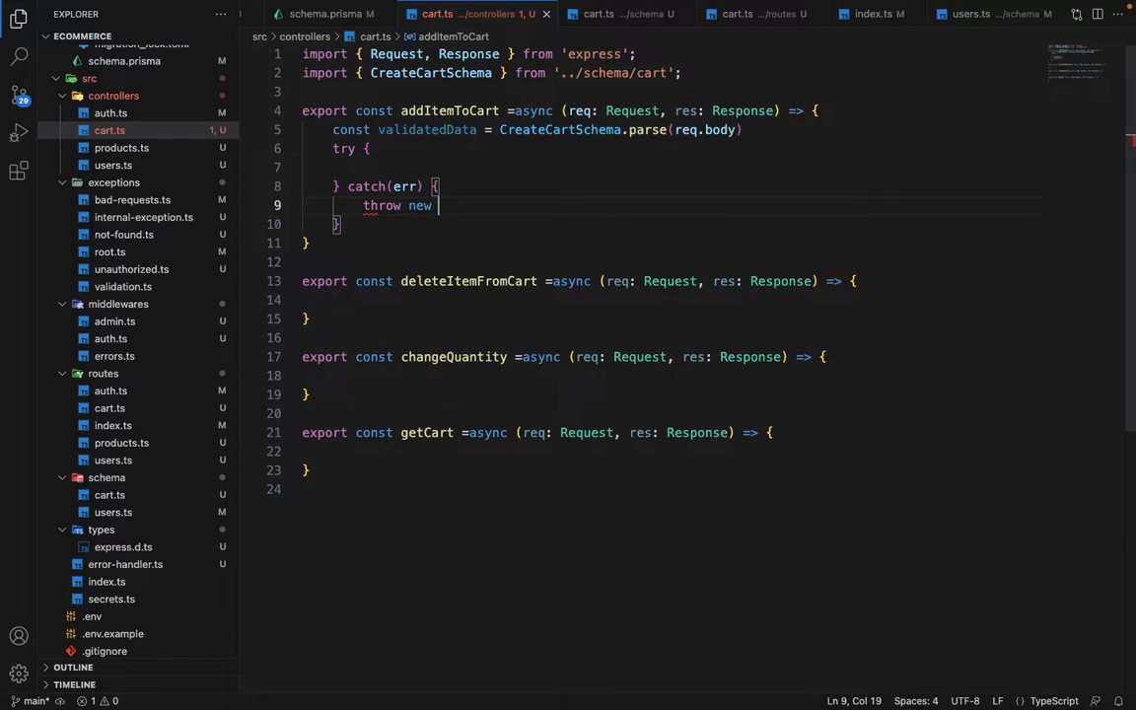
type("Err")
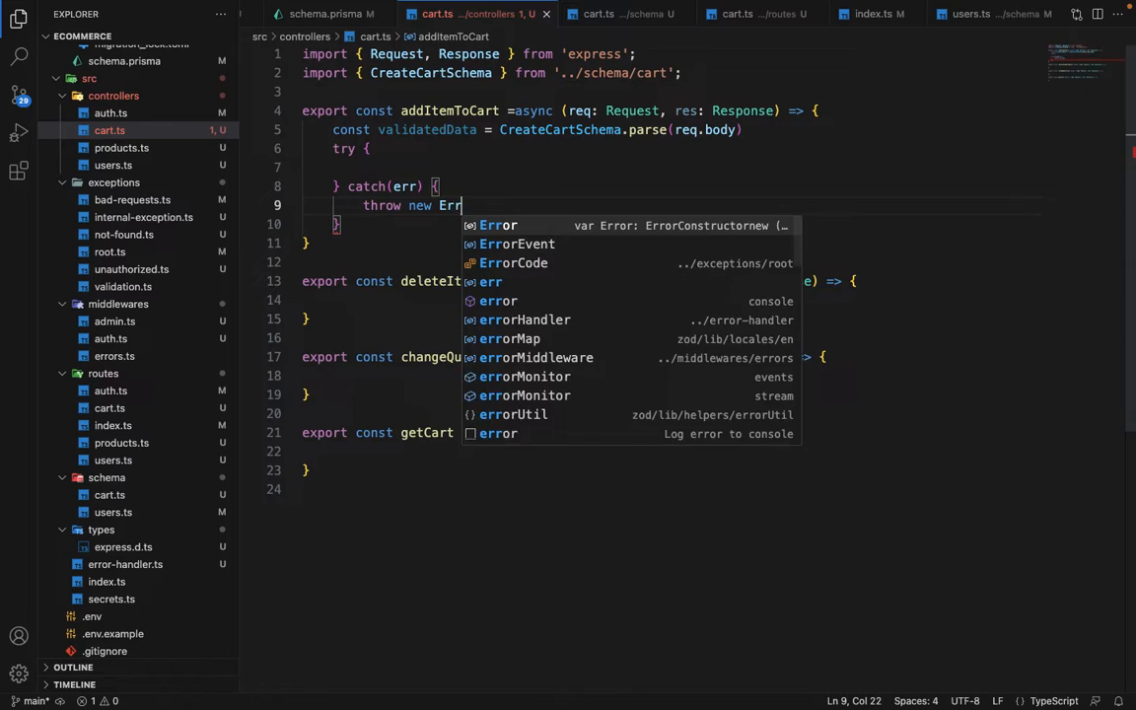
type("No")
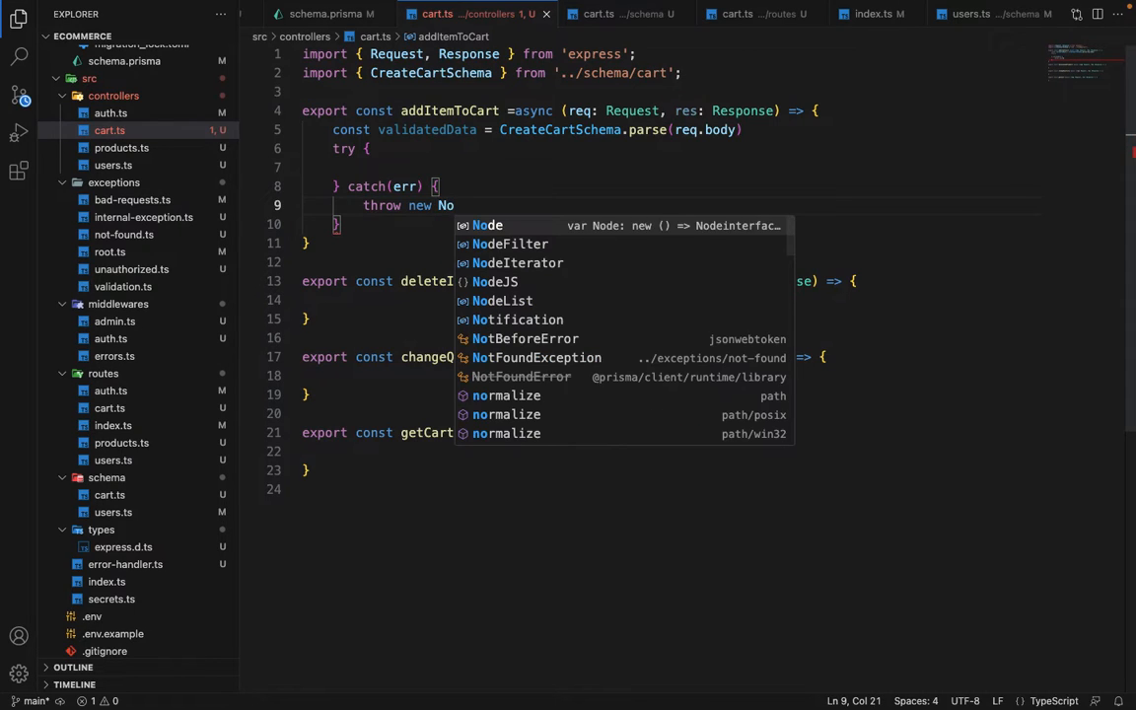
left_click(536, 359)
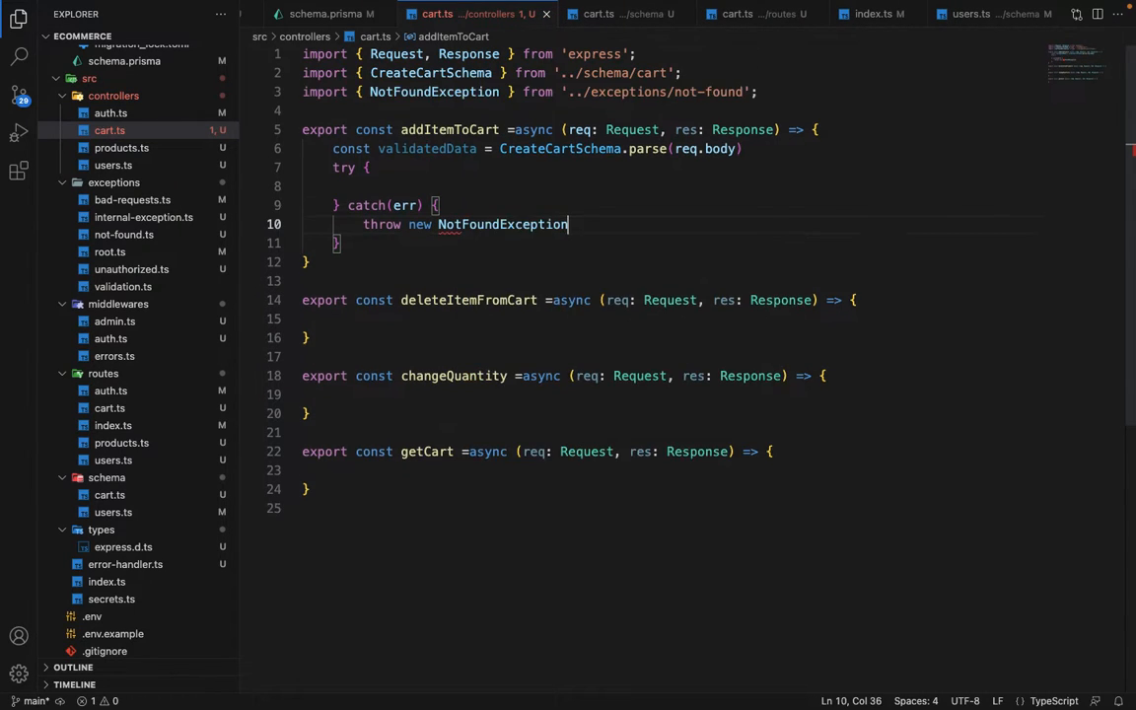
type("('')")
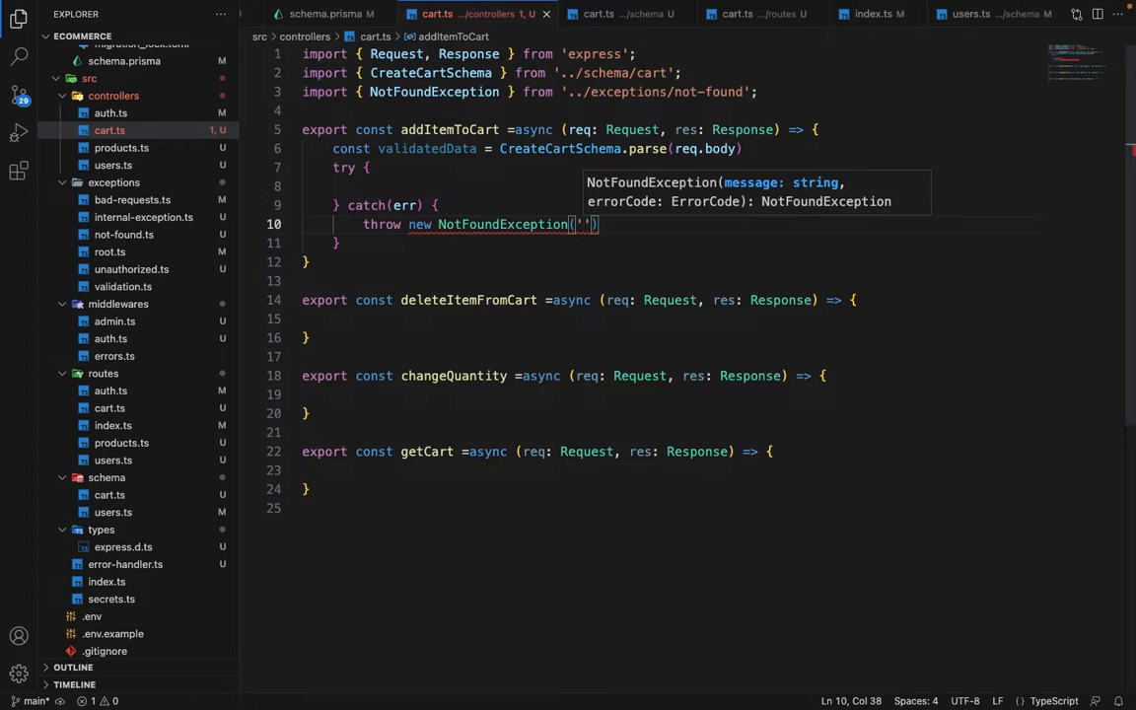
type("Product not fo")
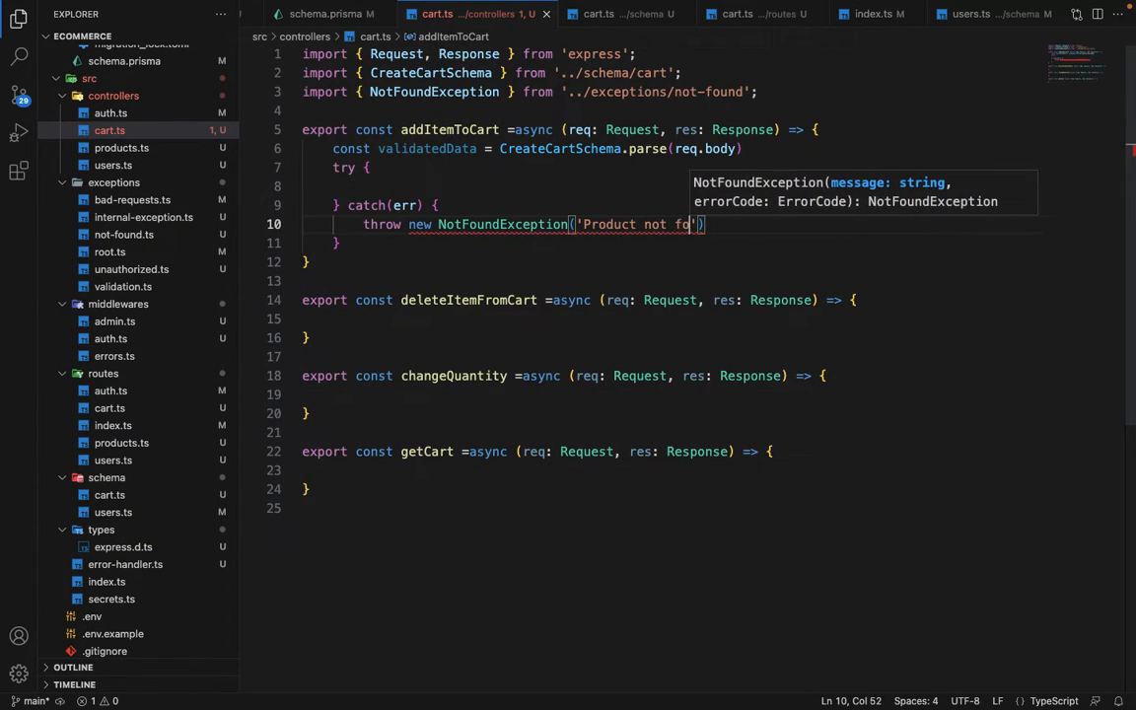
type("und!")
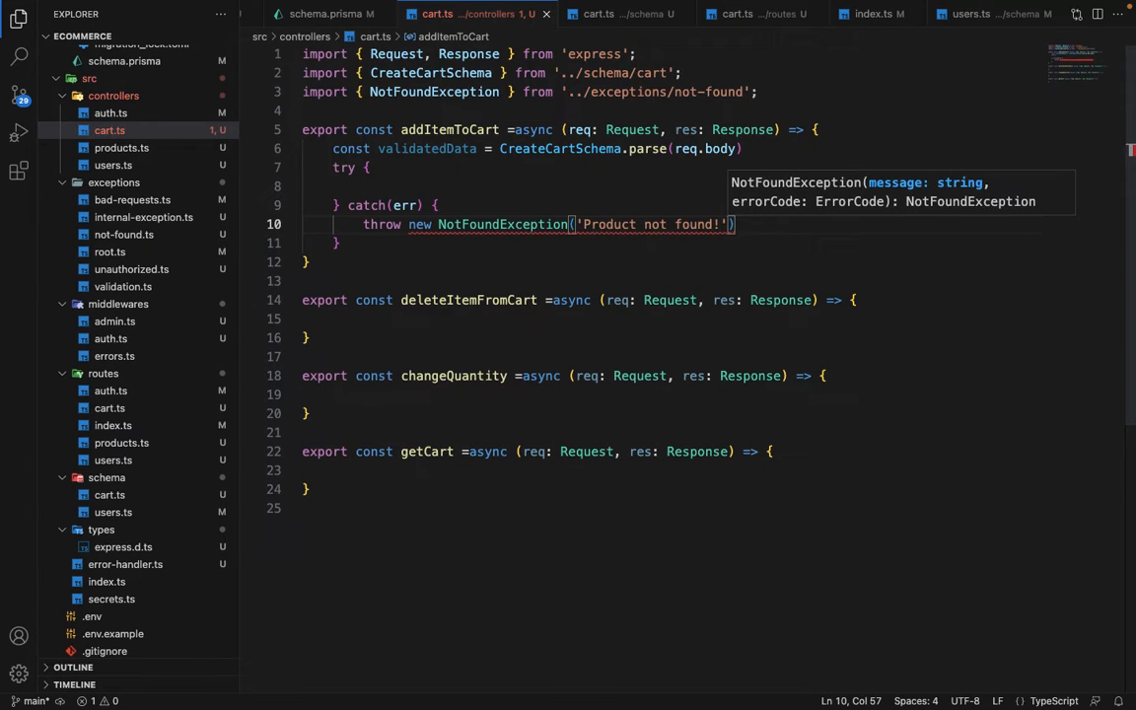
type(", ErrorCode.")
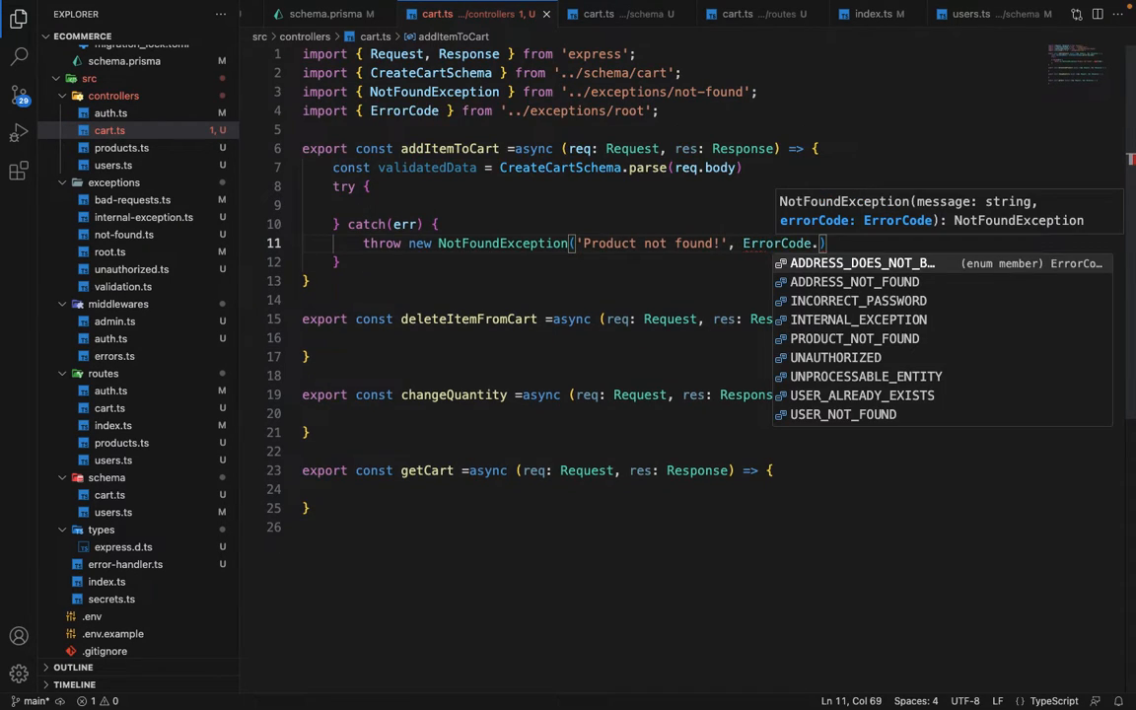
left_click(854, 339)
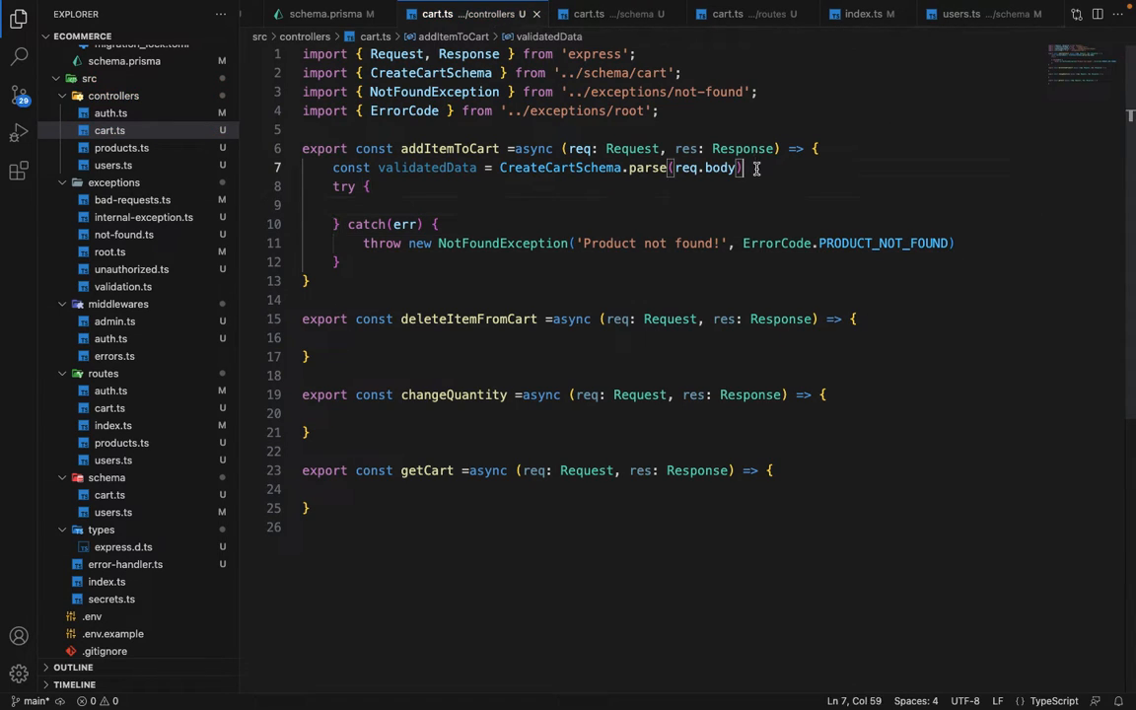
type("let product: Product;")
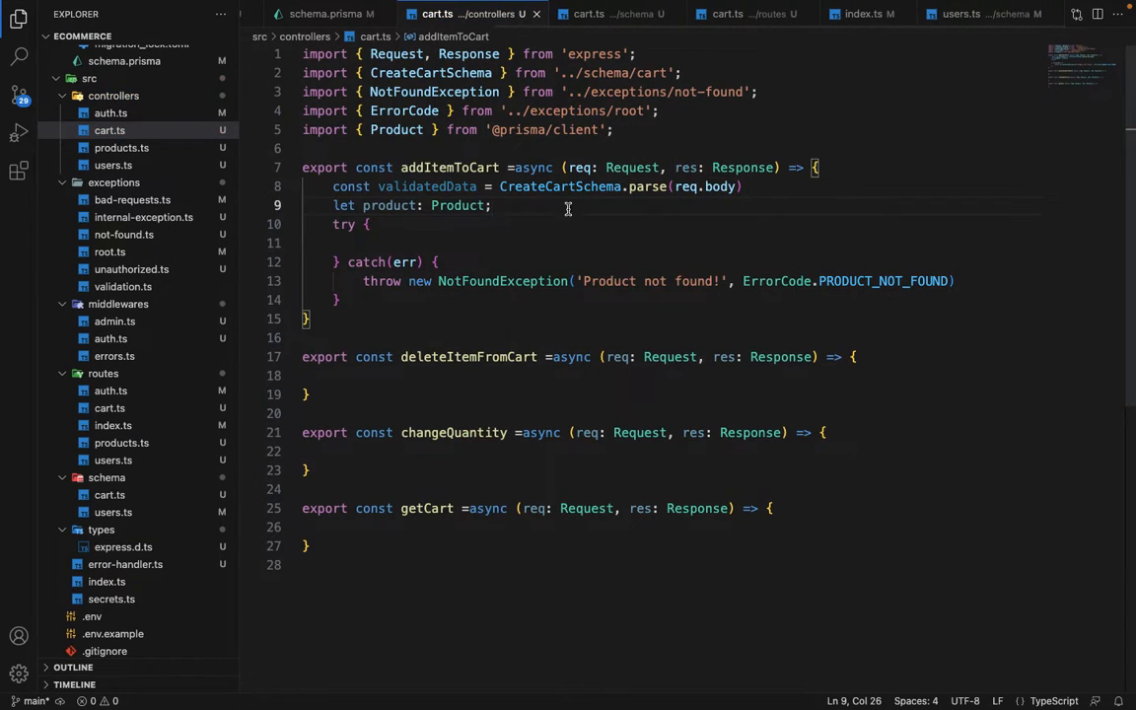
Step: Fetch the product via prismaCilent.product.findFirstOrThrow where id is validatedData.productId, then start a cart constant
type("p")
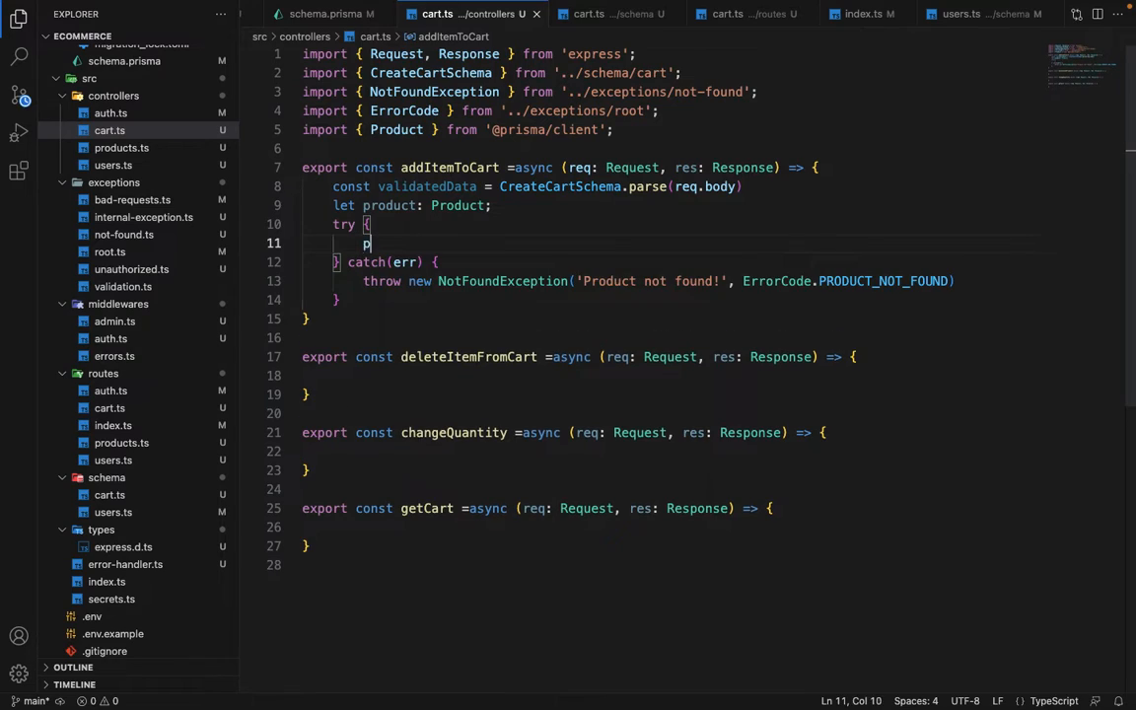
type("product = await prismaCilent.")
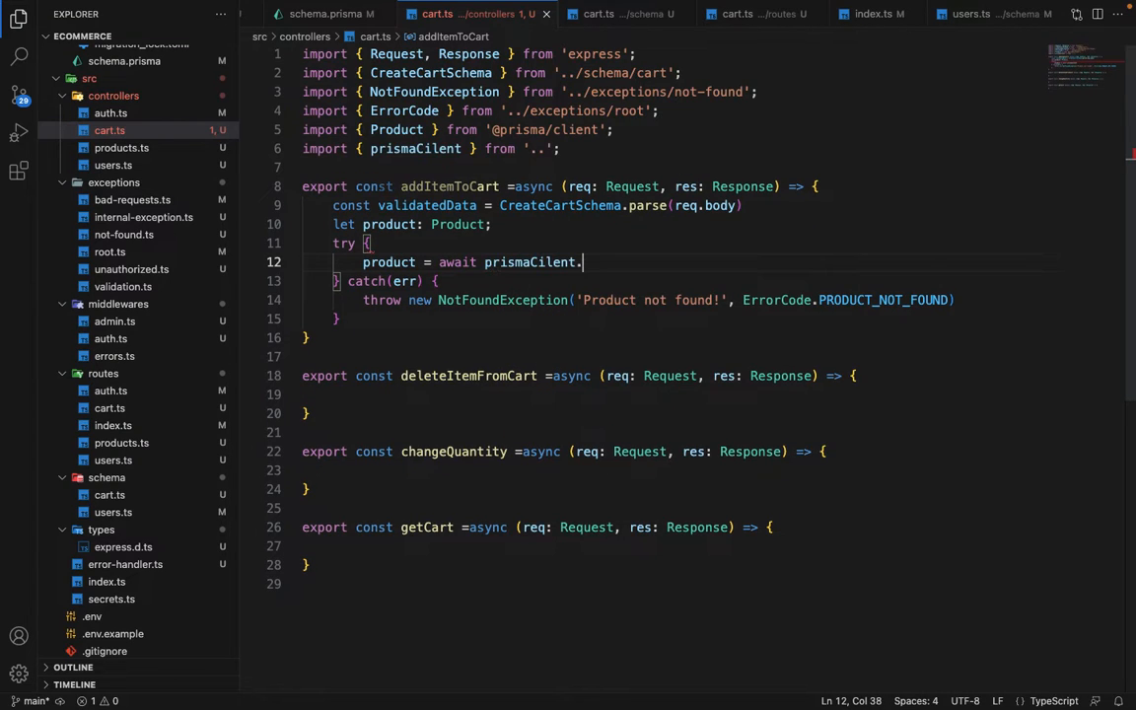
type("product.f")
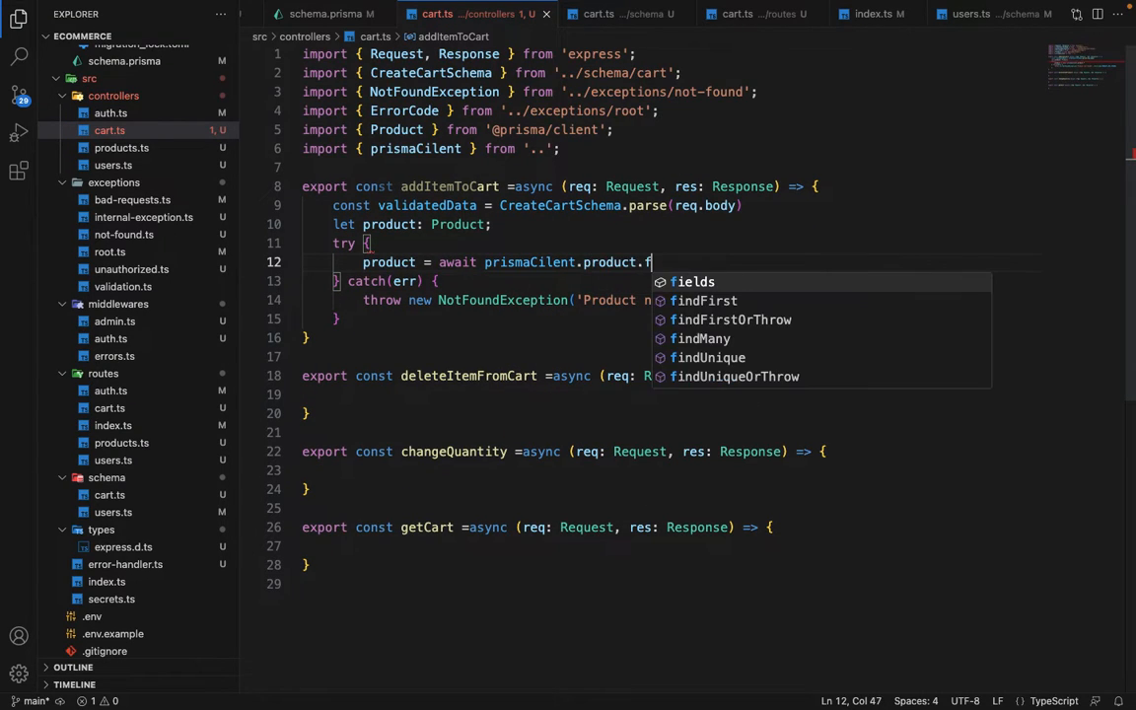
left_click(729, 320)
type("where")
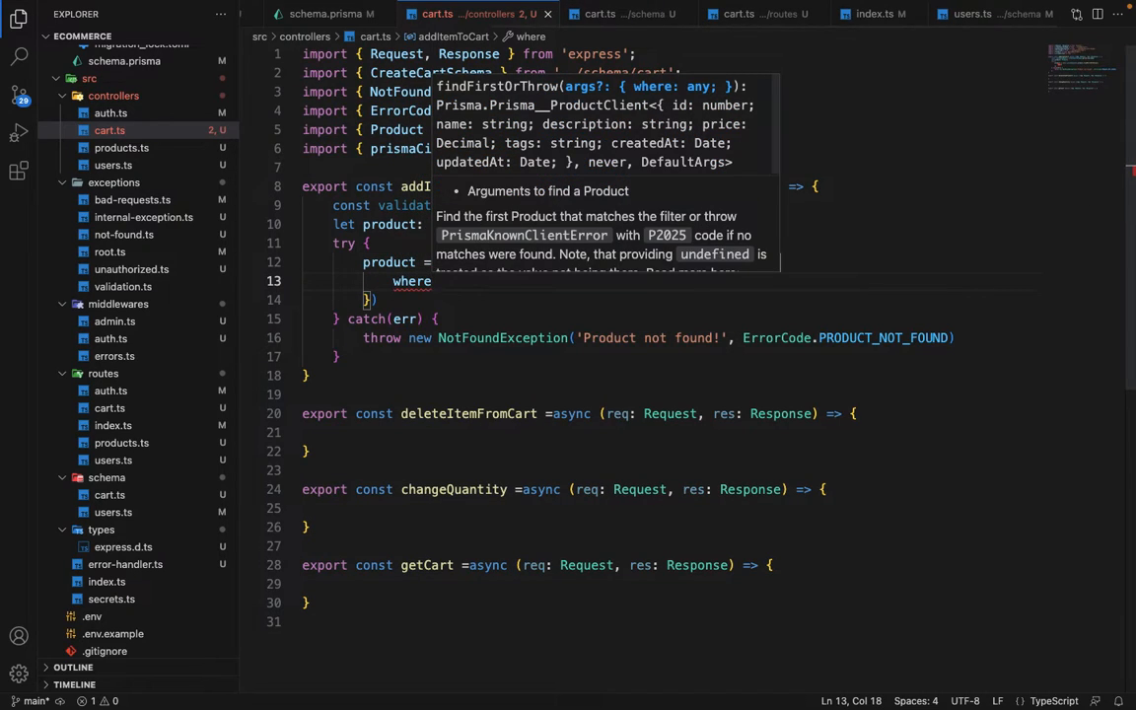
type("id")
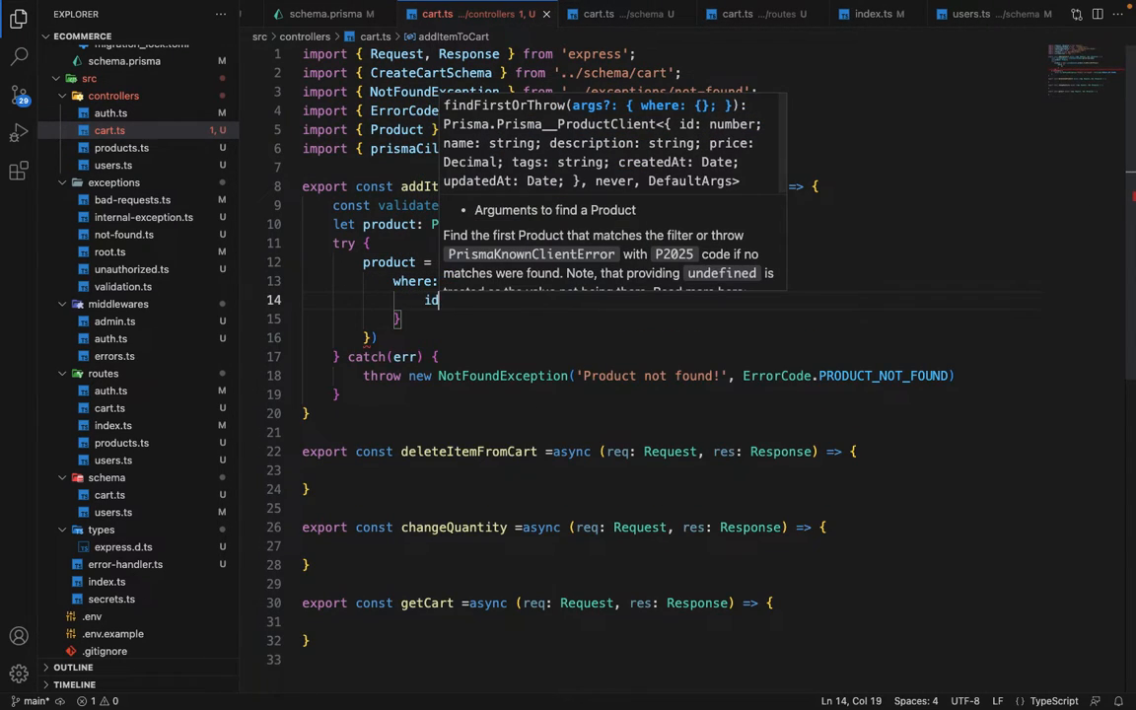
type("validatedData.")
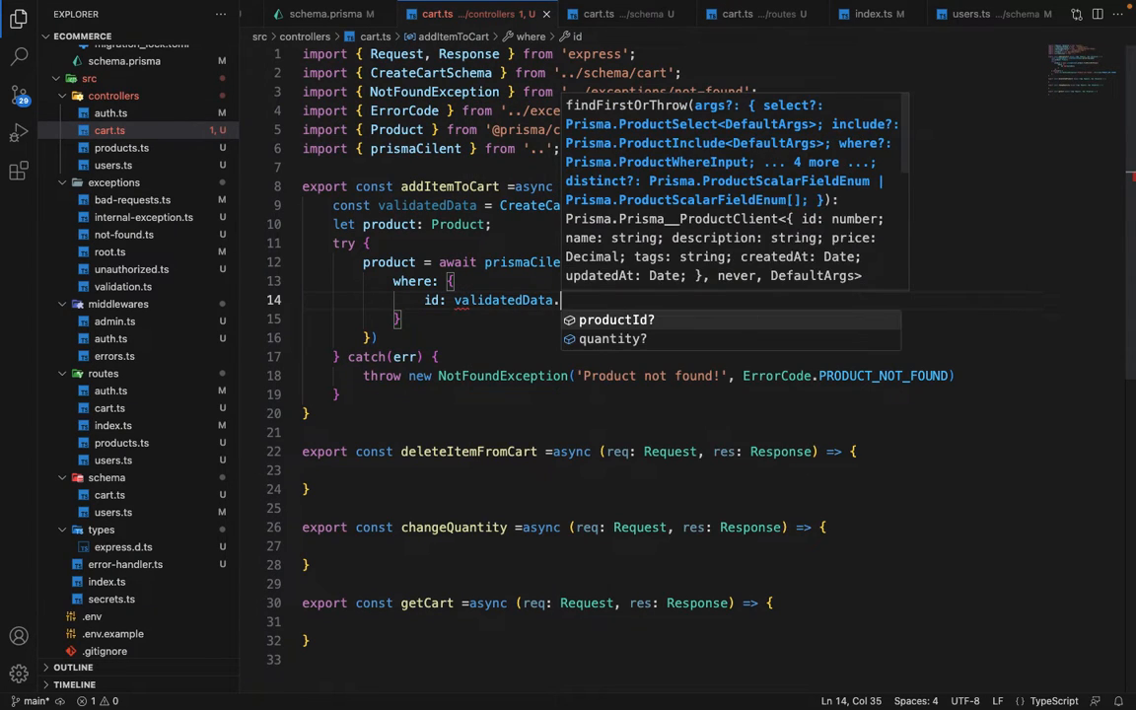
type("productId")
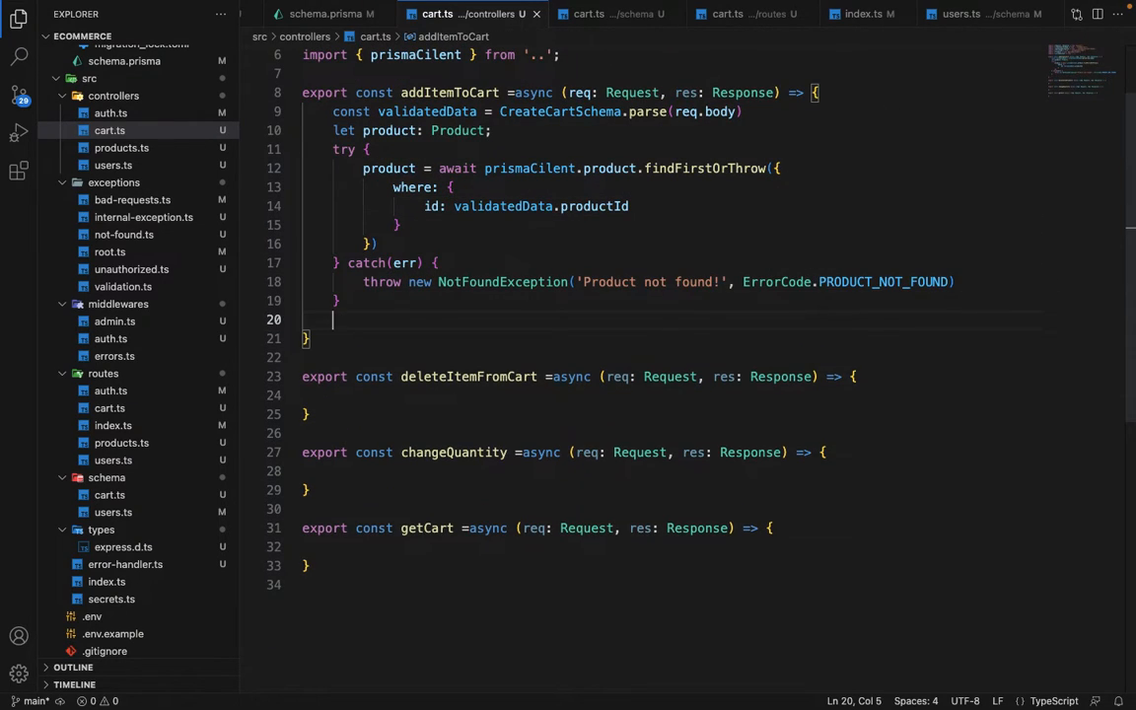
type("conat")
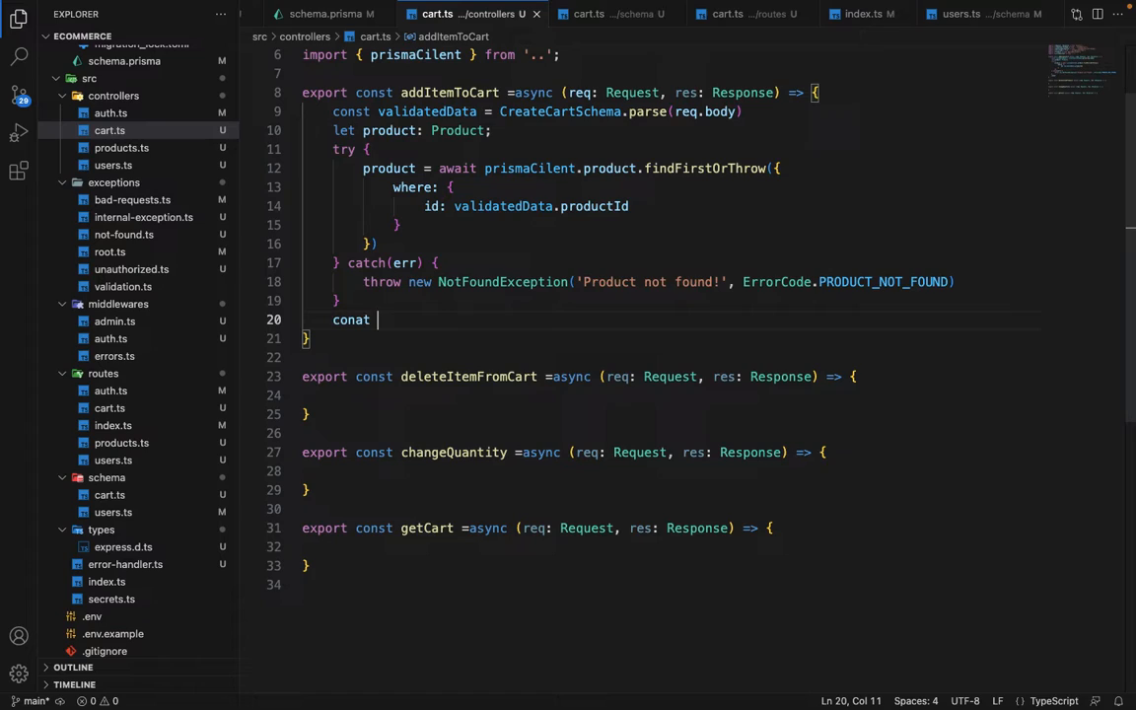
type("cart =")
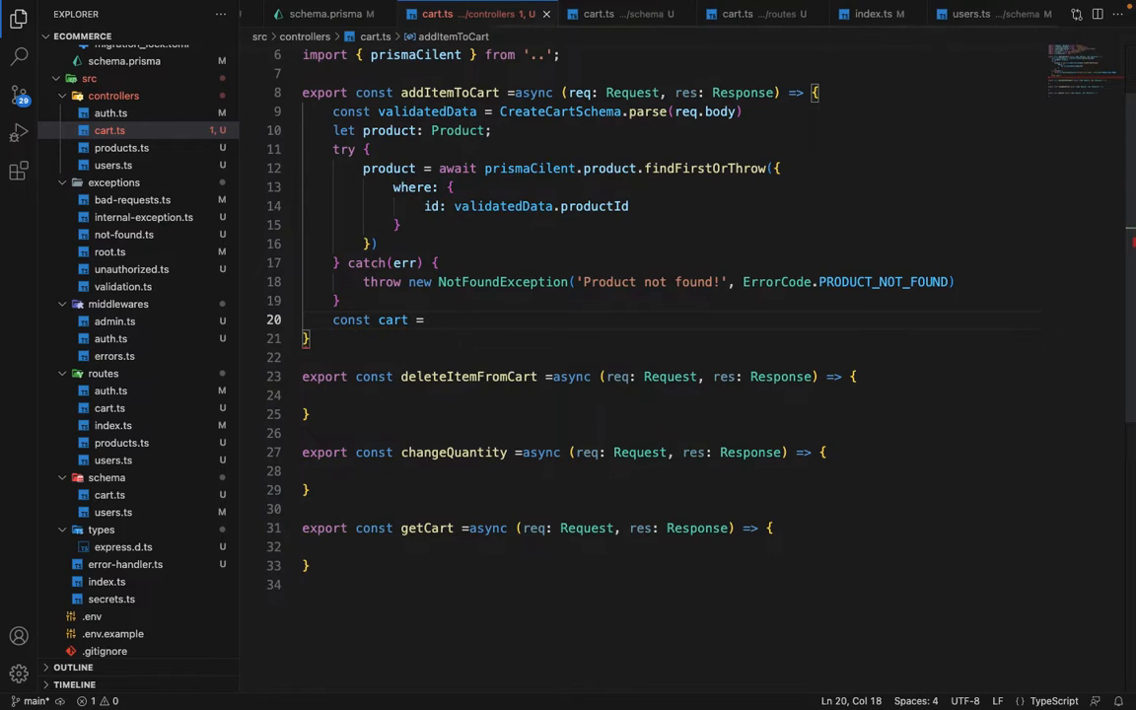
Step: Create the cart item with prismaCilent.cartItem.create using userId, productId and validatedData.quantity
type("await ca")
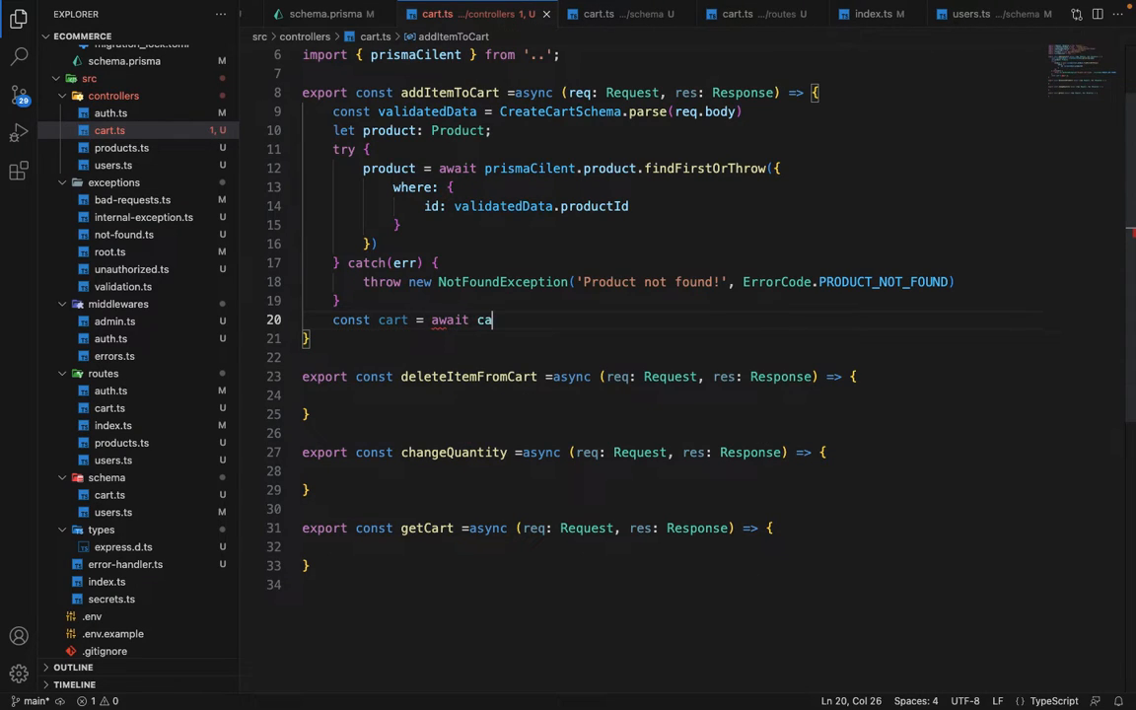
key("Backspace")
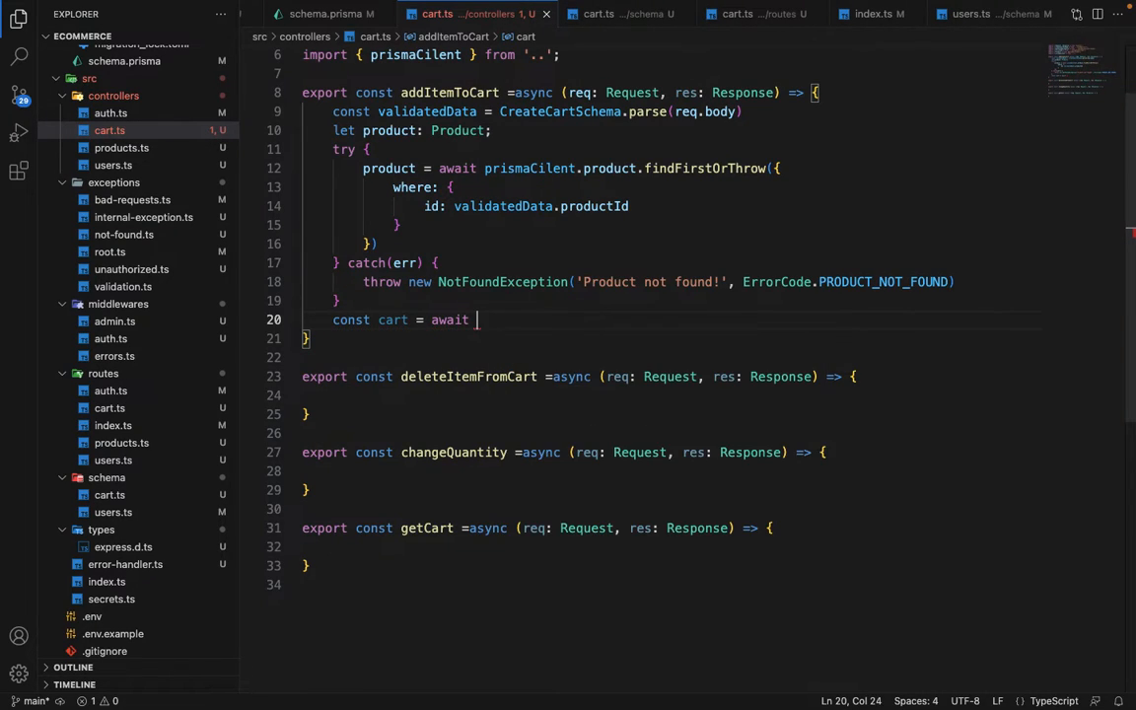
type("prismaCilent.")
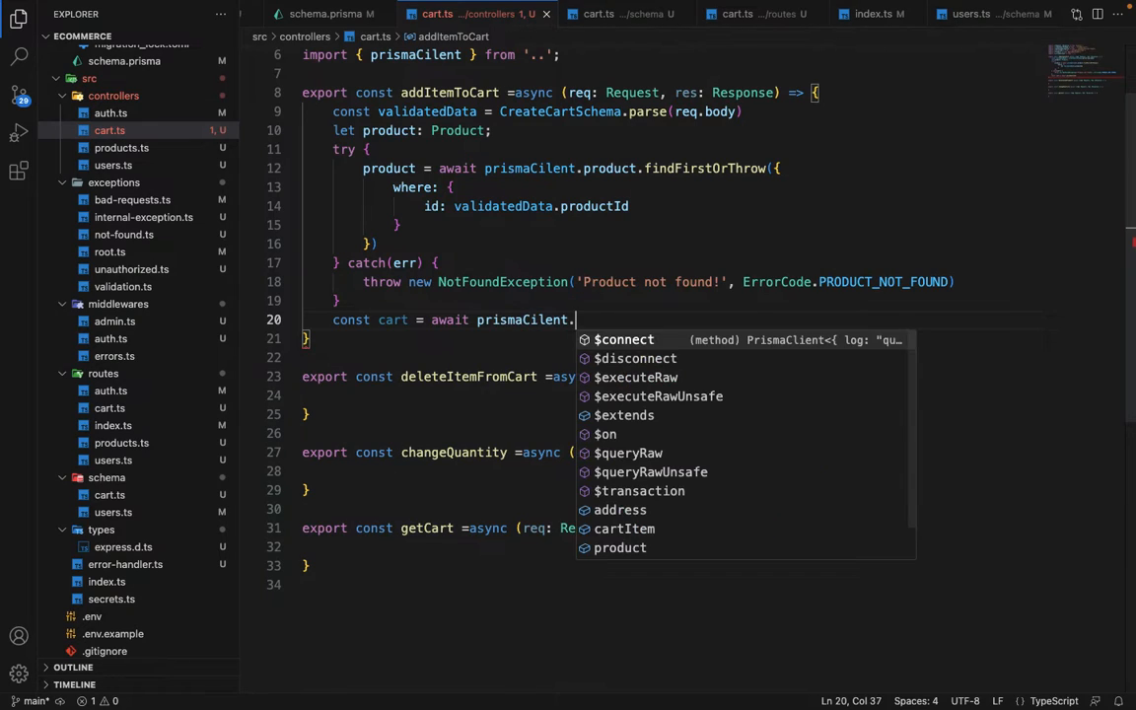
type("cartItem")
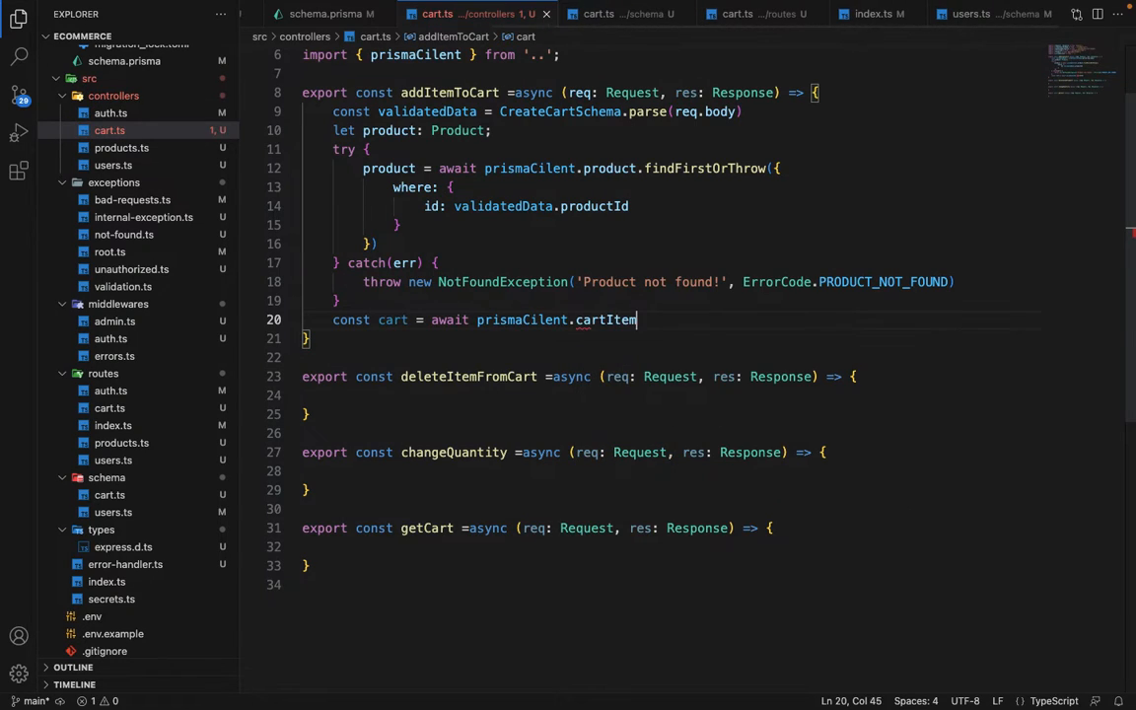
type(".create (")
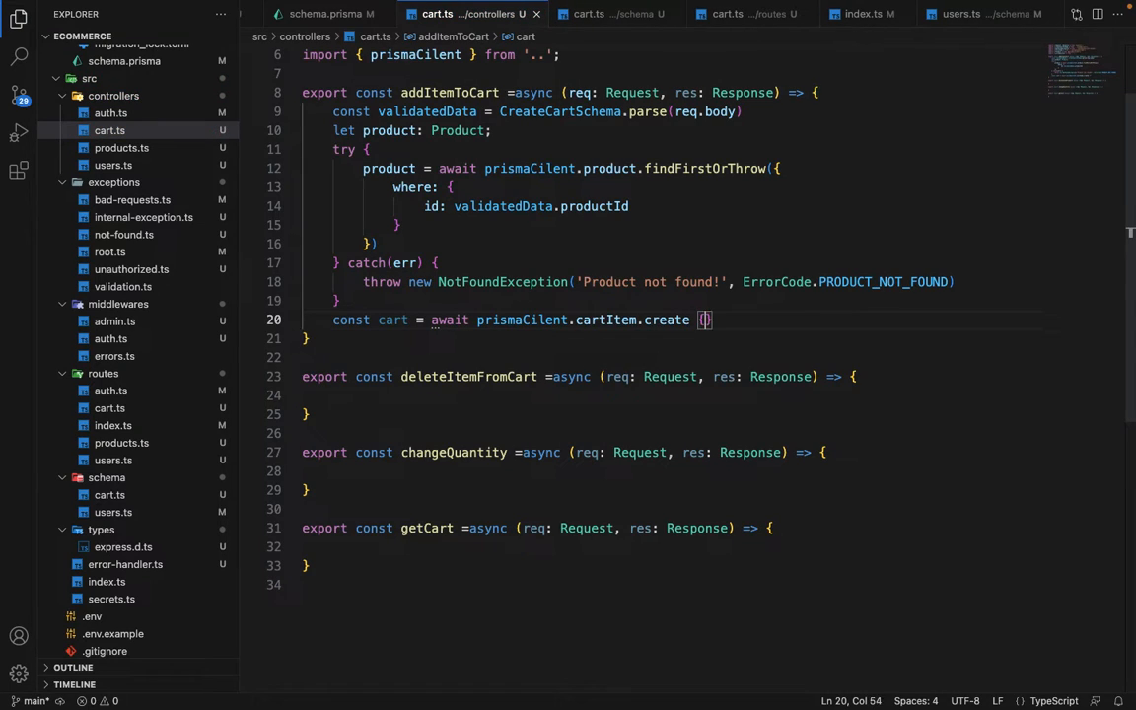
key("Enter")
type("data")
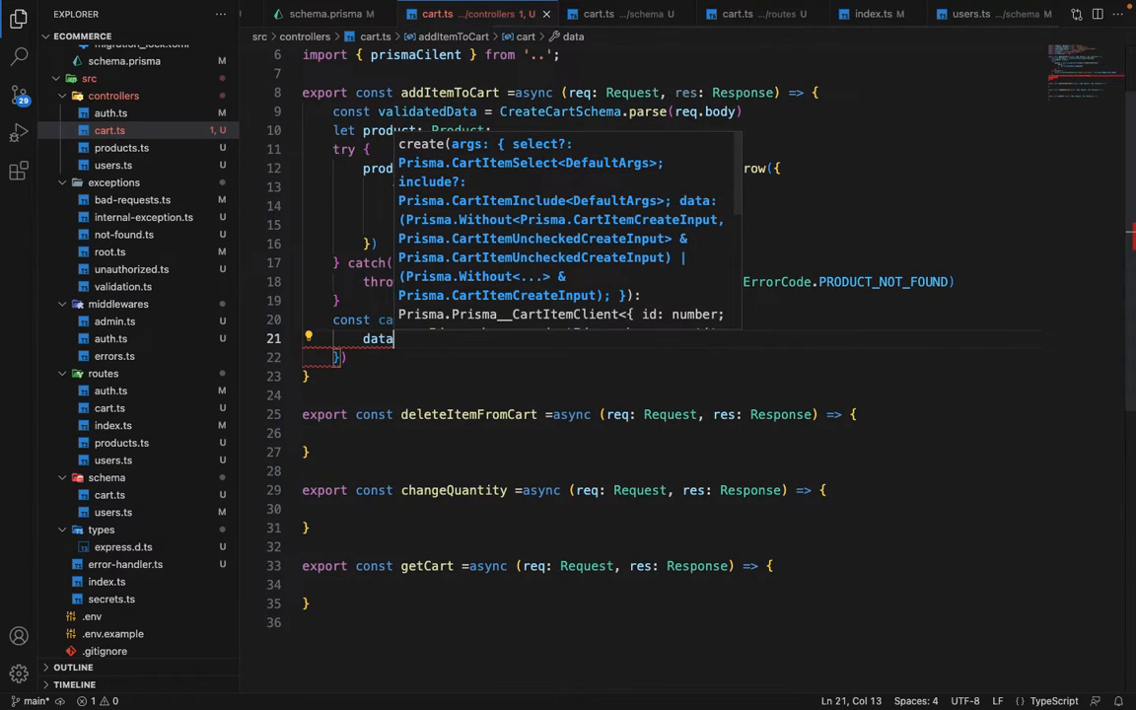
key("Enter")
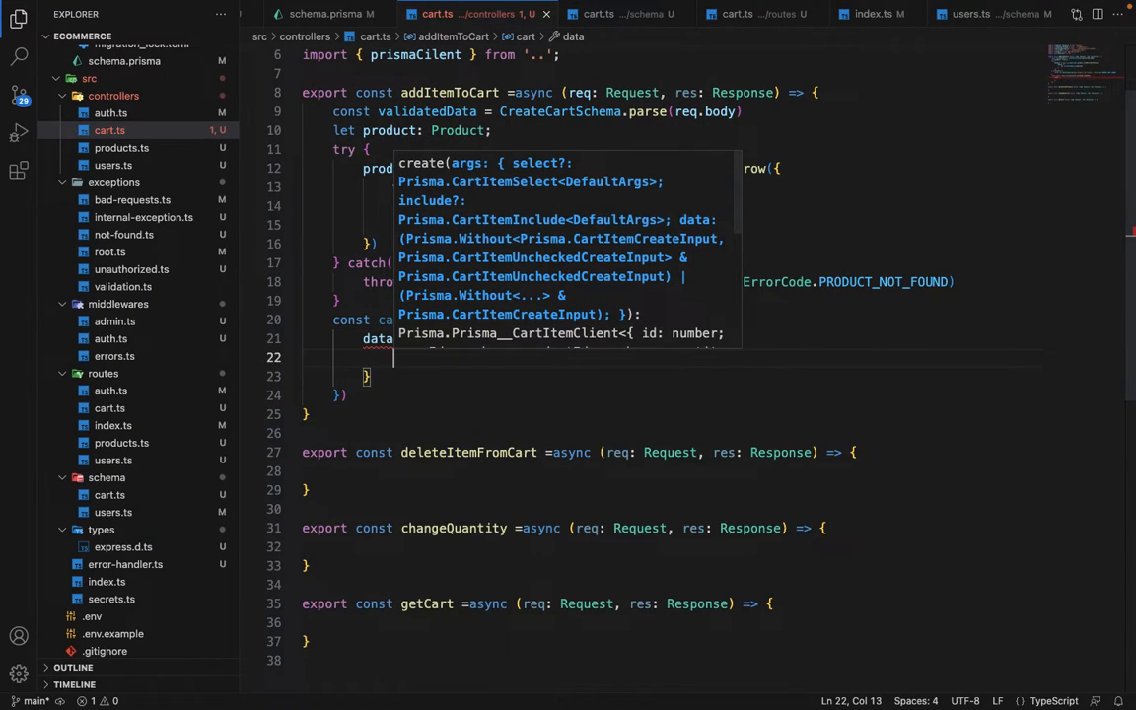
type("user")
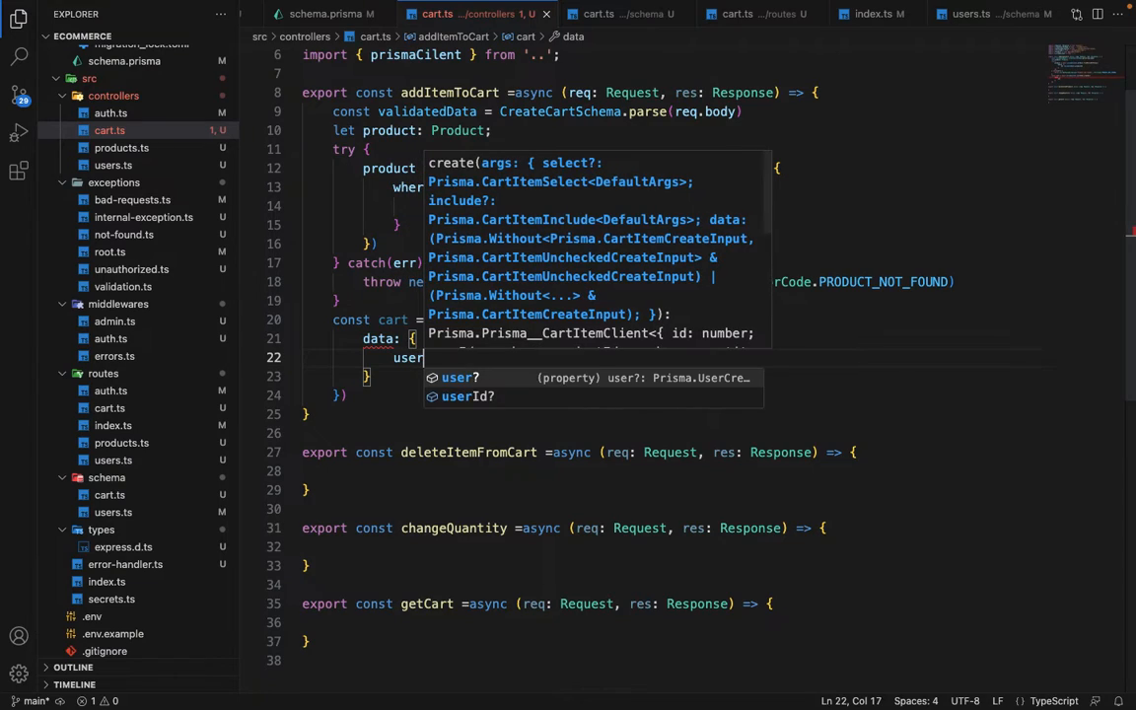
type("Id: req")
type("productId:")
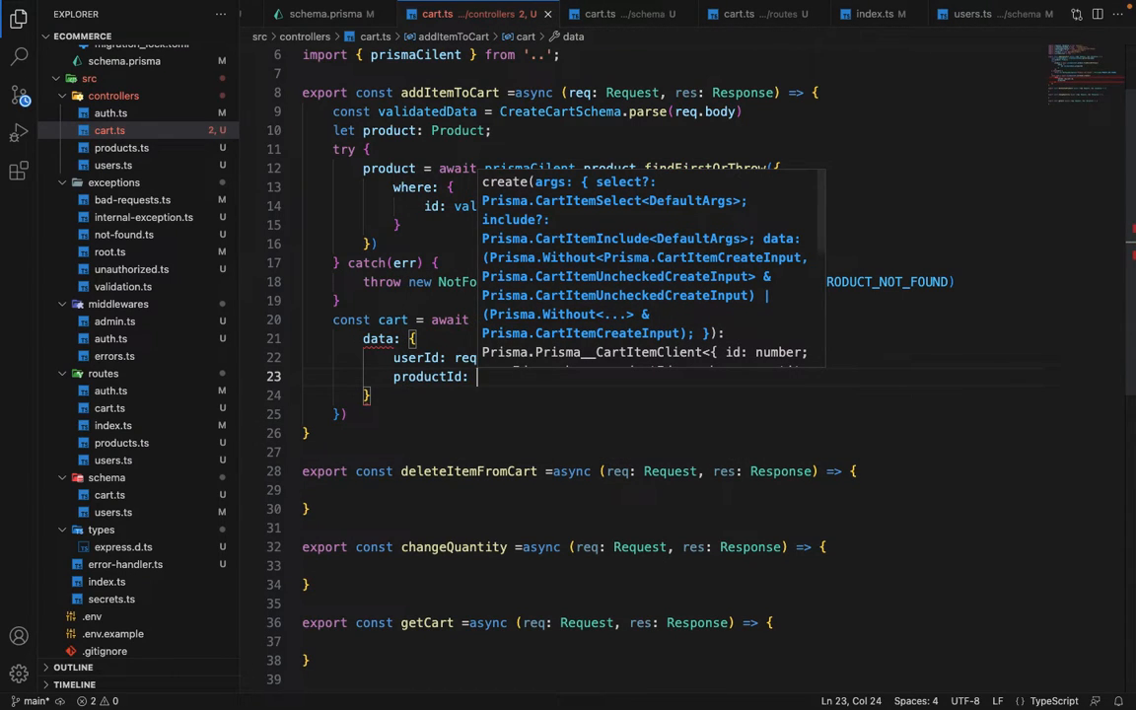
type("p")
type("quantity:")
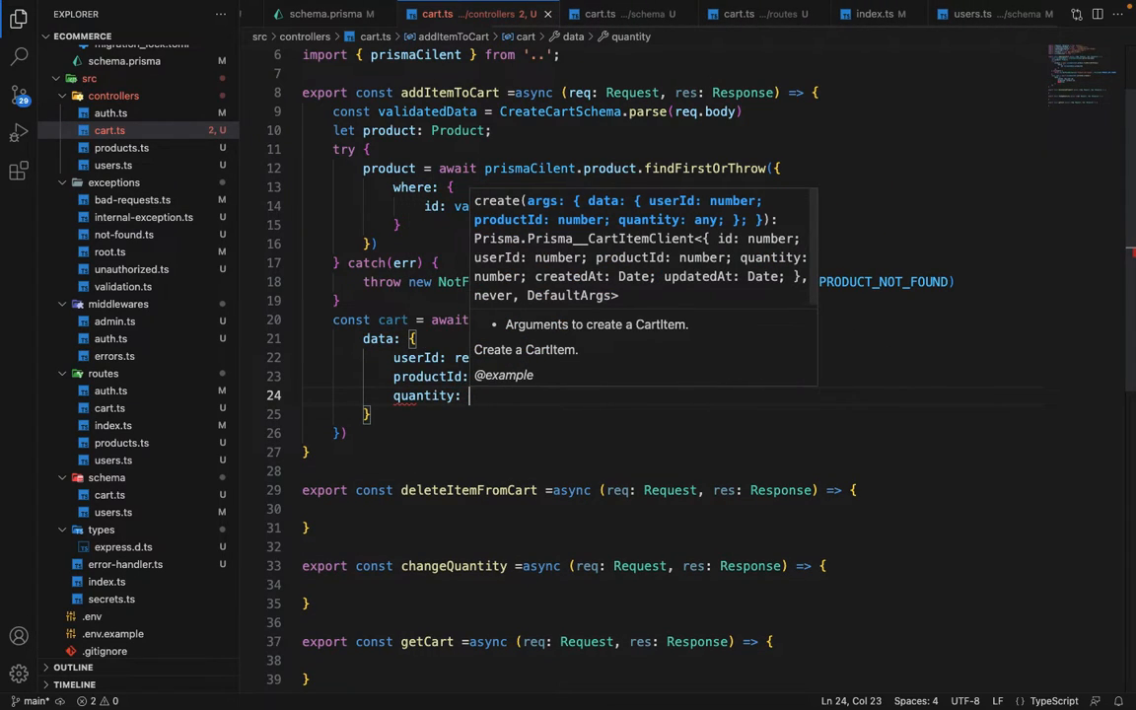
type("validatedData")
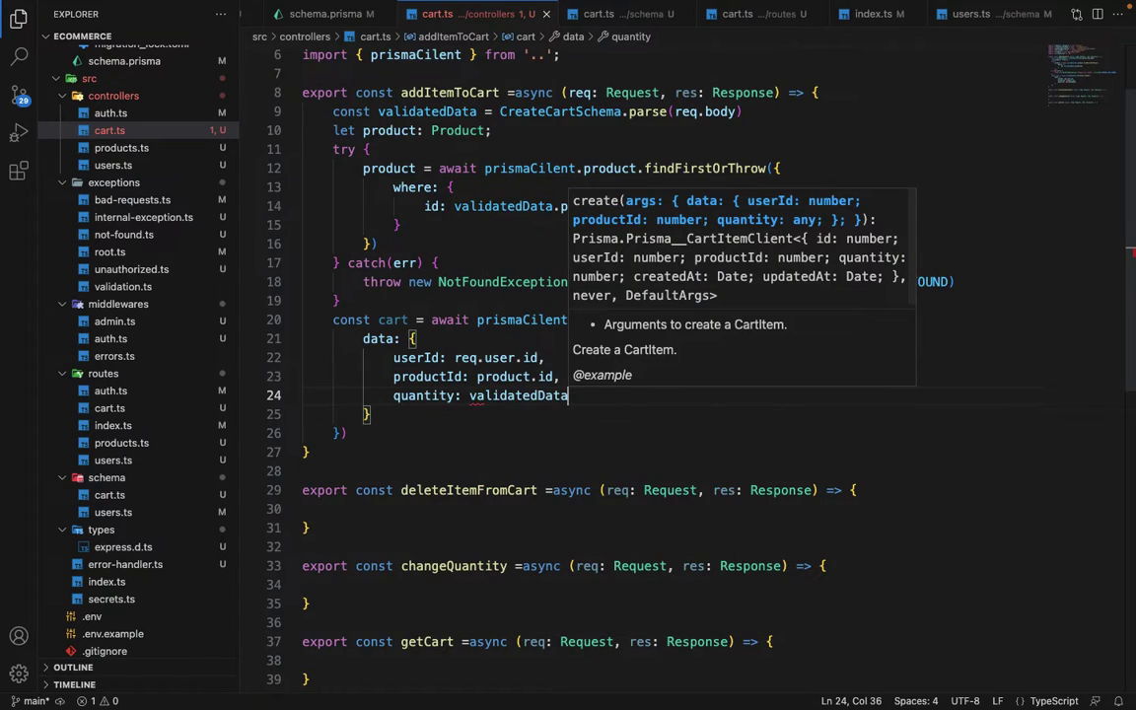
type(".quantity")
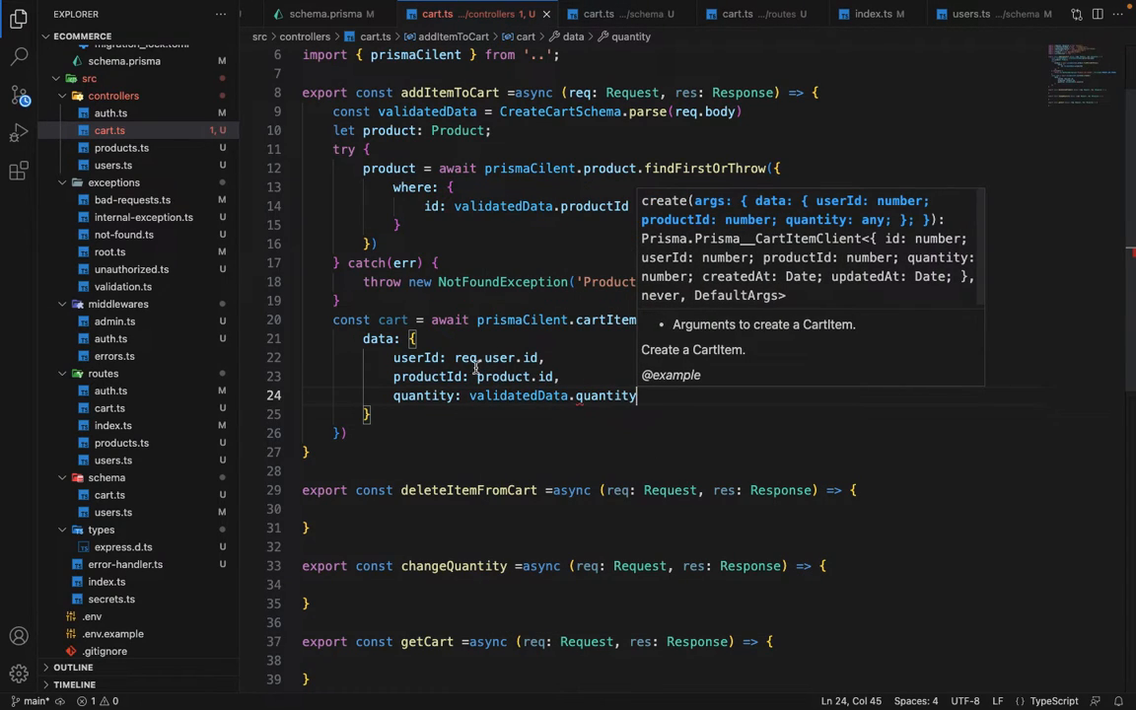
Step: Respond with the created cart item via res.json(cart)
type("res")
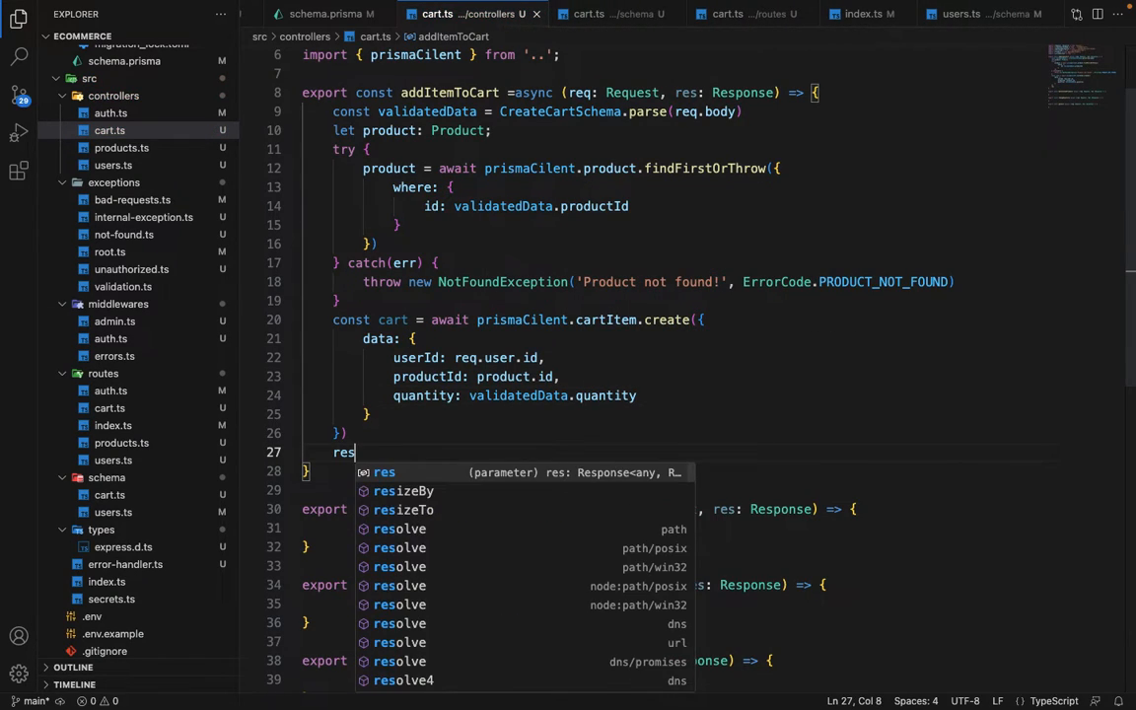
type(".json(")
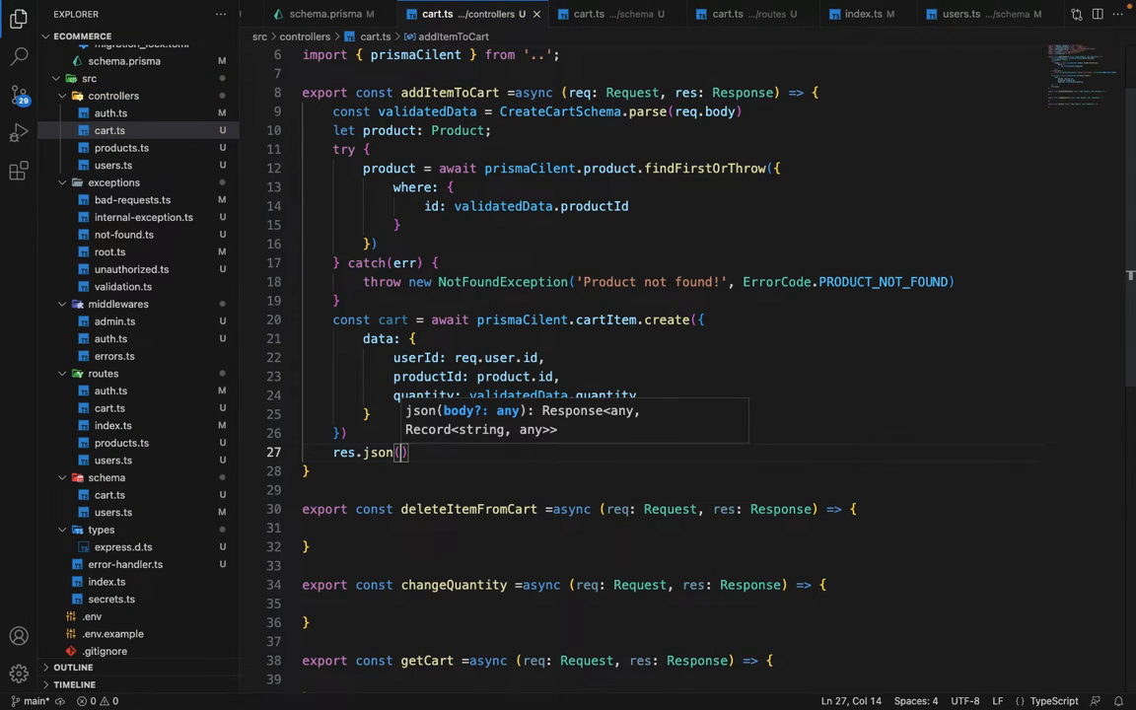
type("cart")
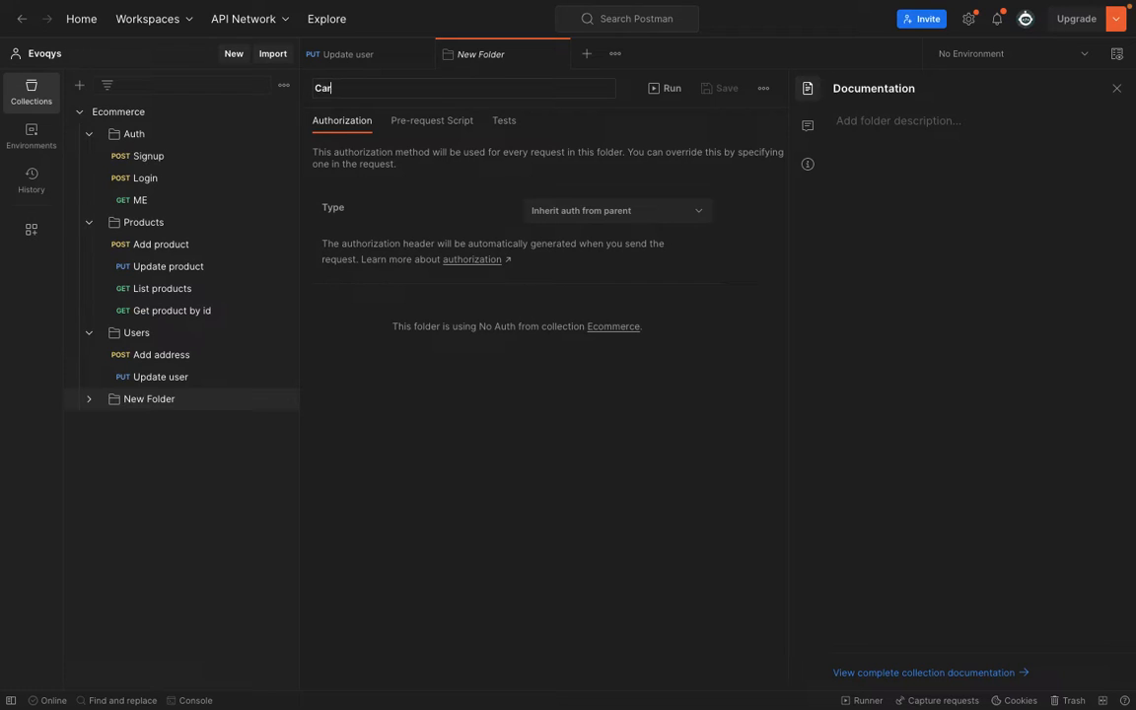
key("Enter")
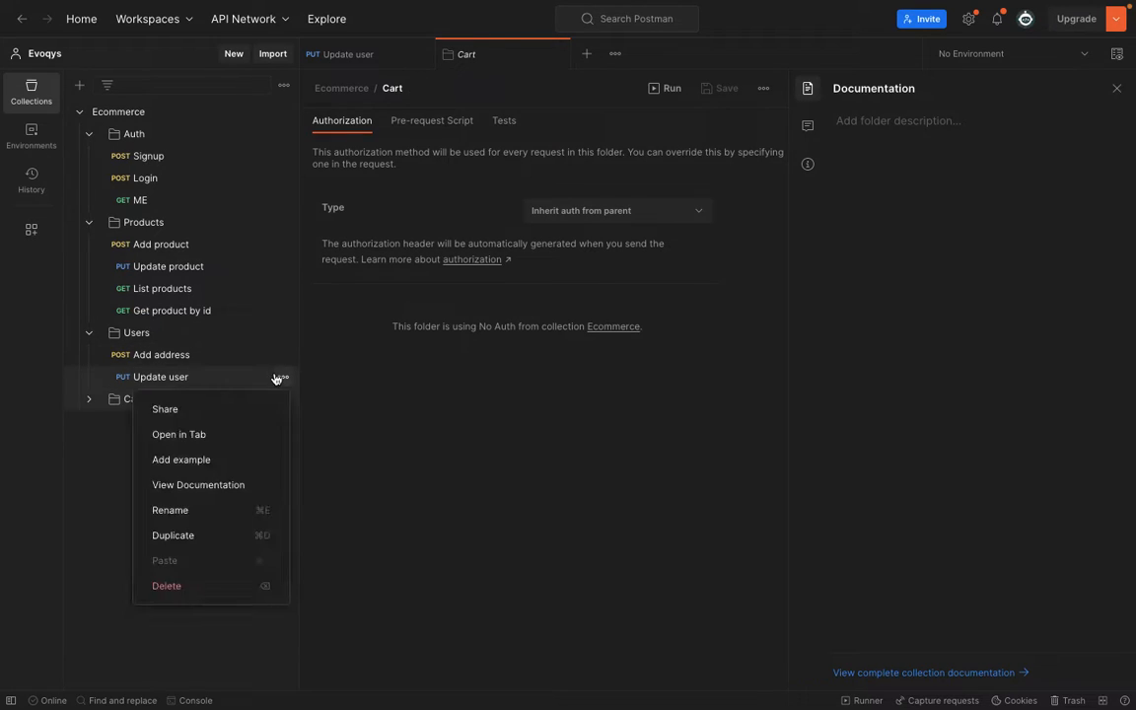
left_click(173, 536)
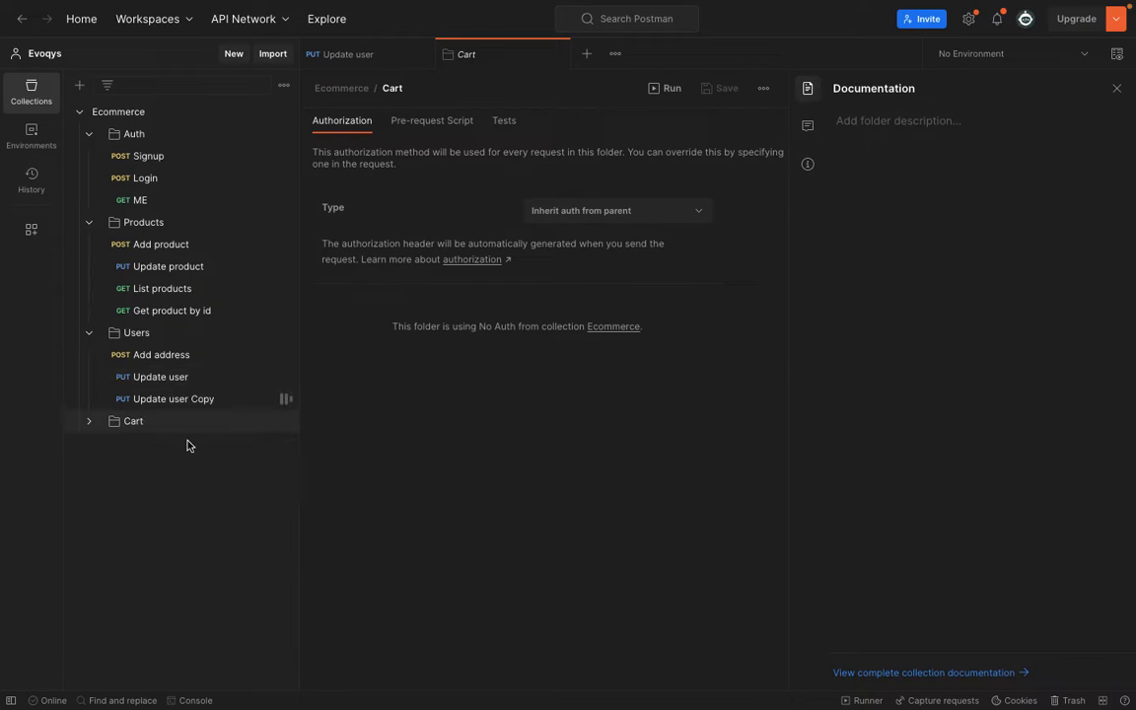
left_click(173, 398)
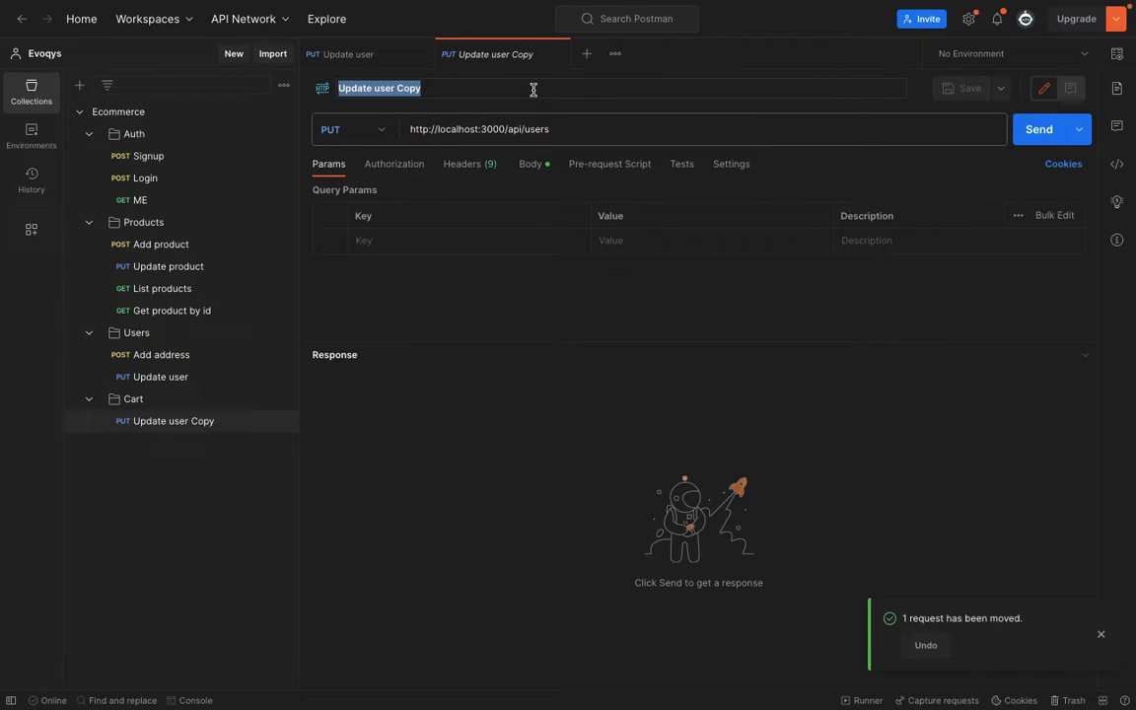
type("Add item")
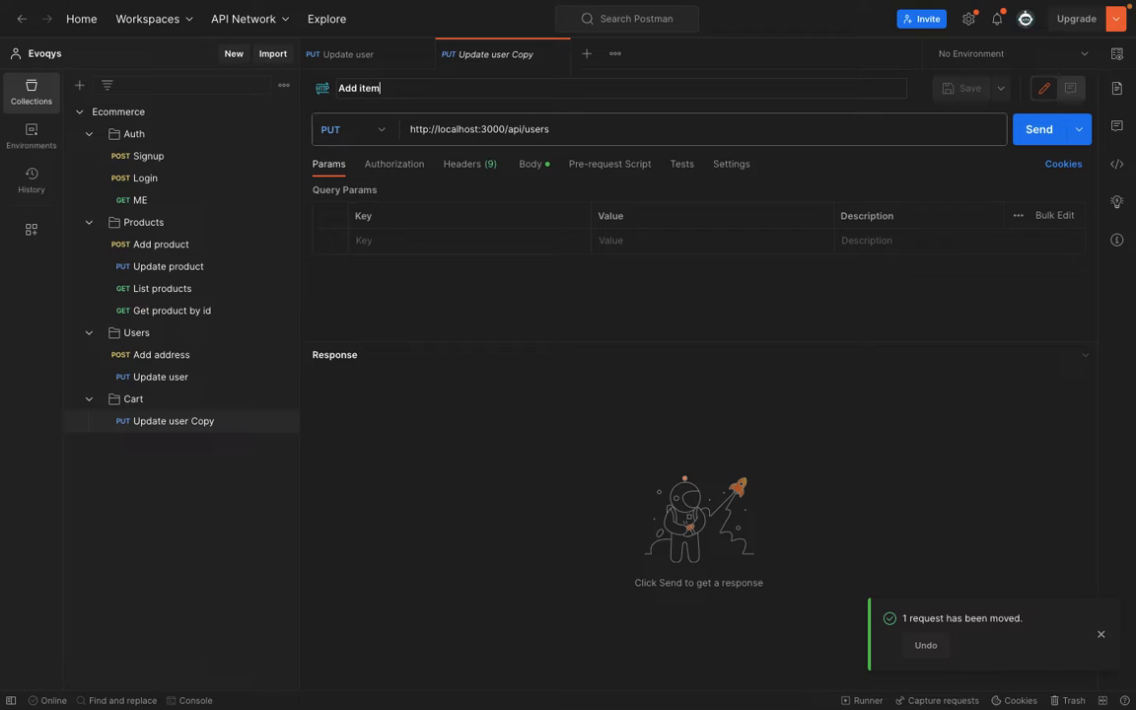
left_click(568, 131)
type("cart")
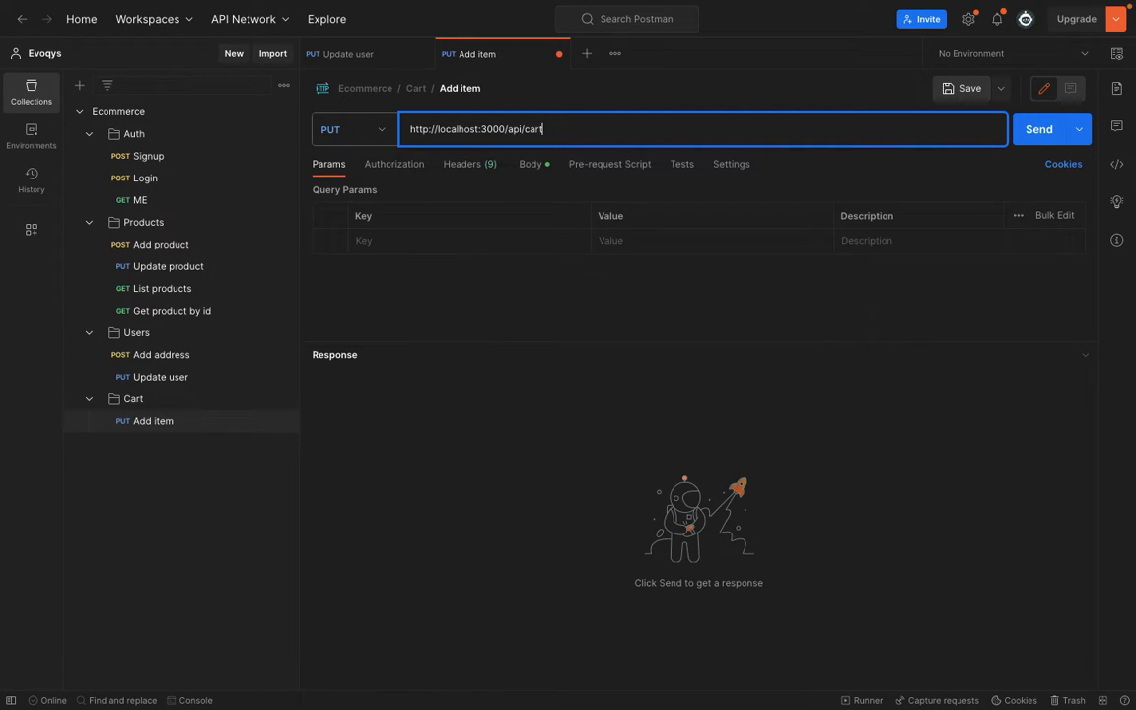
Step: Give Add item a raw JSON body with productId 1 and quantity 2, send it, and switch the method to POST
left_click(528, 163)
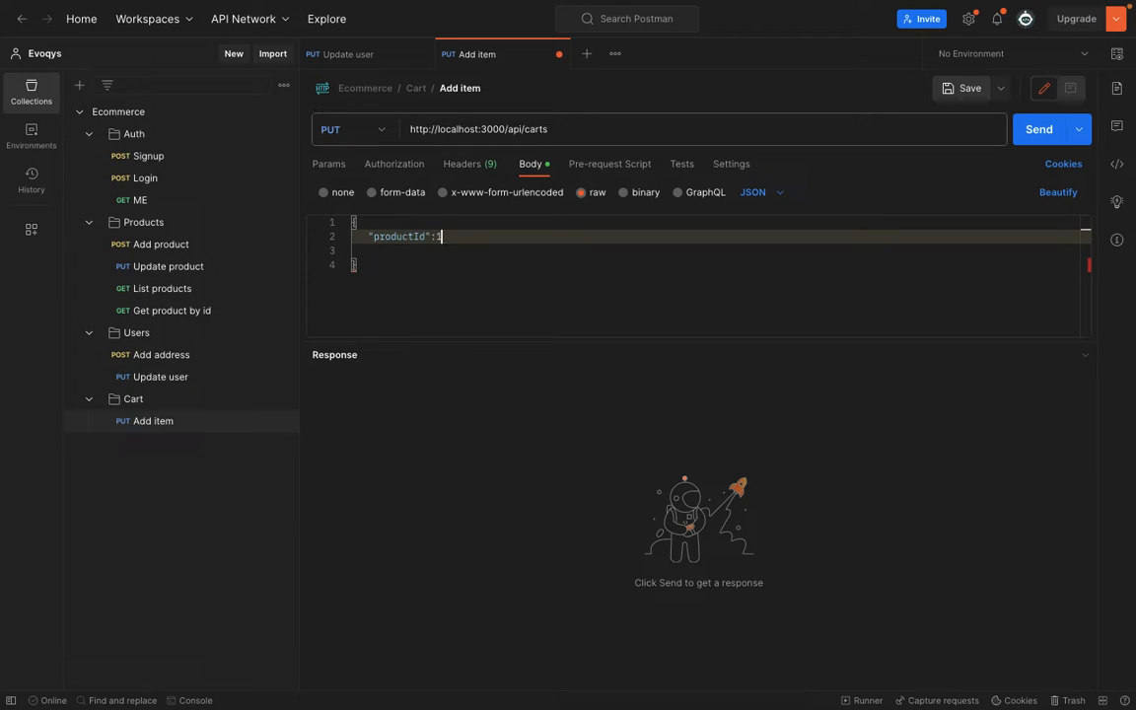
type("1,")
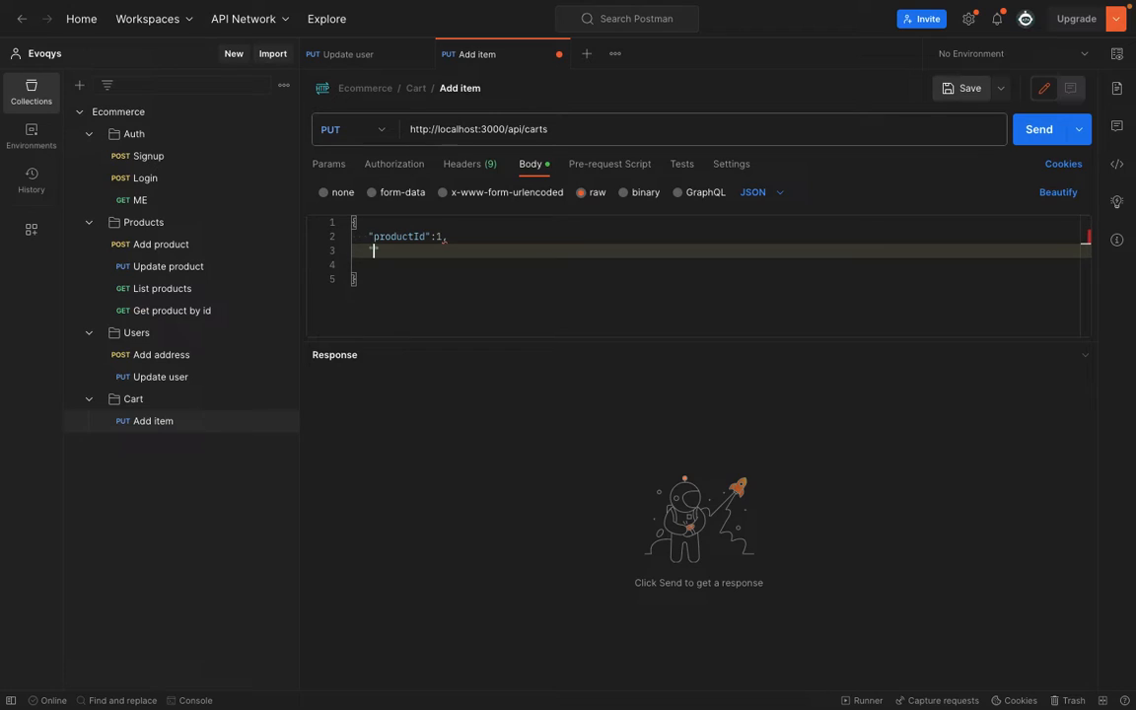
type("\"quantity\": 2")
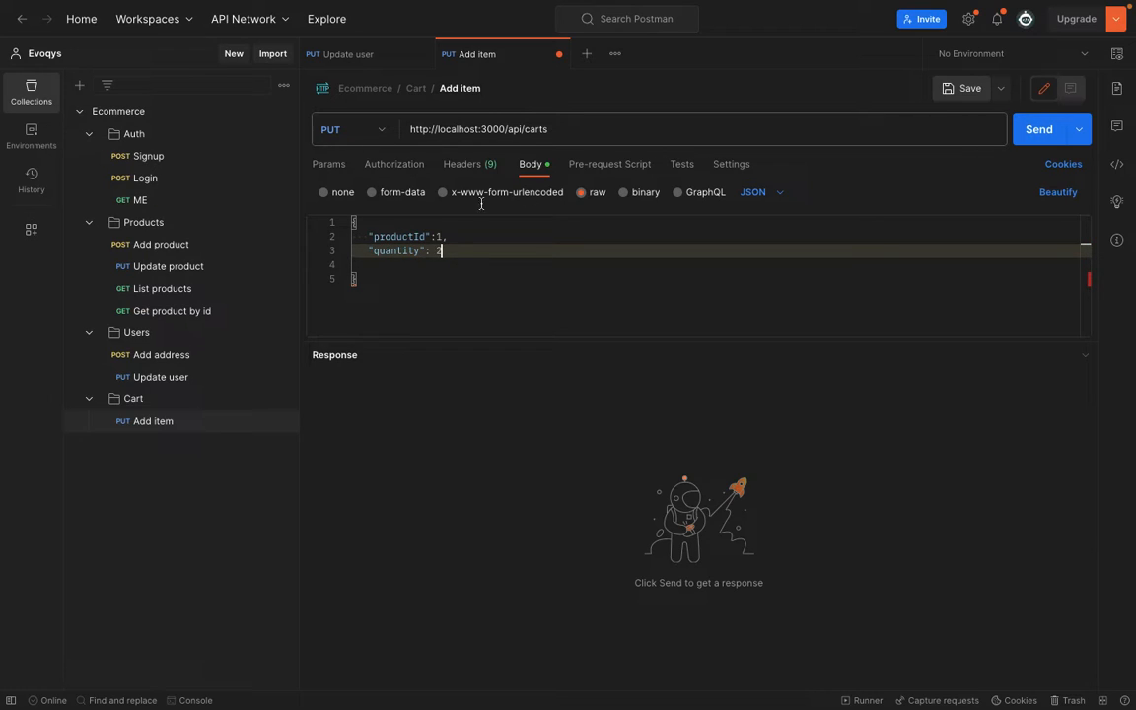
left_click(1037, 130)
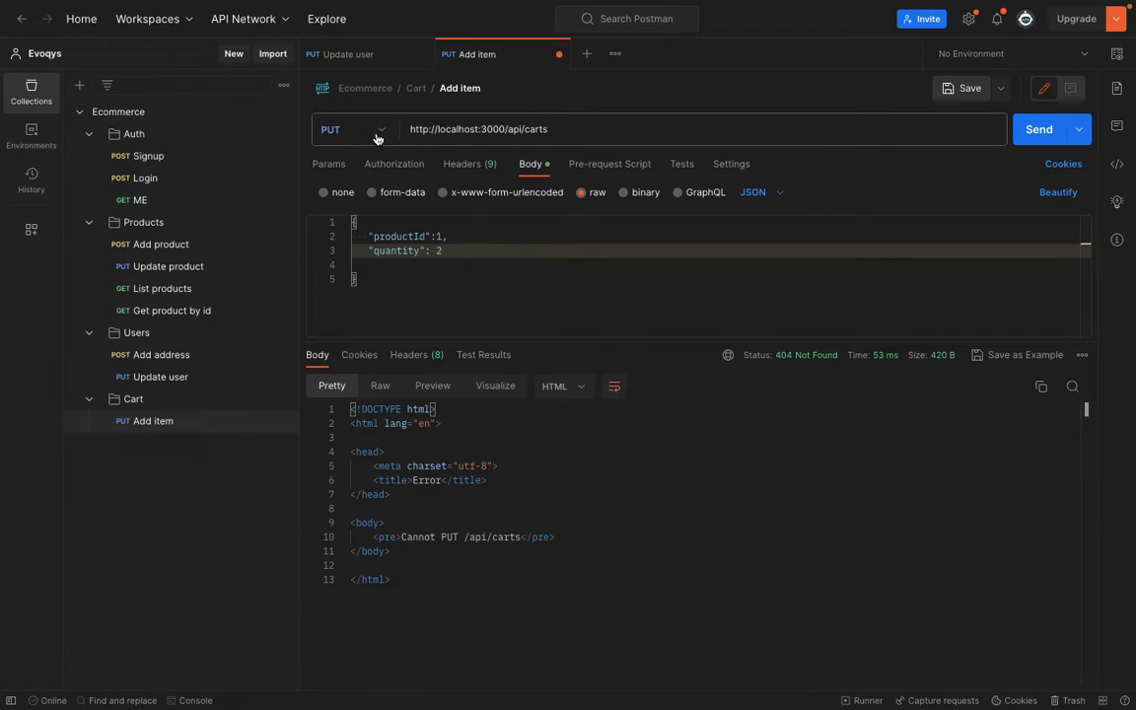
left_click(353, 129)
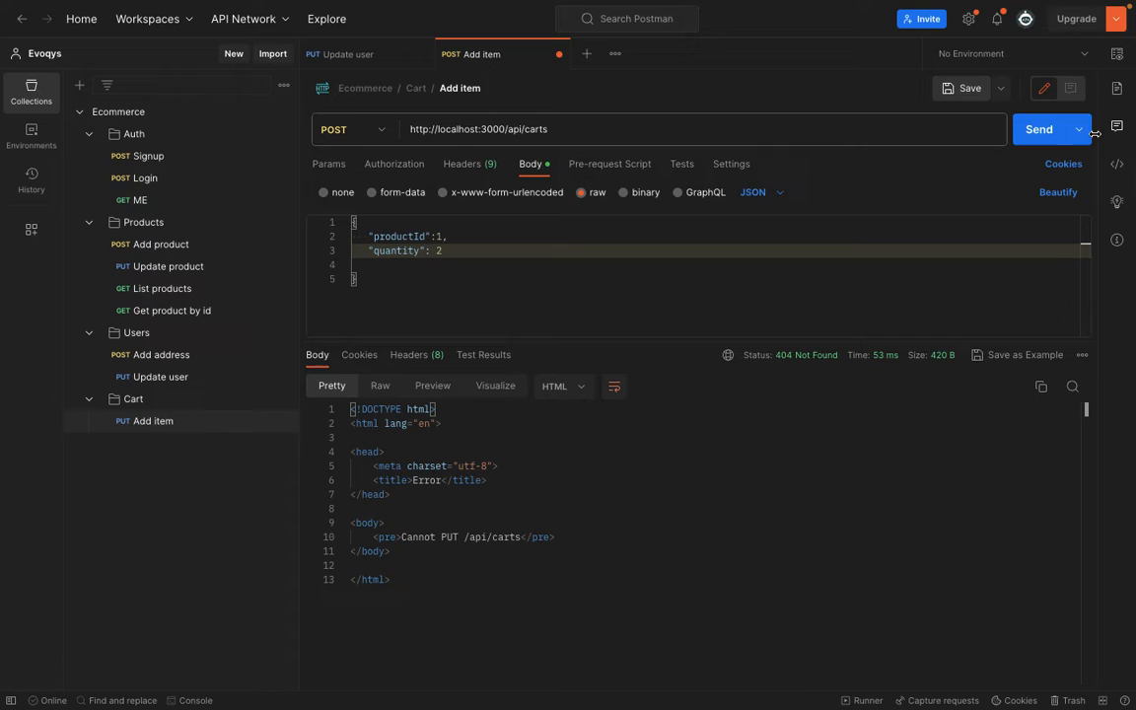
Step: Send the POST, get the Product not found! 404, and change the body's productId to 46
left_click(1039, 130)
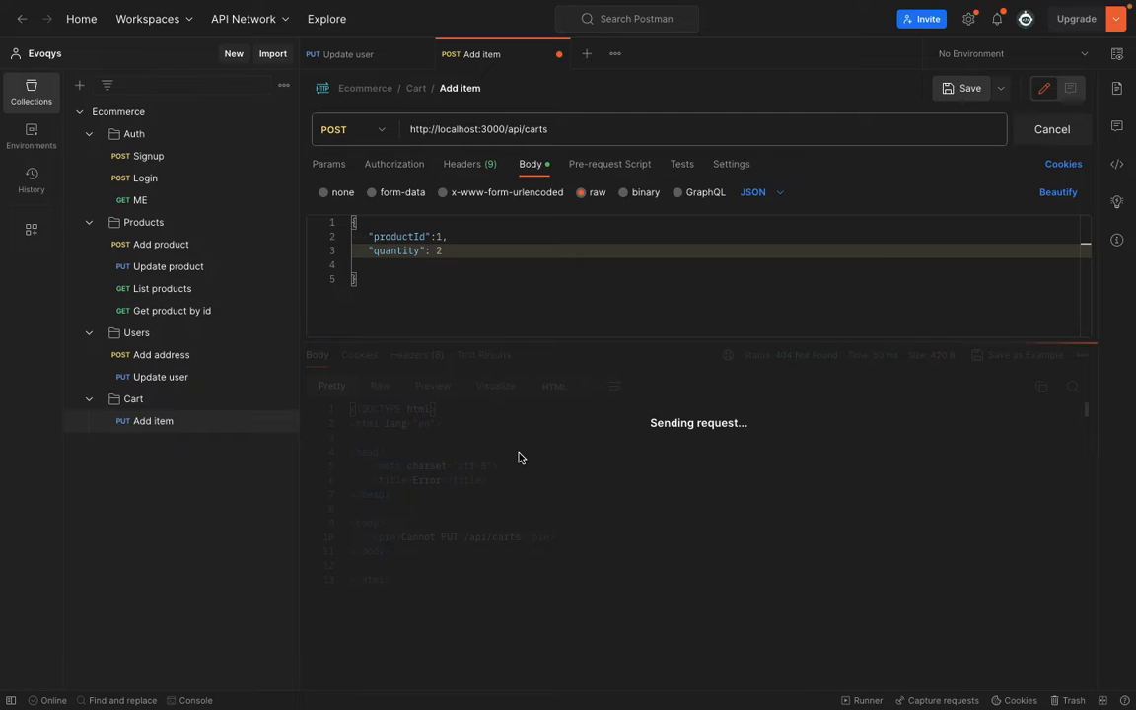
mouse_move(501, 436)
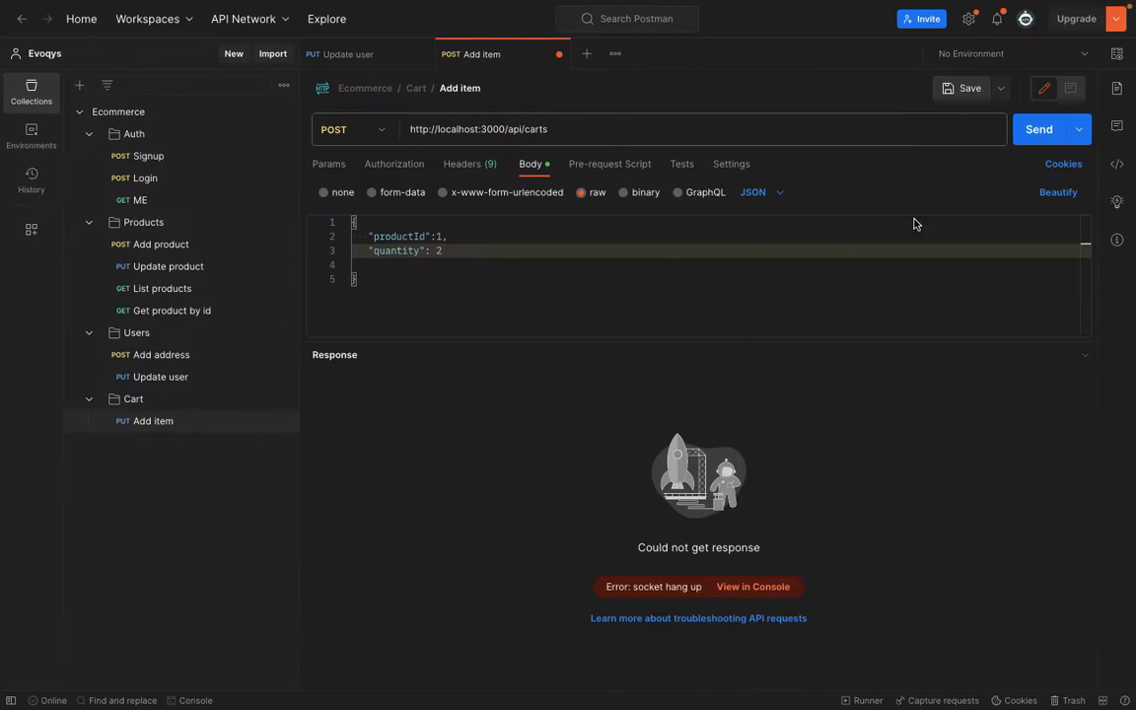
left_click(1038, 130)
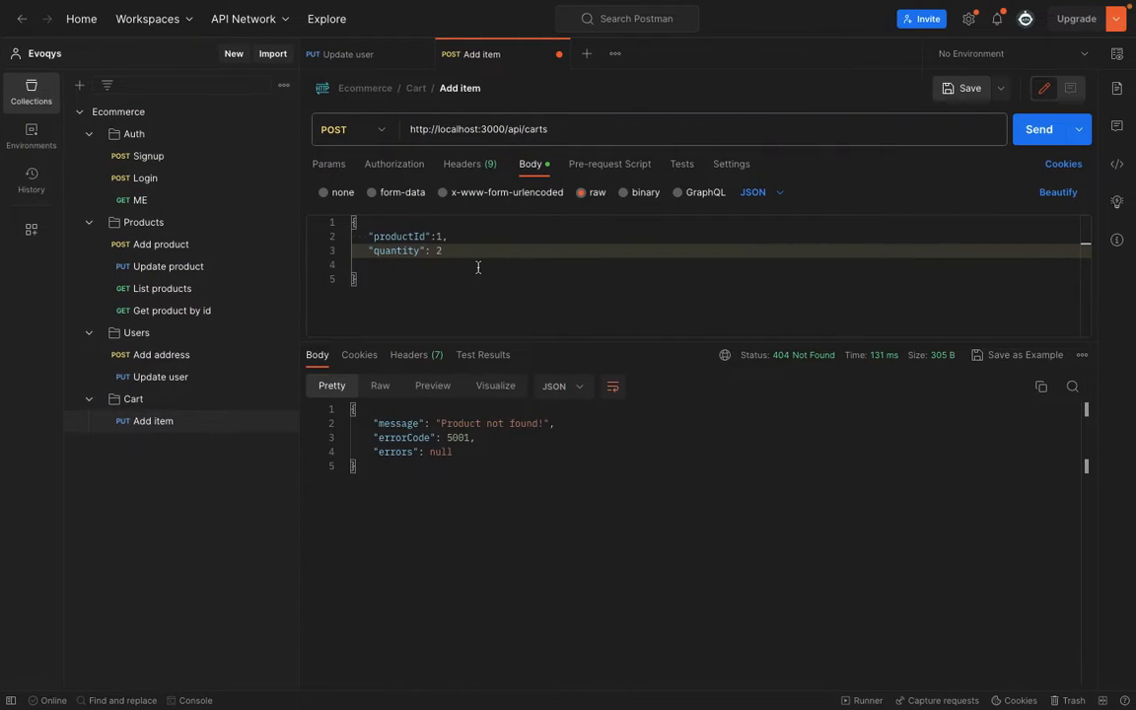
type("46")
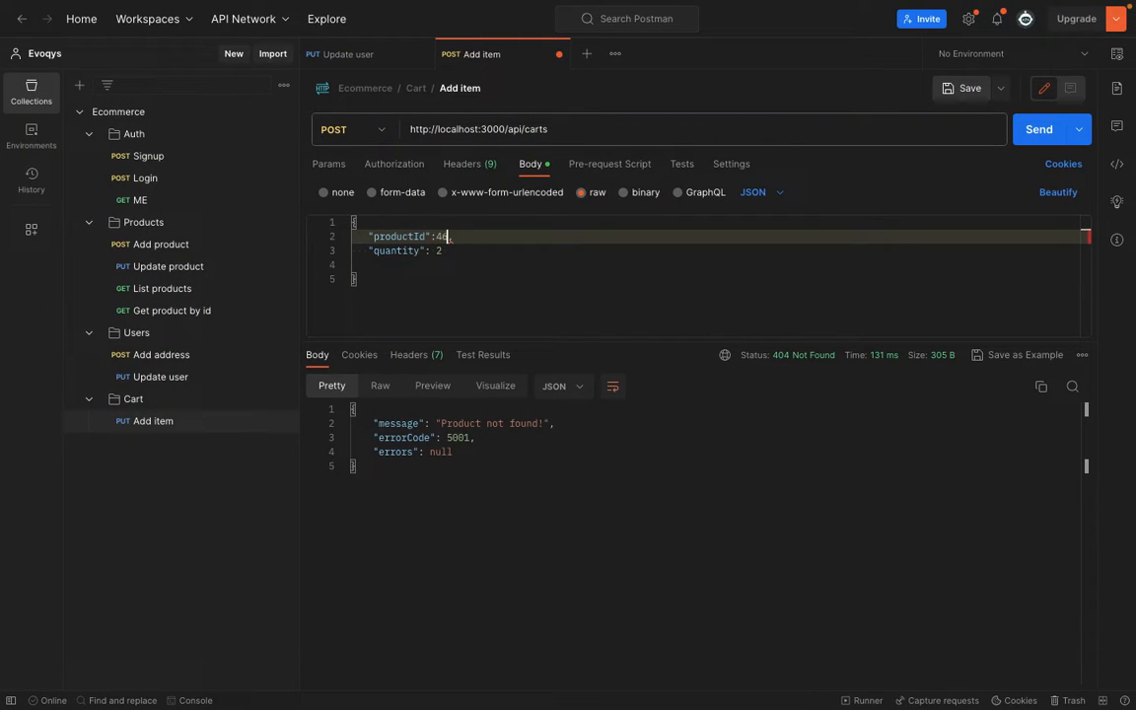
left_click(1041, 130)
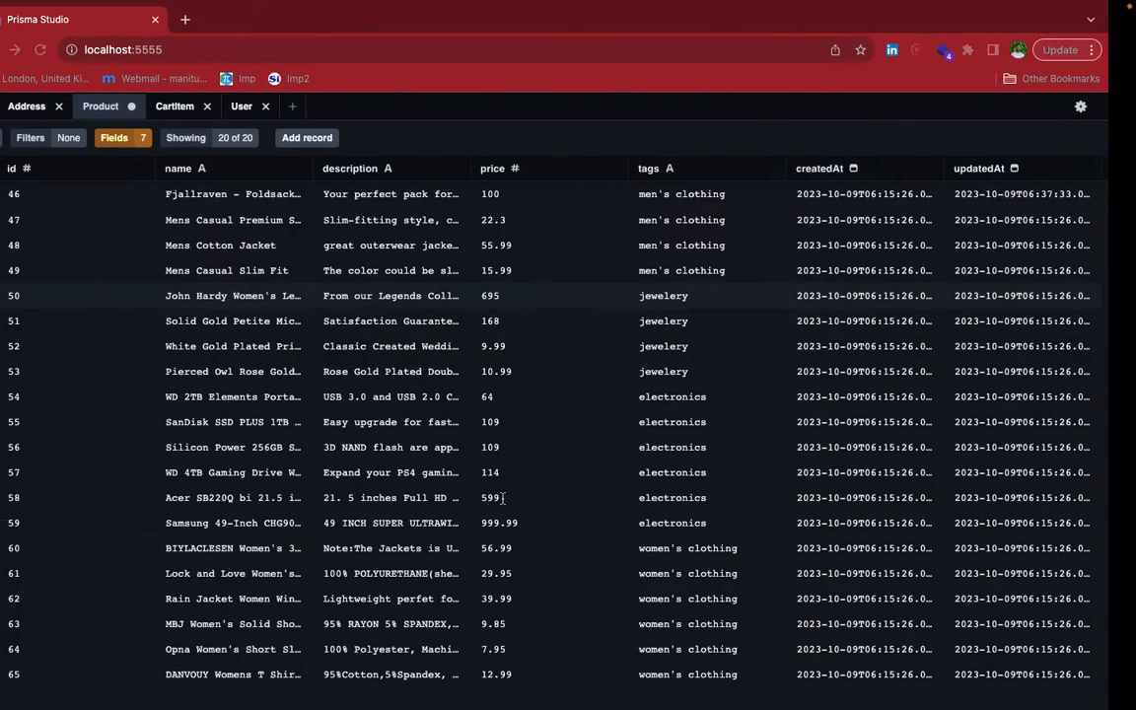
Step: Check Prisma Studio's Product table, whose ids start at 46
left_click(193, 106)
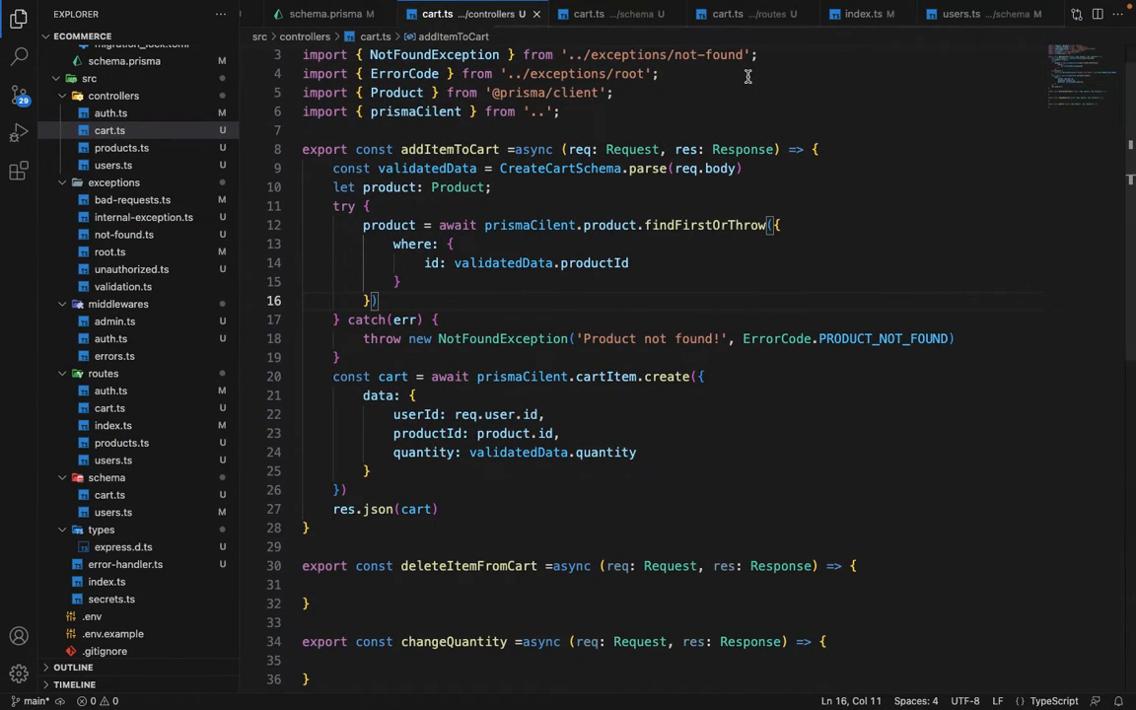
Step: In deleteItemFromCart, delete the cart item via prismaCilent.cartItem.delete where id is +req.params.id
left_click(982, 14)
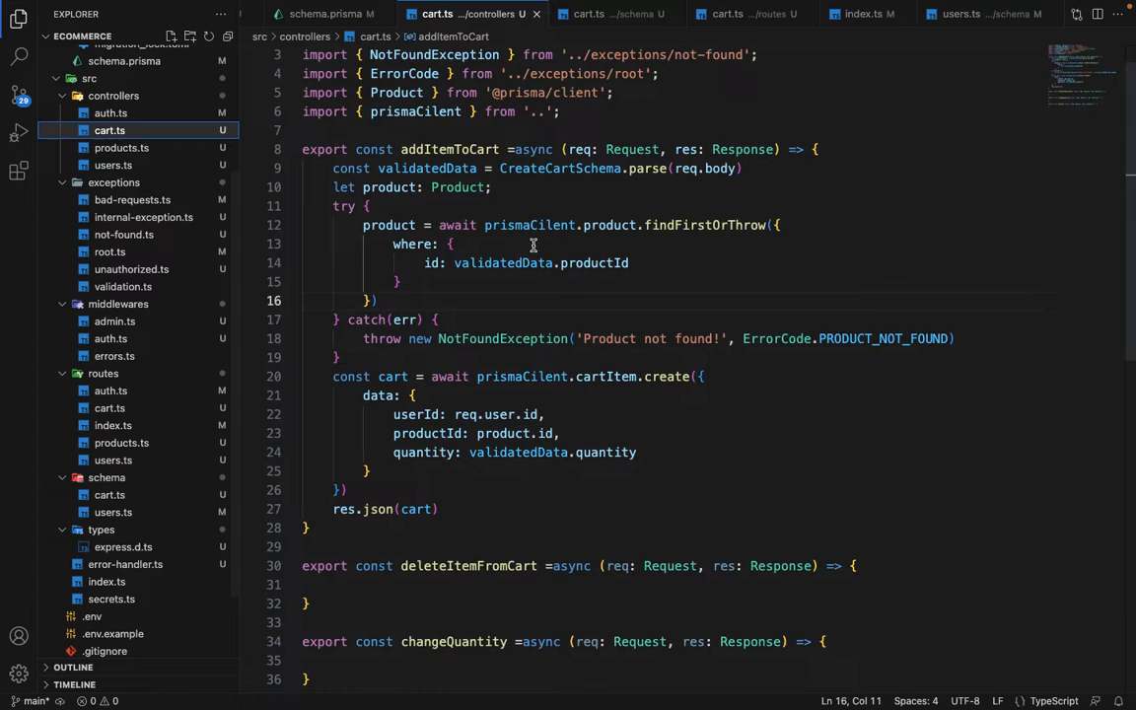
scroll("down", 3)
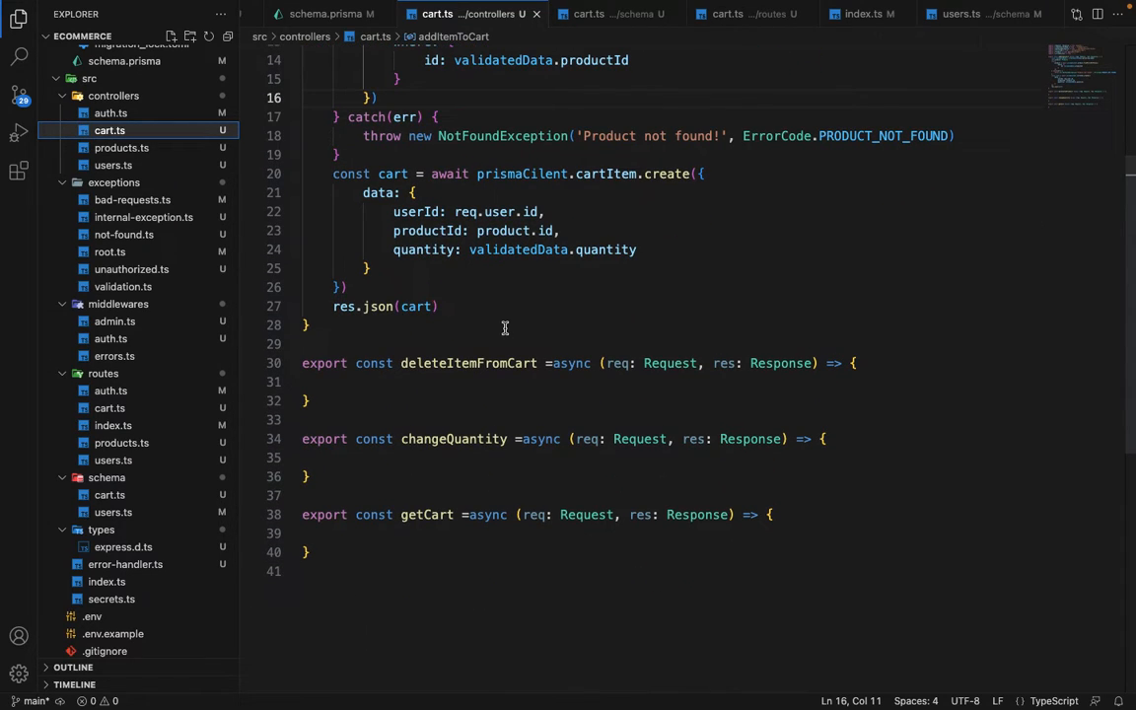
mouse_move(454, 438)
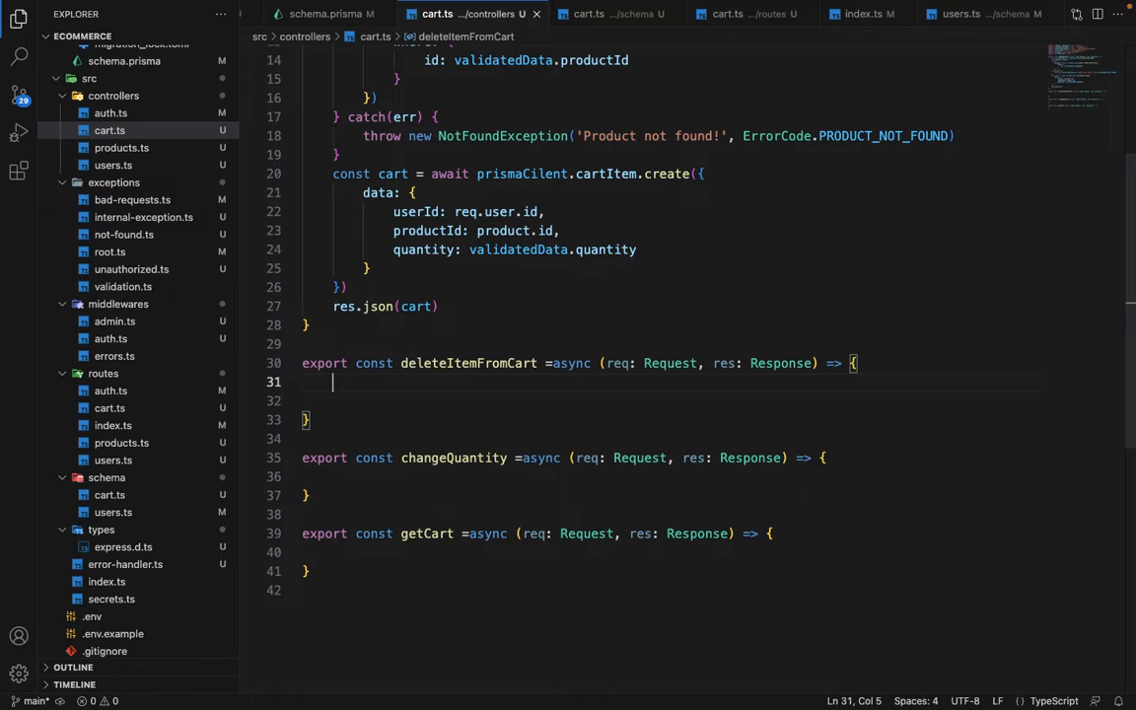
type("await")
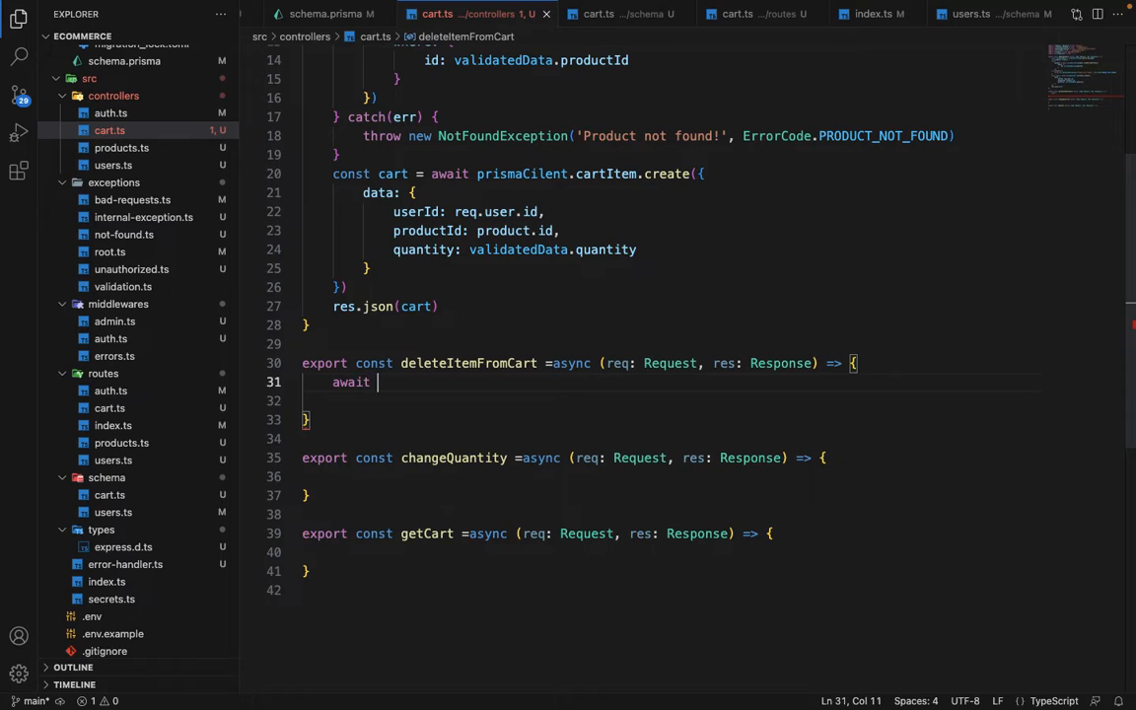
type("prismaCilent.cartItem")
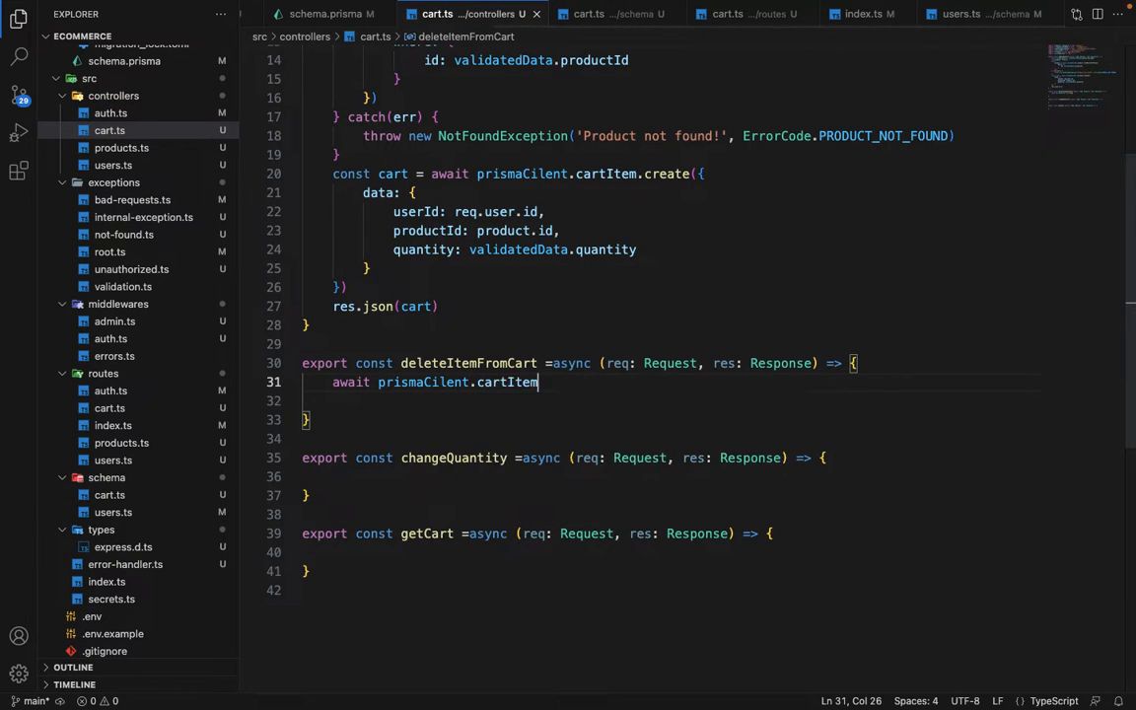
type(".delete")
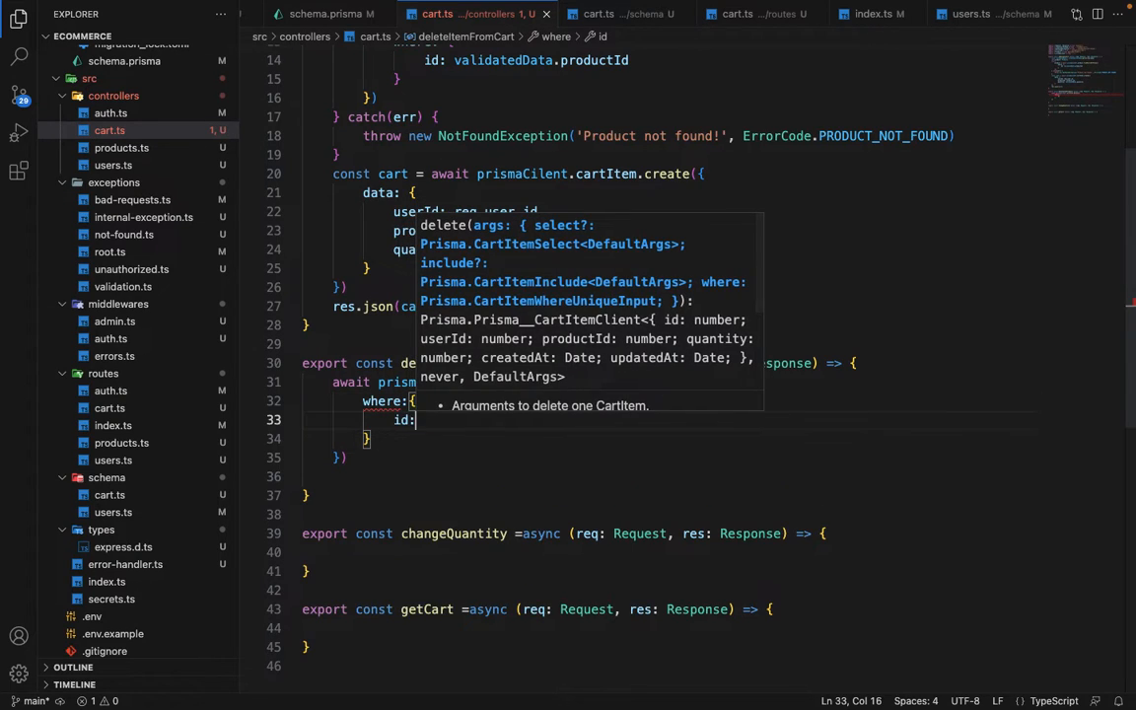
type("rq")
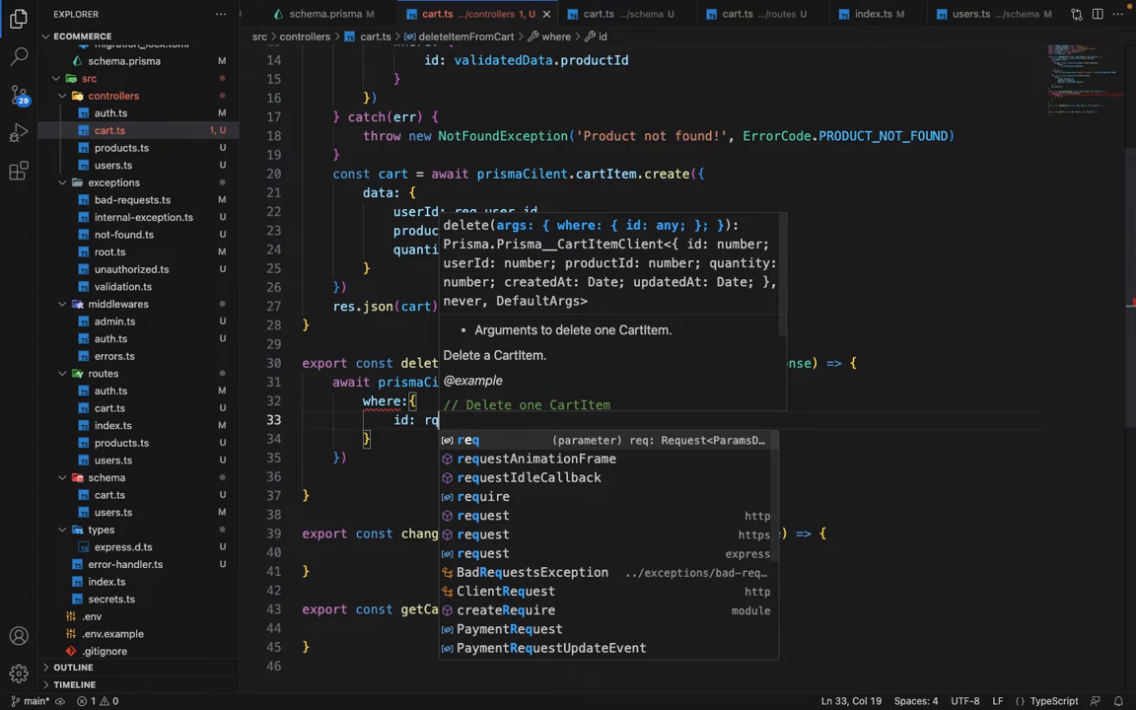
type(".")
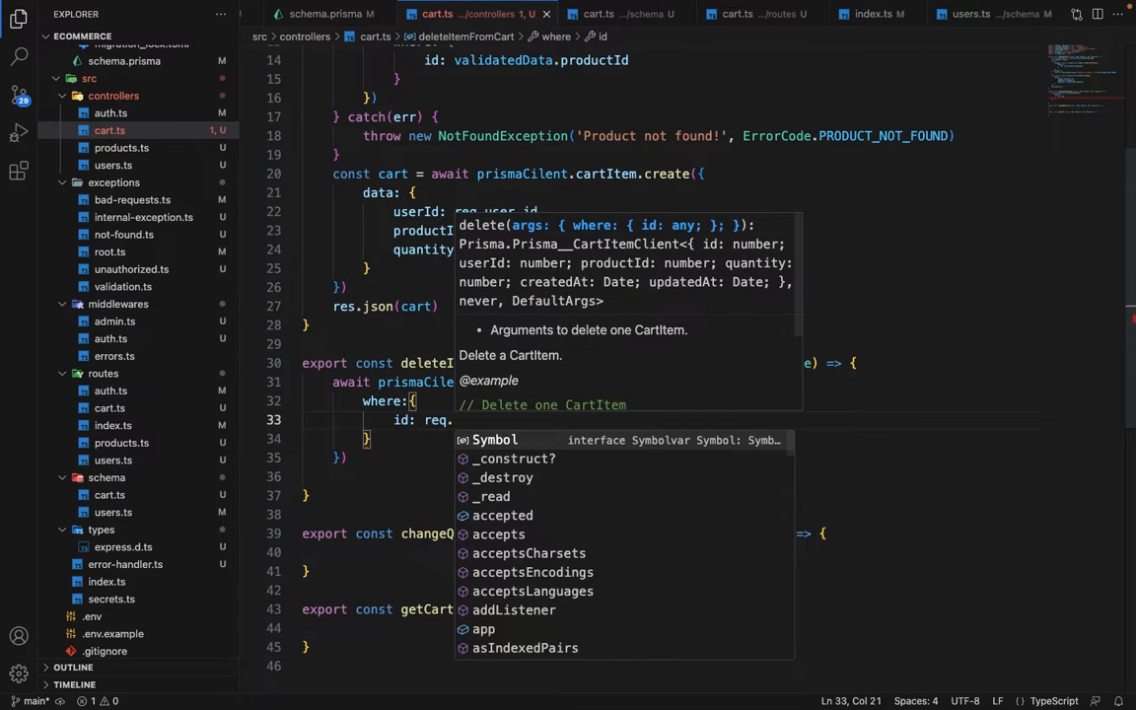
type("params.id")
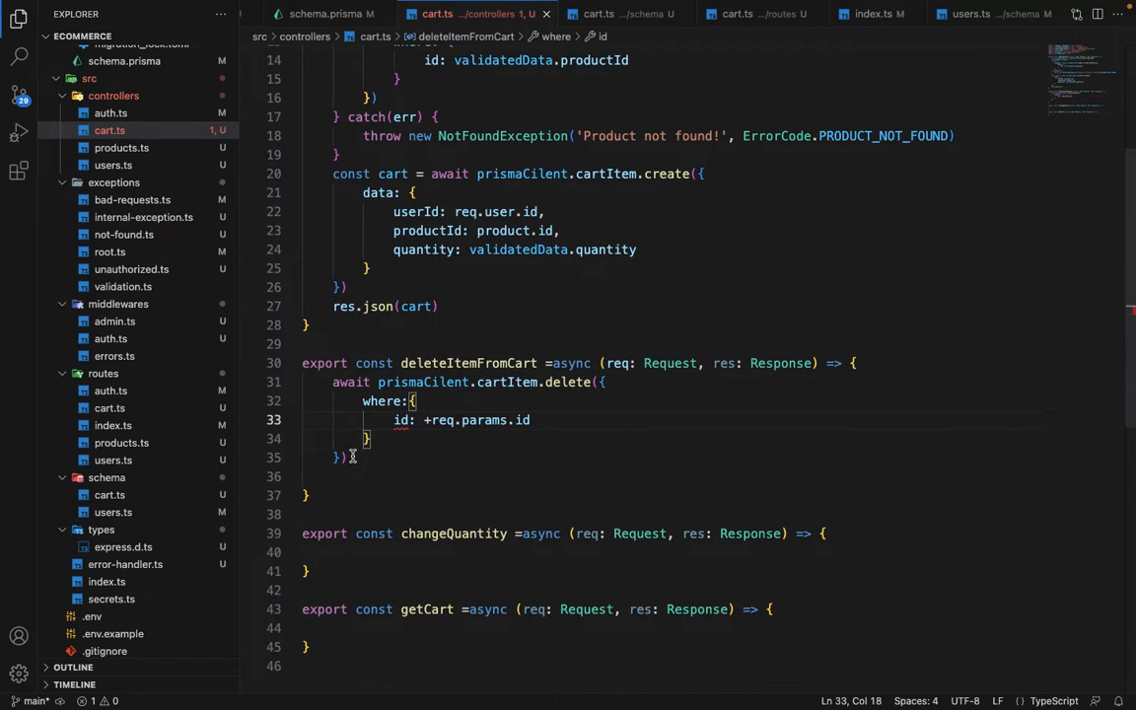
Step: Respond from deleteItemFromCart with res.json({ success: true })
type("res.json(")
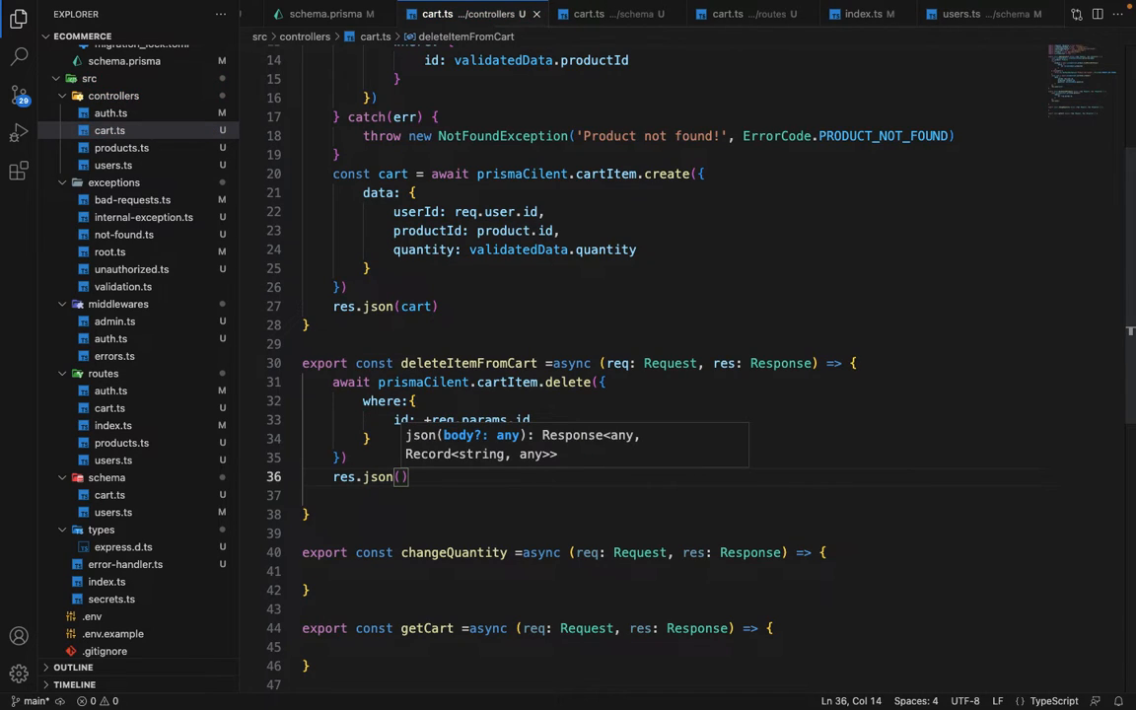
type("{}")
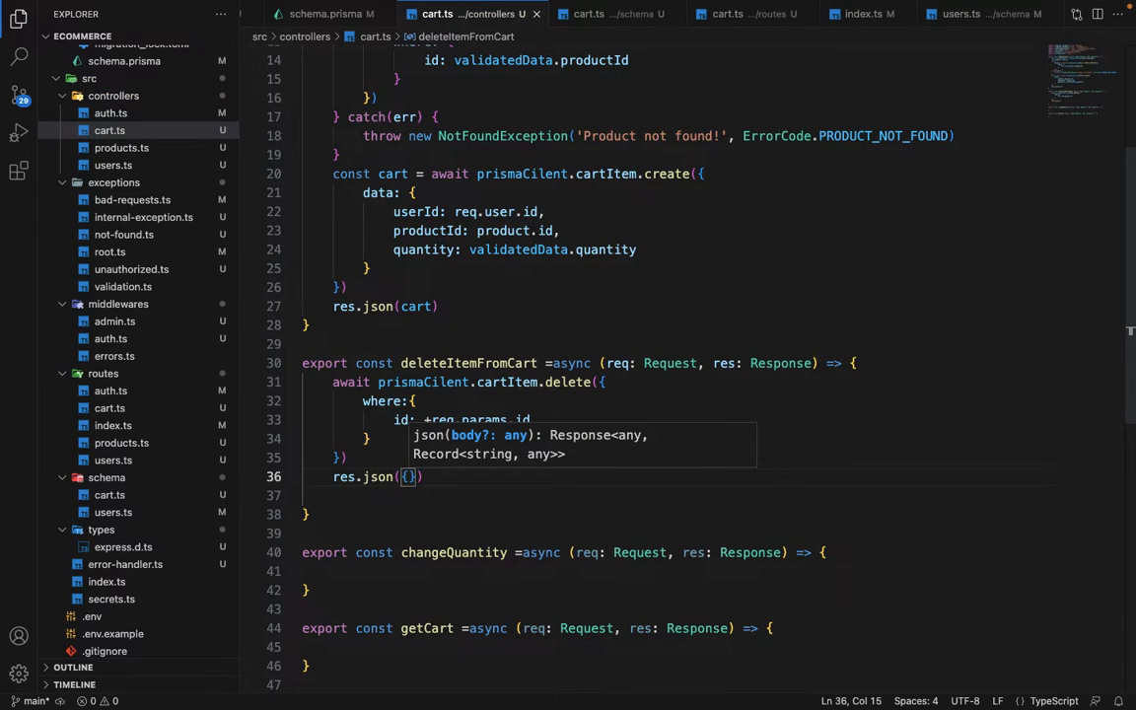
type("success:")
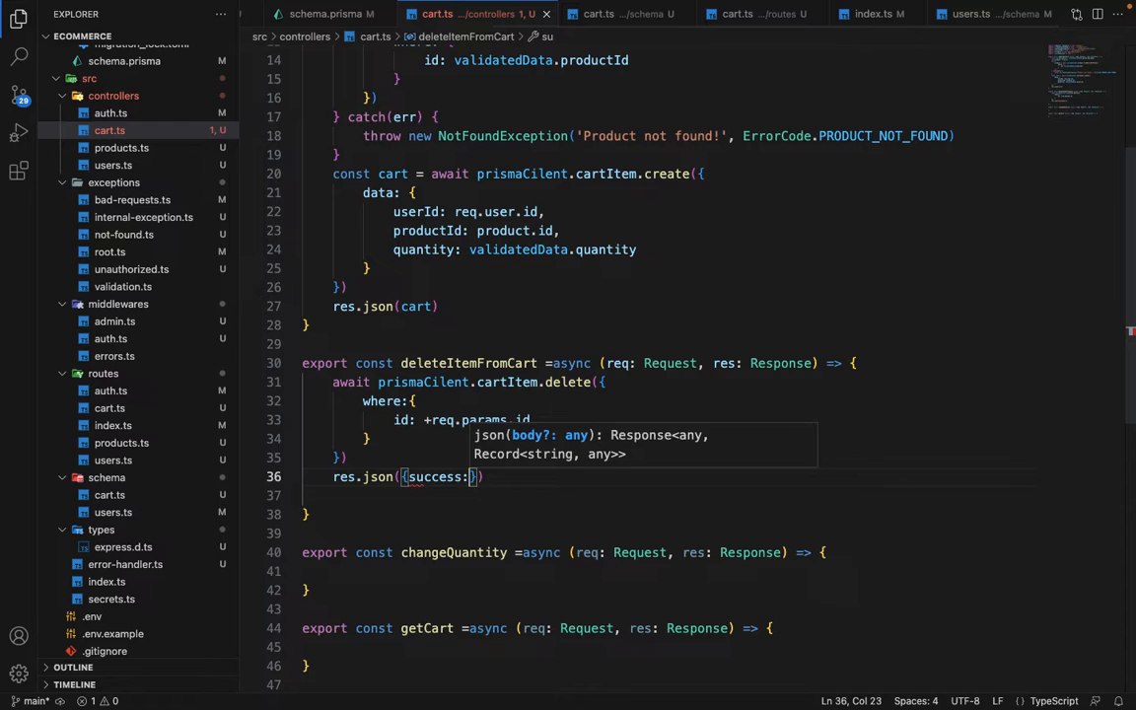
type("true}")
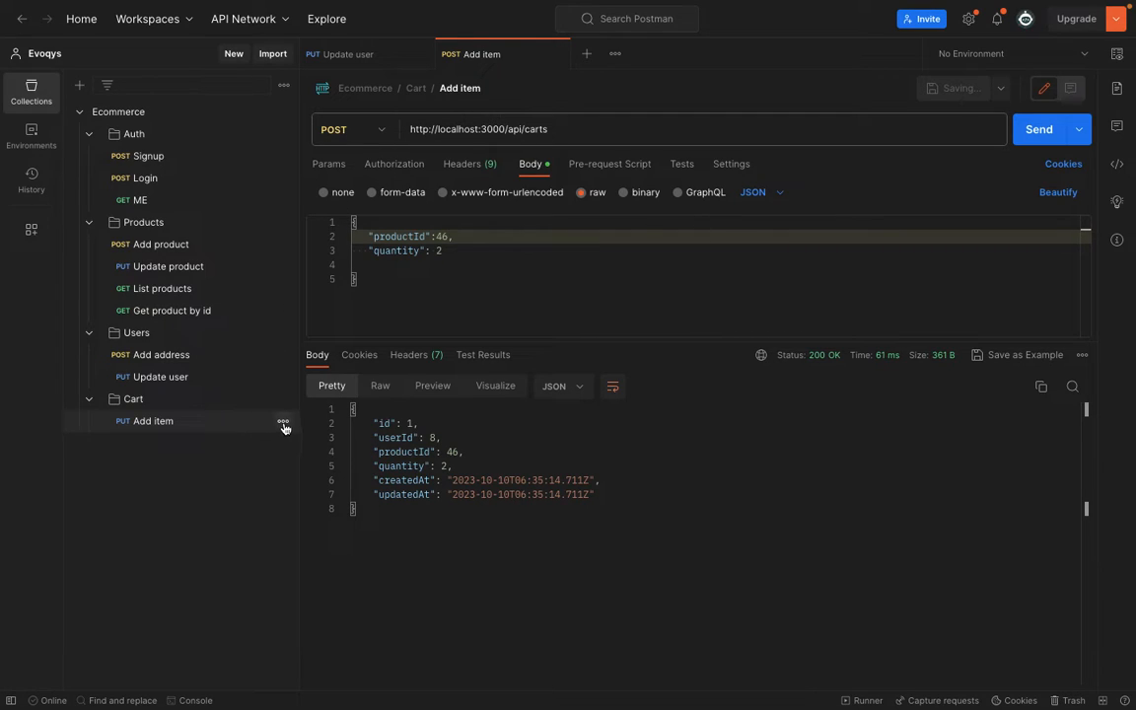
Step: Duplicate the Add item request and rename the copy to 'delete item'
left_click(282, 422)
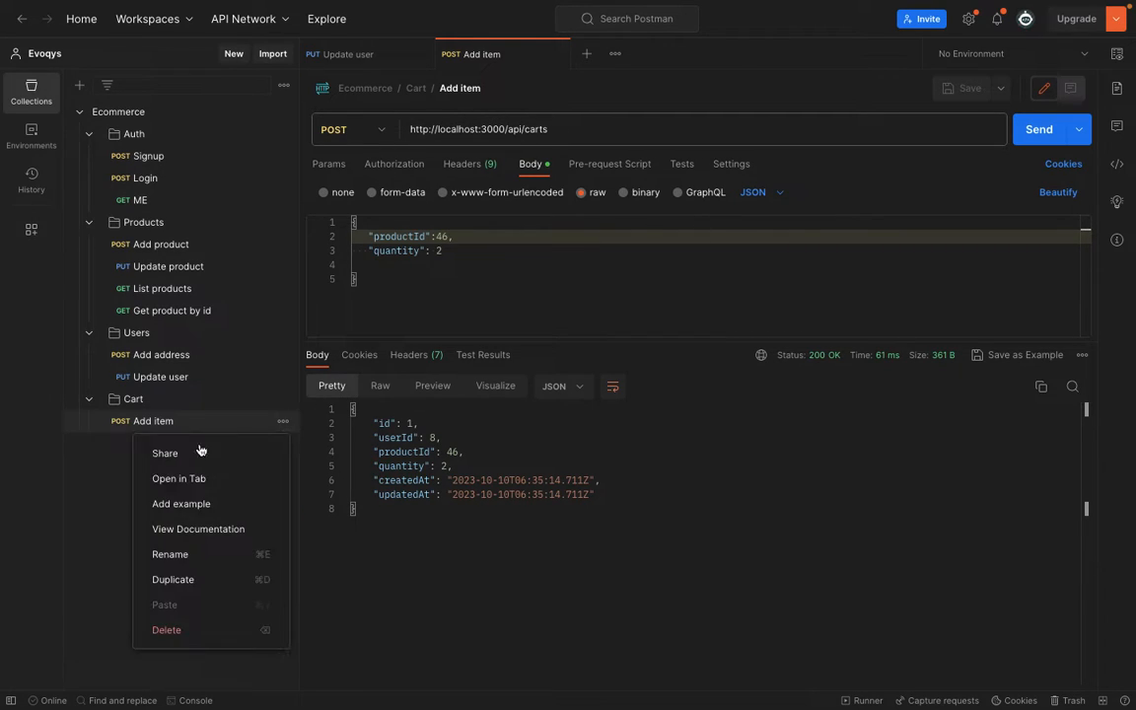
left_click(174, 580)
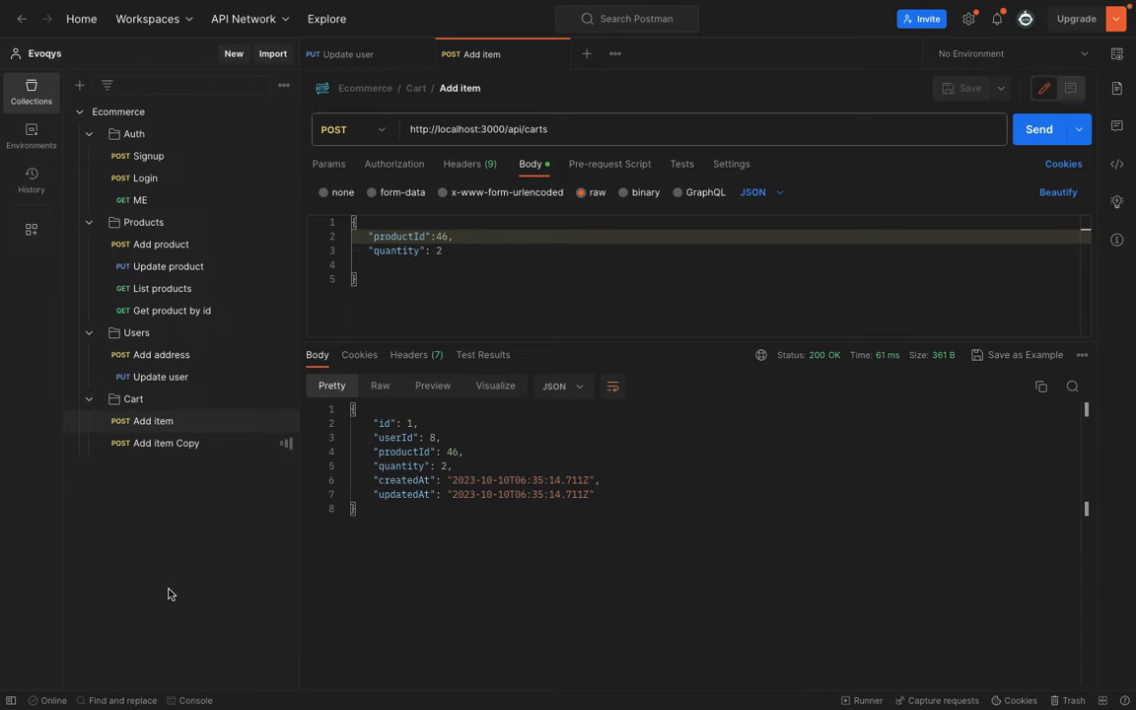
left_click(166, 442)
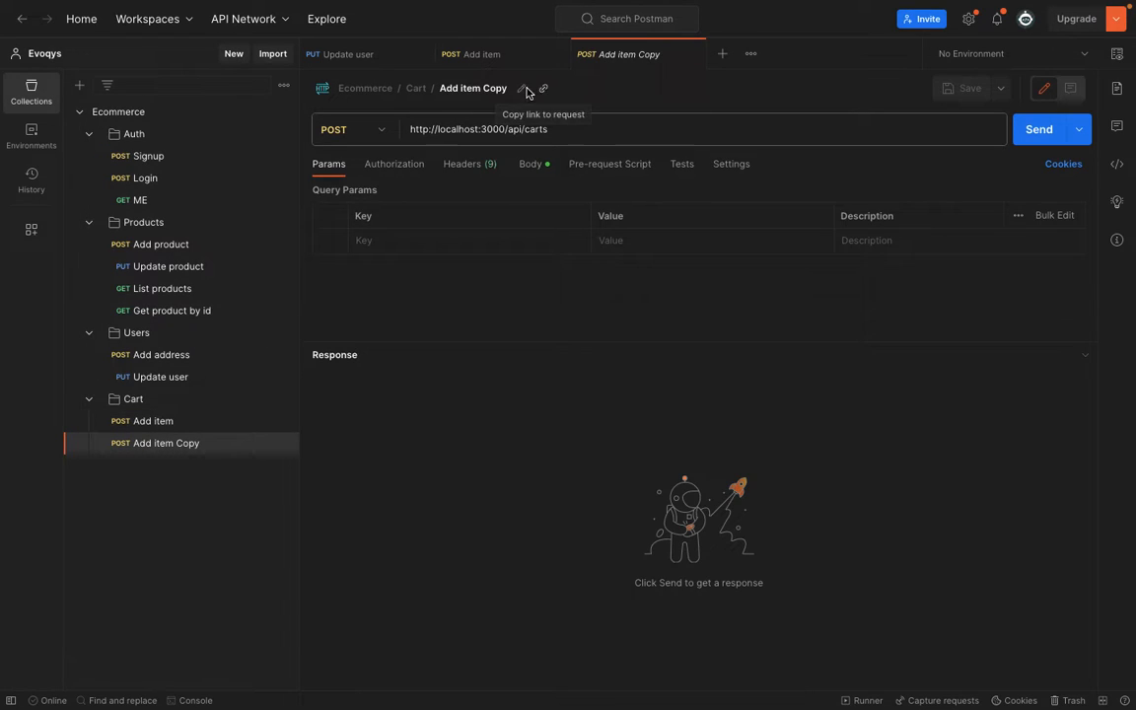
type("delete")
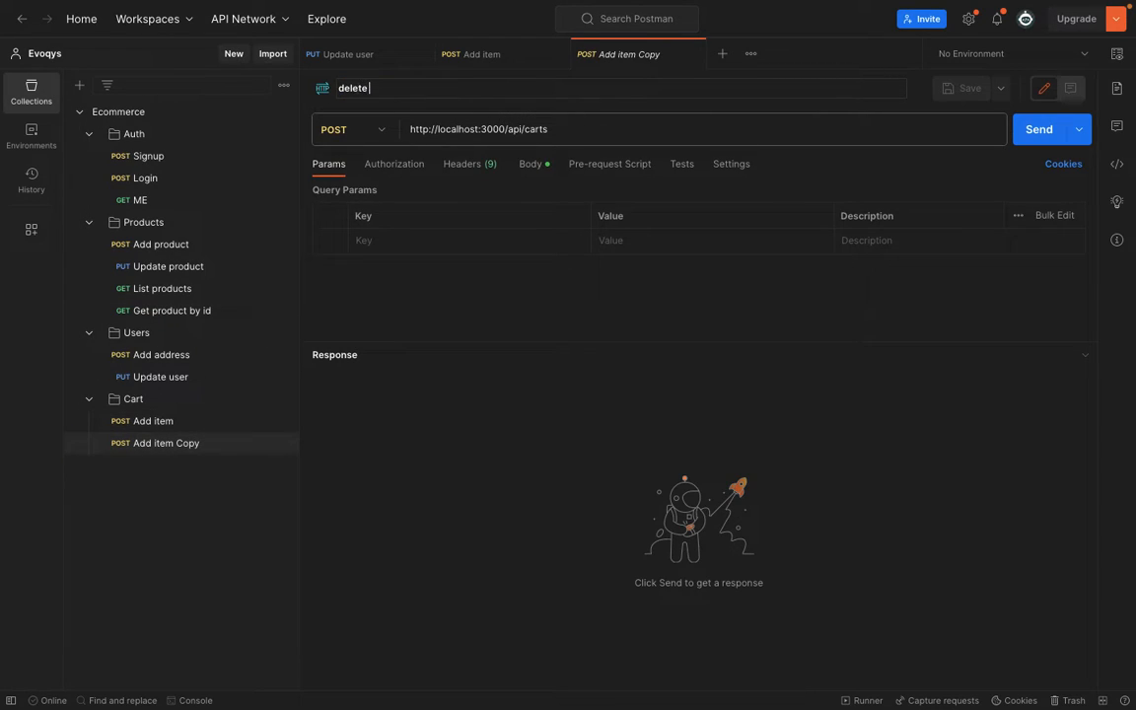
type("item")
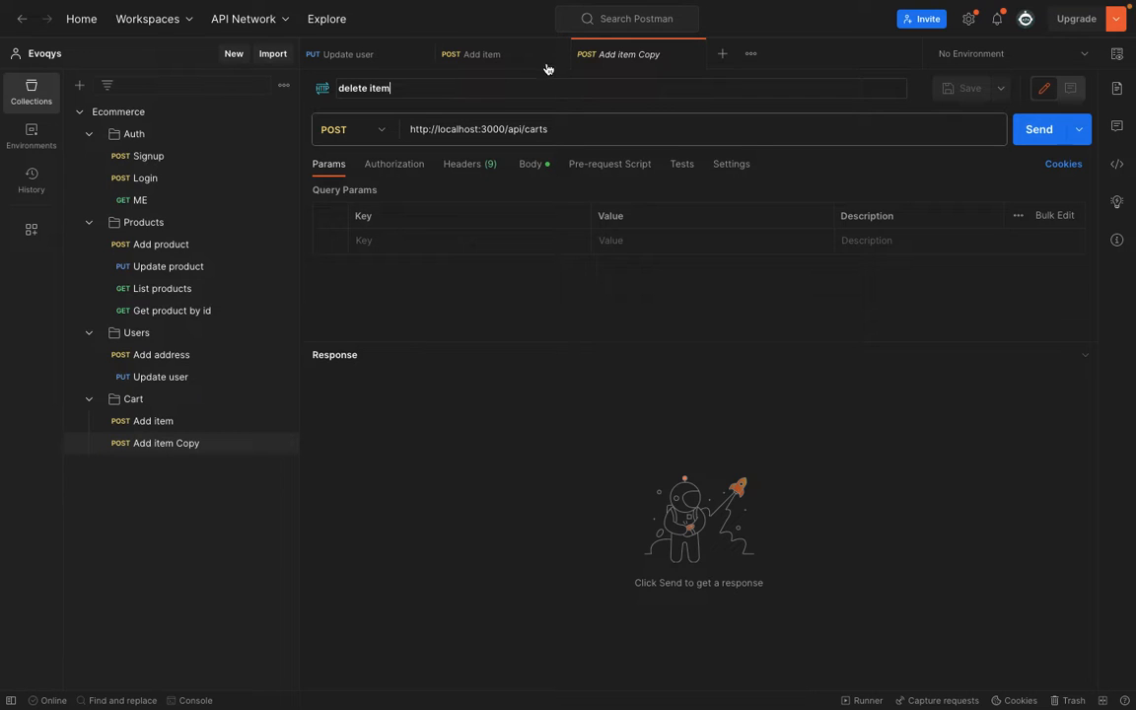
key("Backspace")
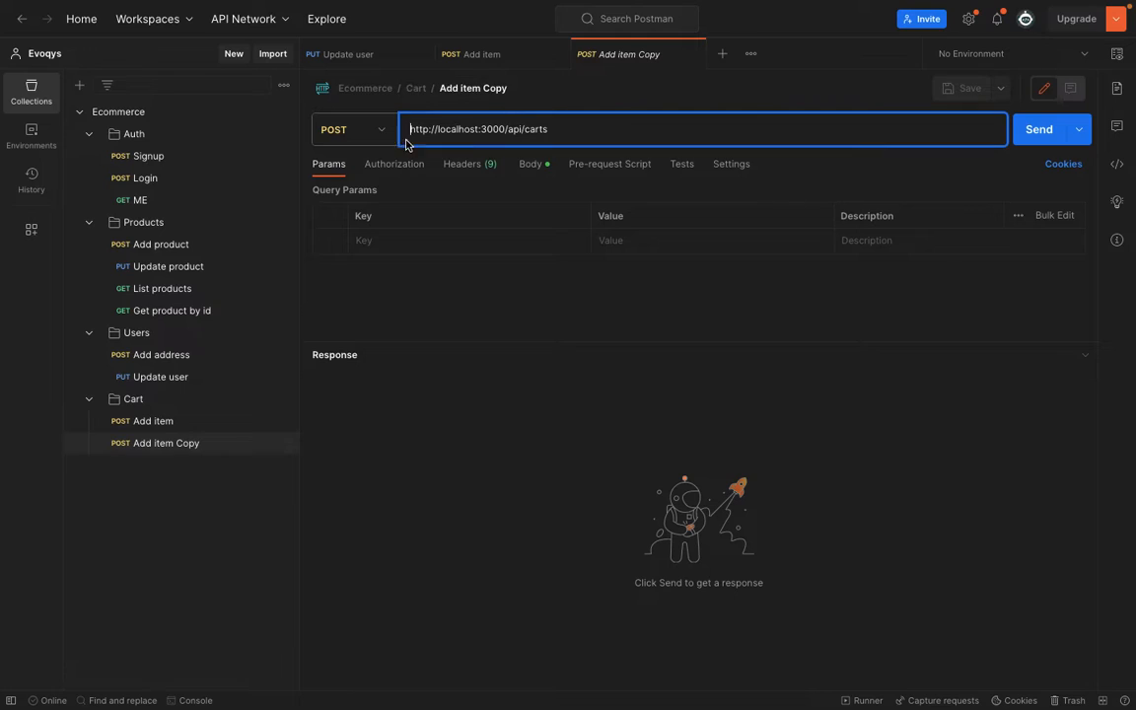
Step: Set the request to DELETE on localhost:3000/api/carts/1 and send it
left_click(351, 130)
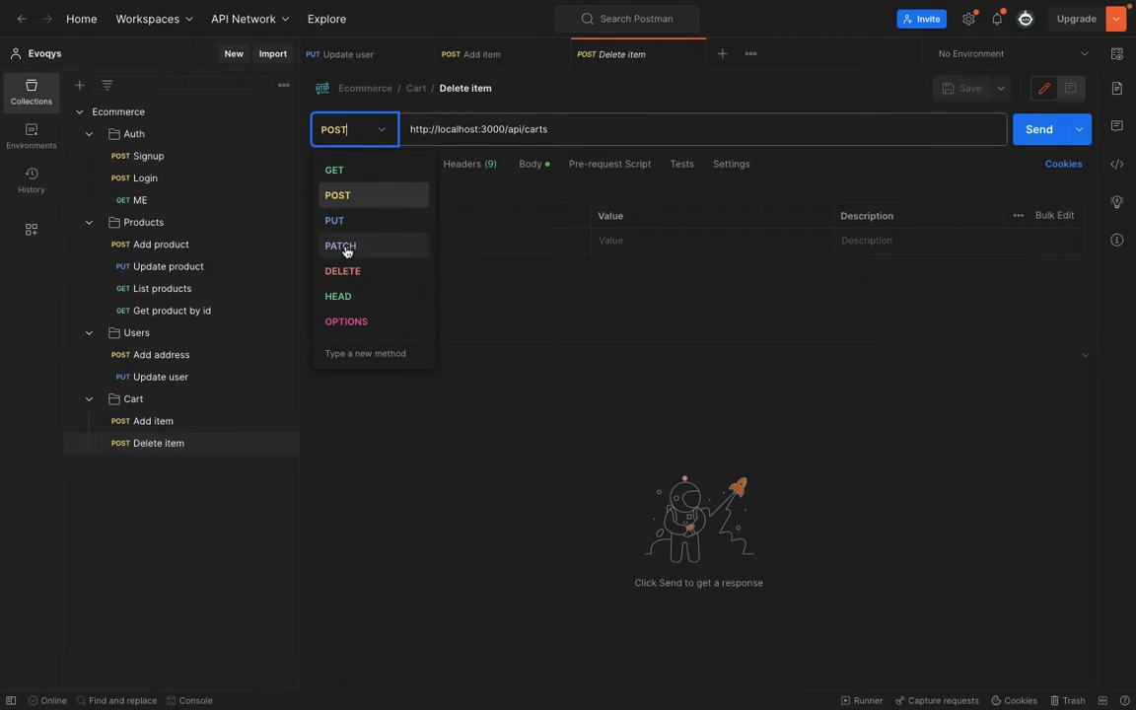
left_click(343, 270)
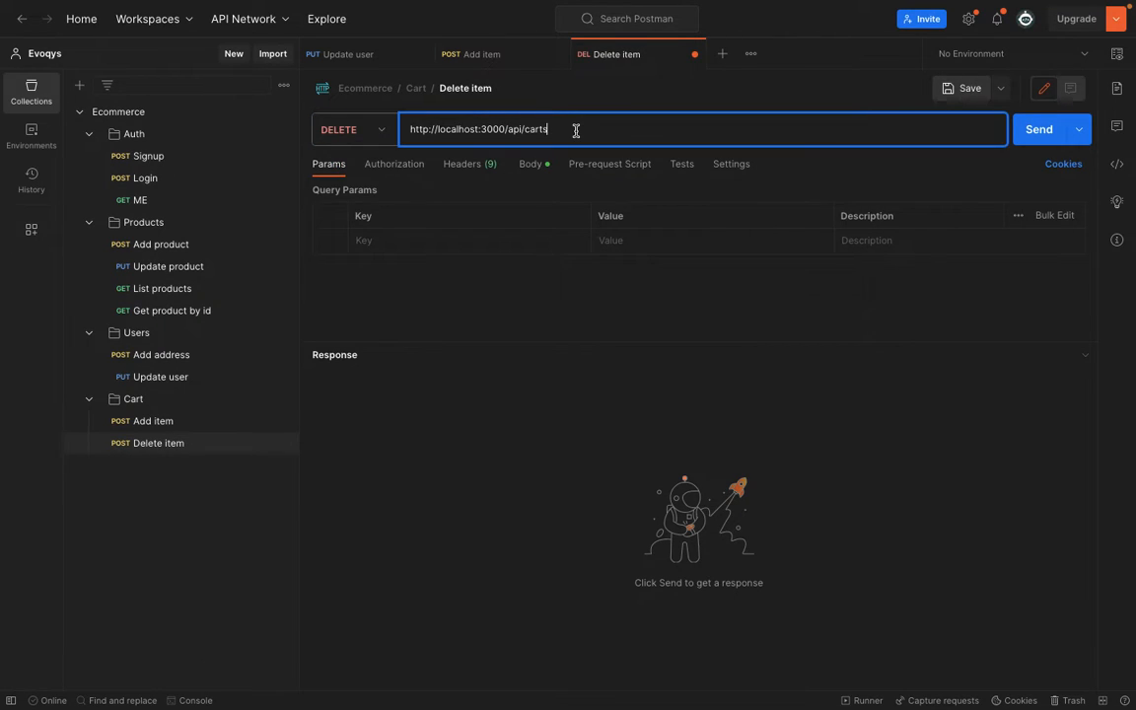
left_click(1045, 131)
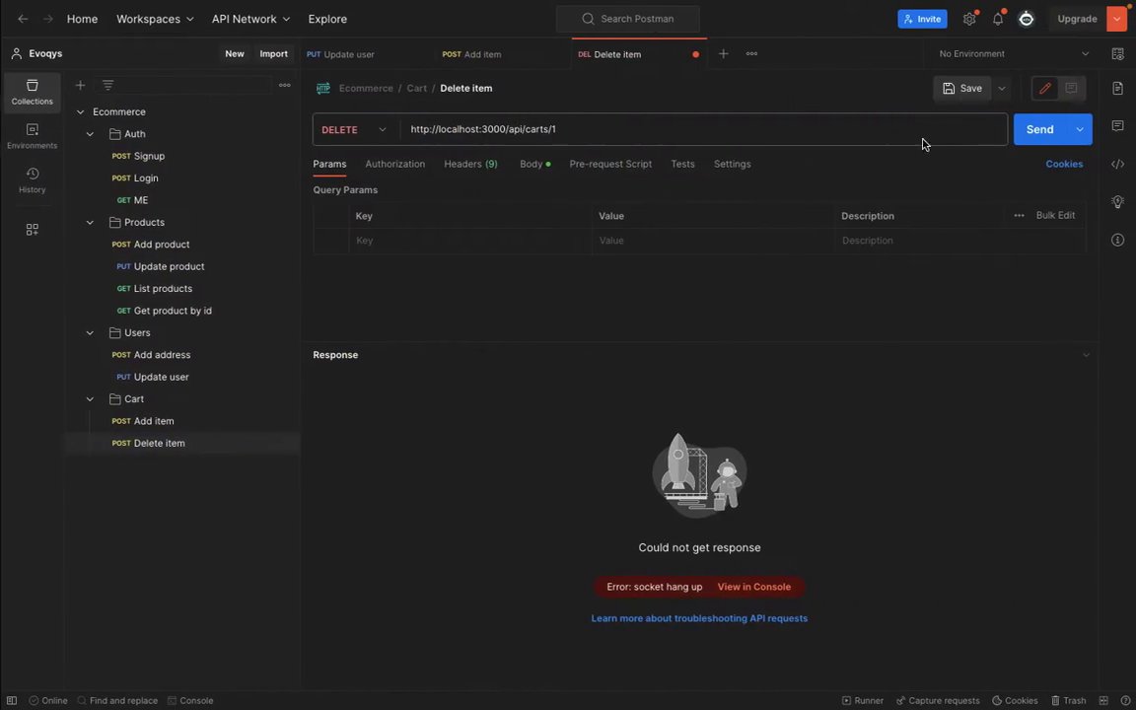
left_click(1039, 130)
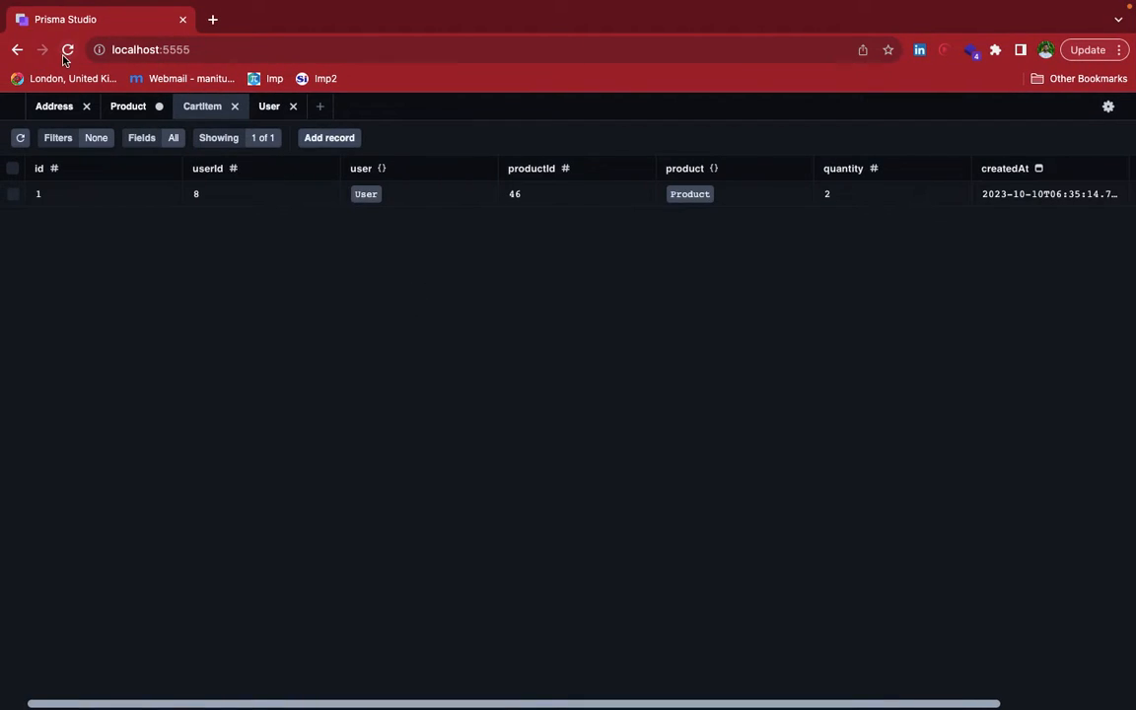
Step: Reload the CartItem table in Prisma Studio to verify the deletion
left_click(67, 52)
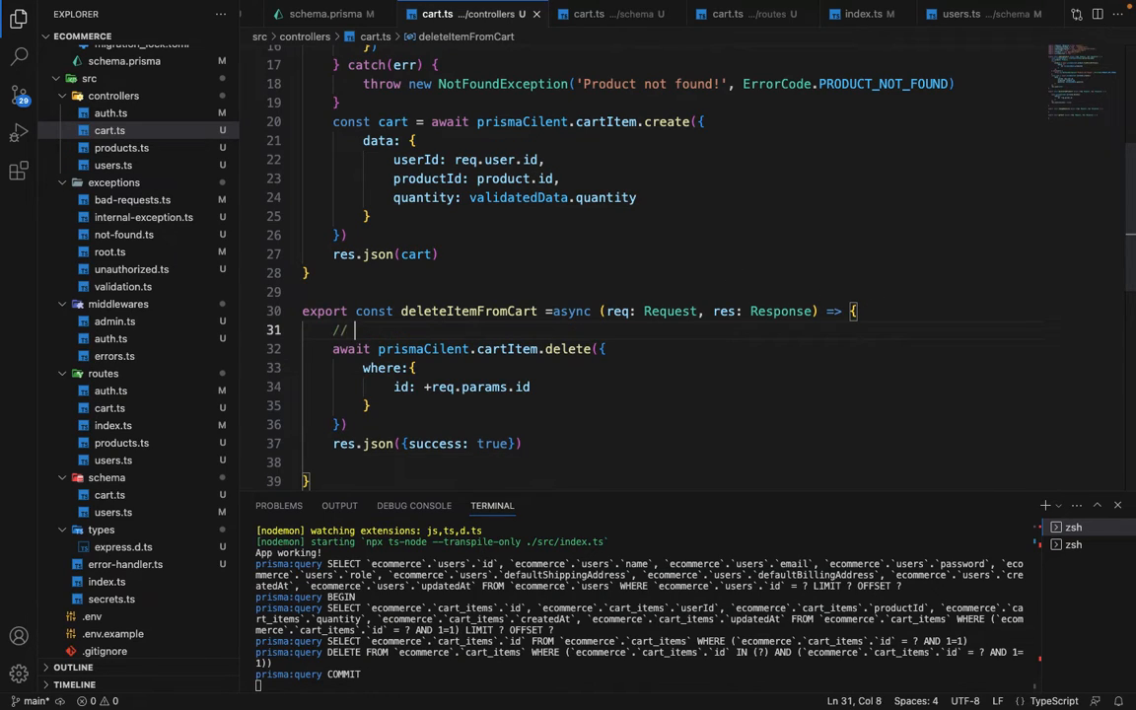
Step: Comment in deleteItemFromCart: '// Check if user is deleting its own cart item'
type("Check if user")
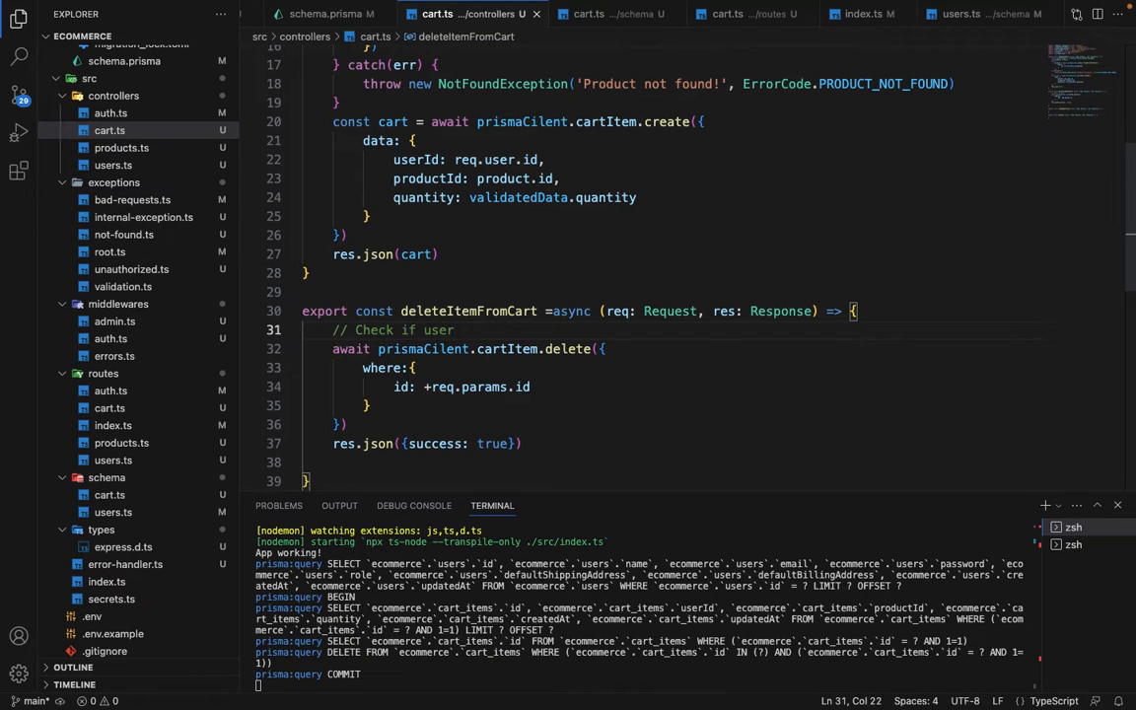
type("is deleting")
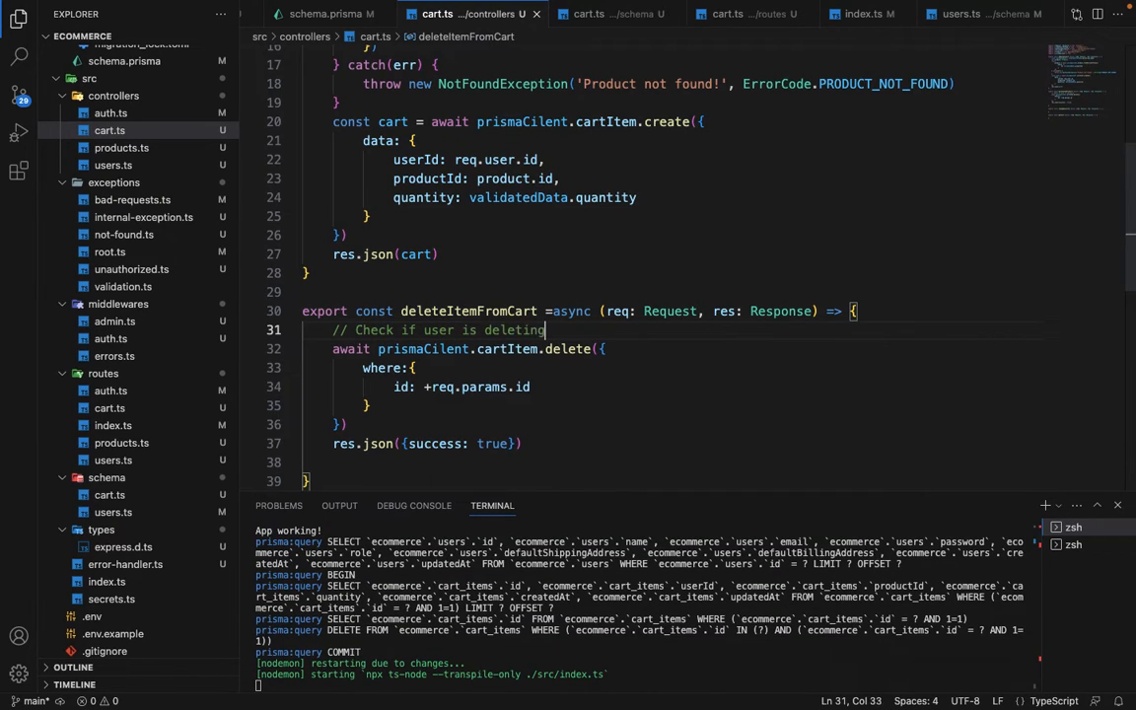
type("its oqn")
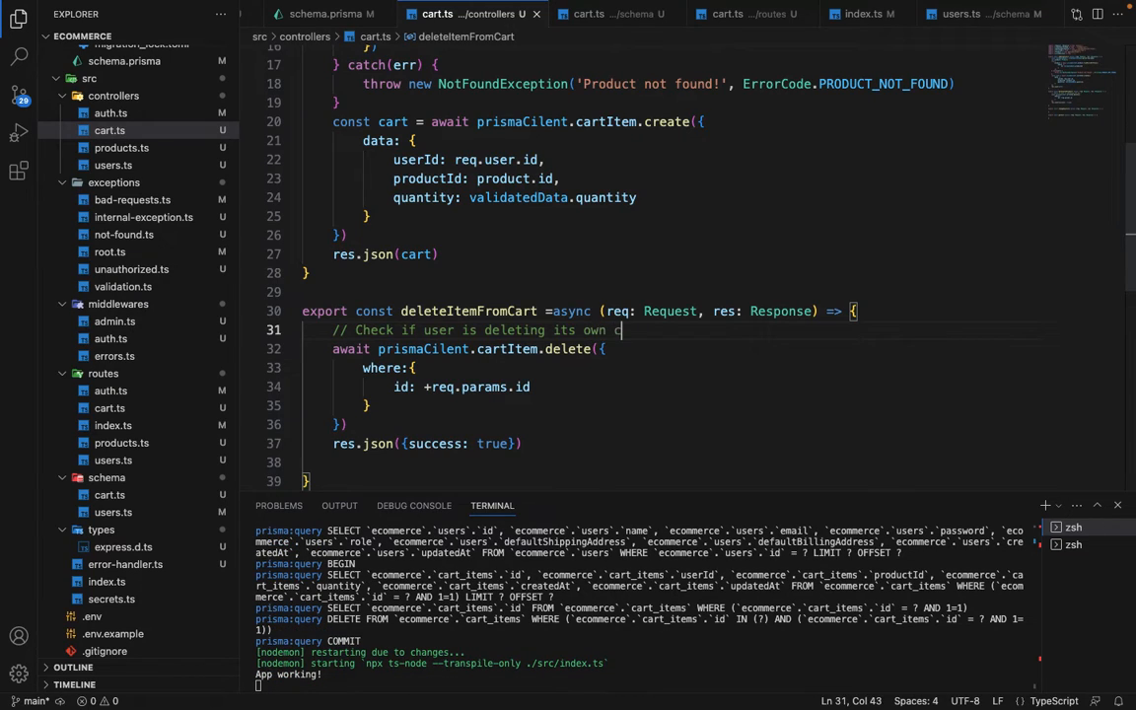
type("art item")
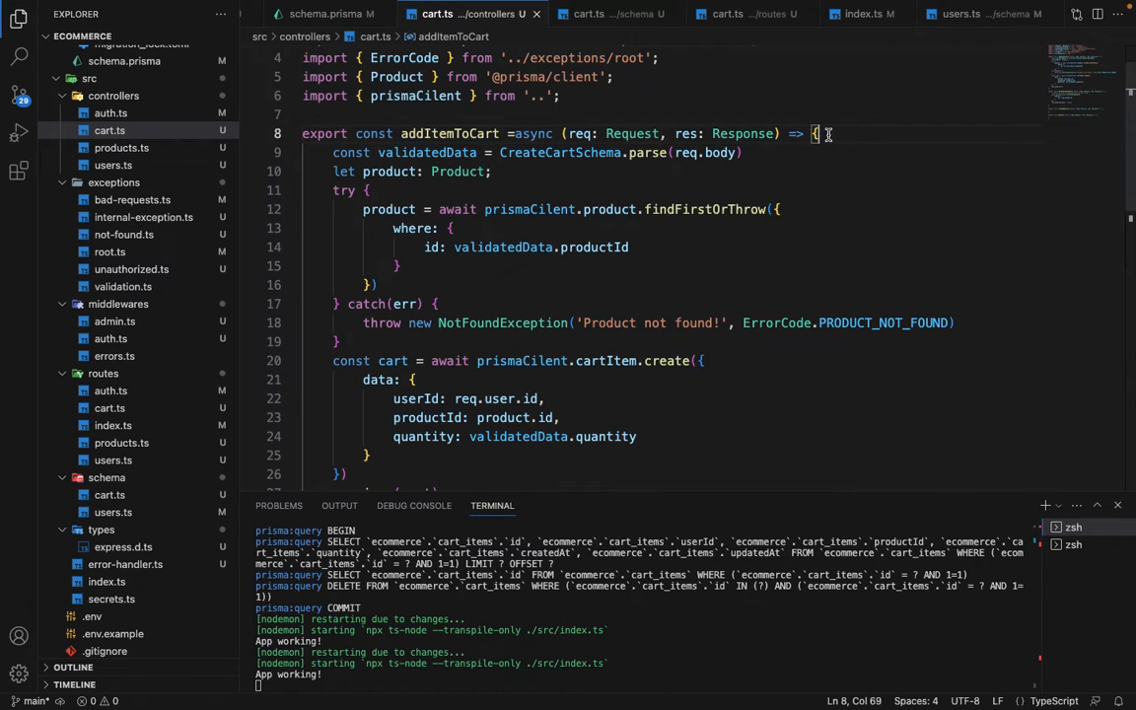
Step: Comment in addItemToCart about checking for the same product in user's cart and altering quantity
type("// c")
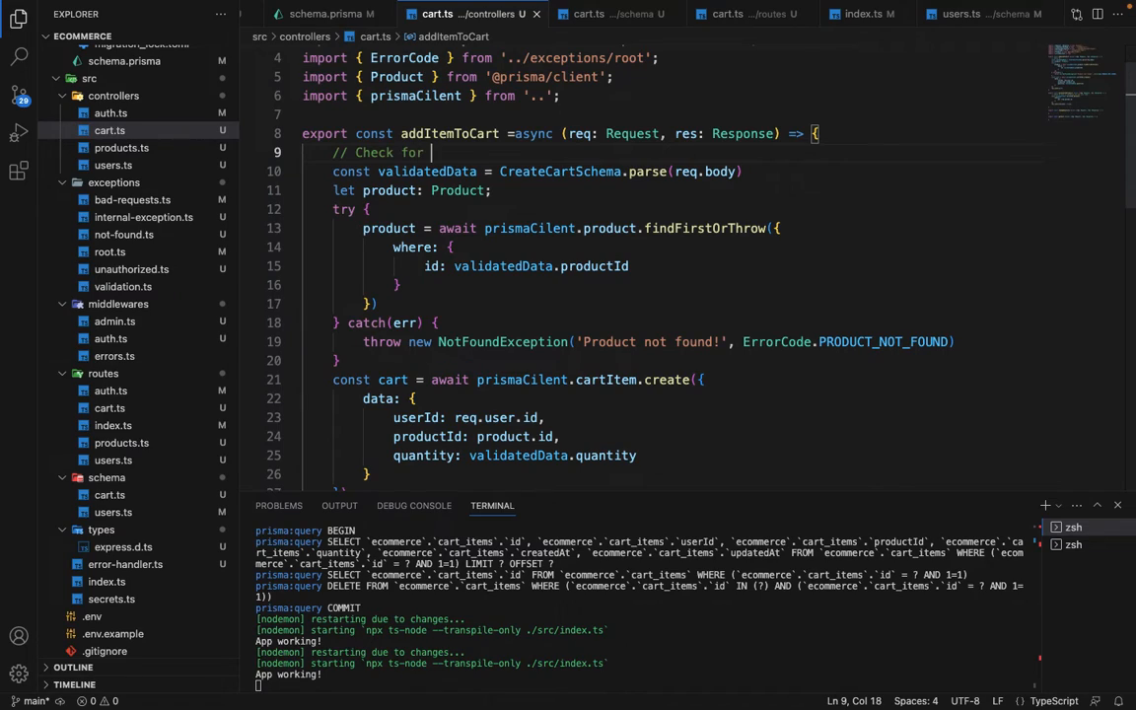
type("the exis")
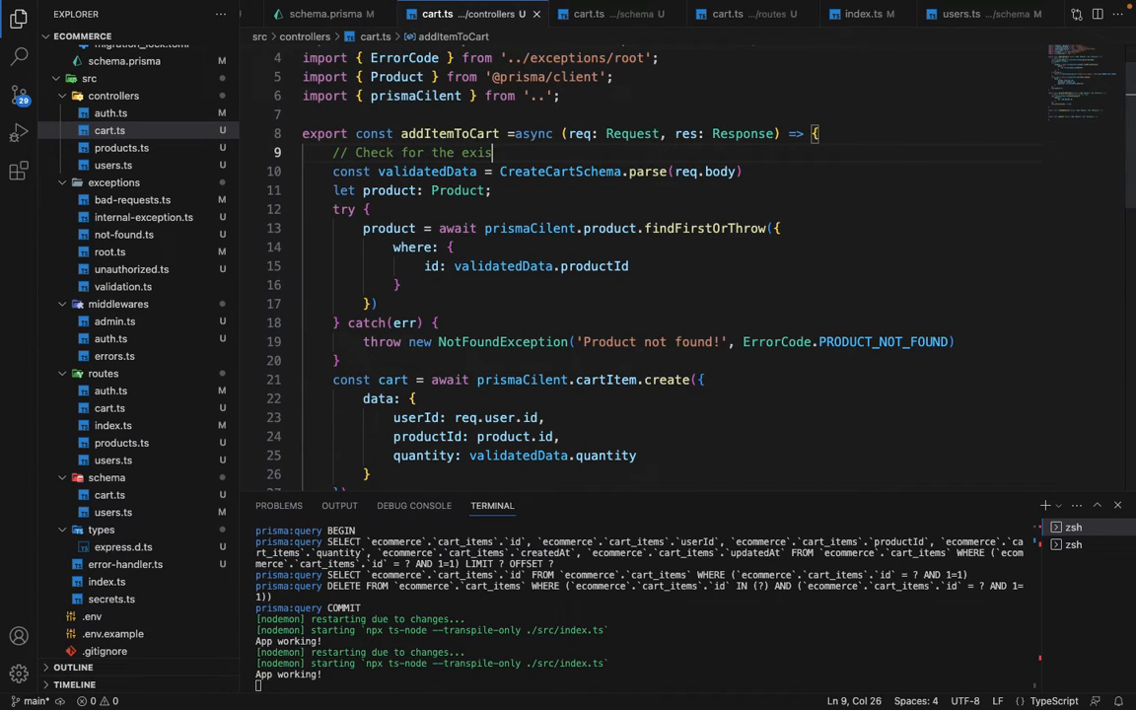
type("tence od")
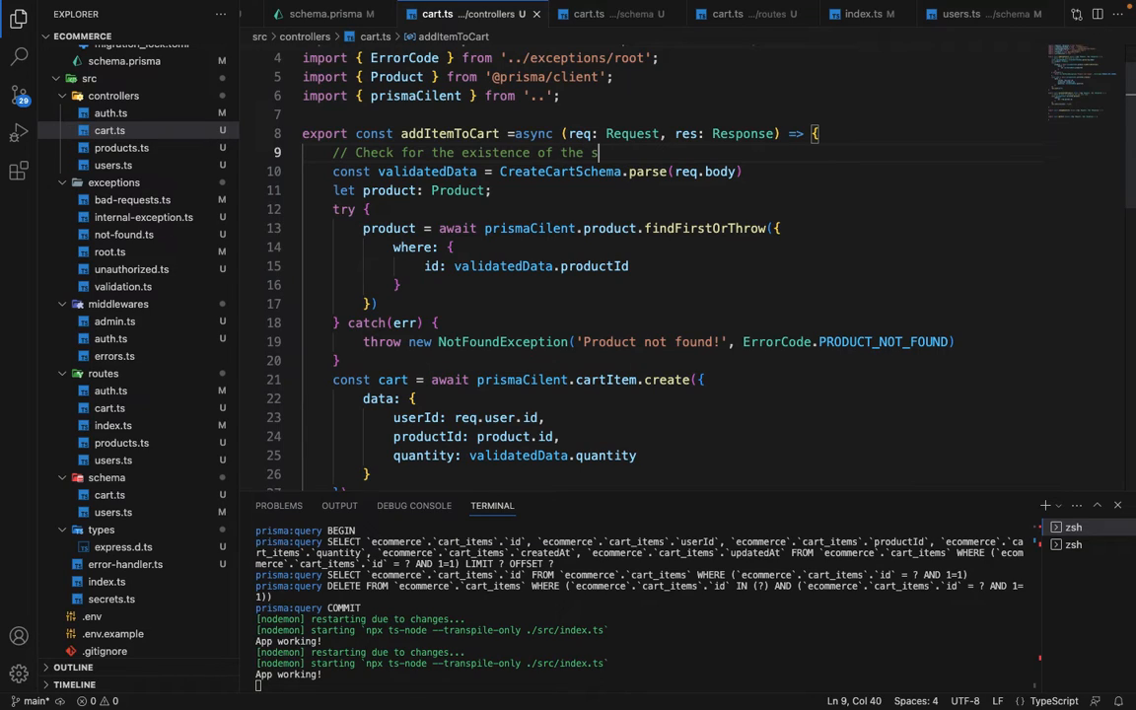
type("ame product")
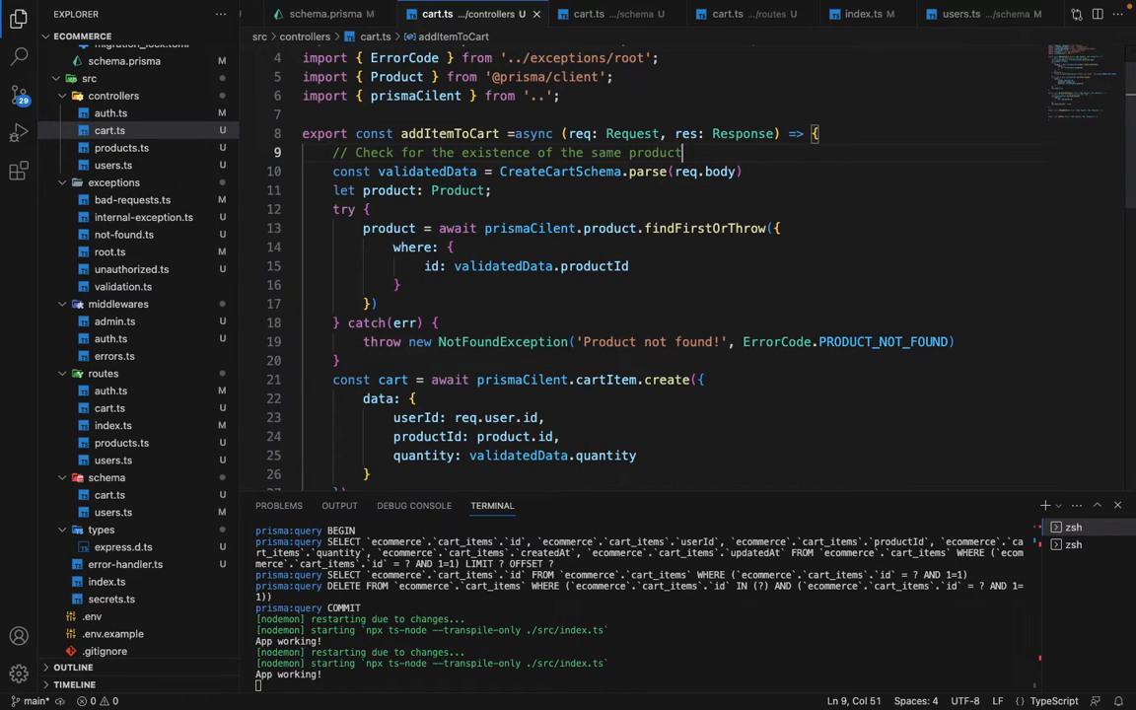
type("in user")
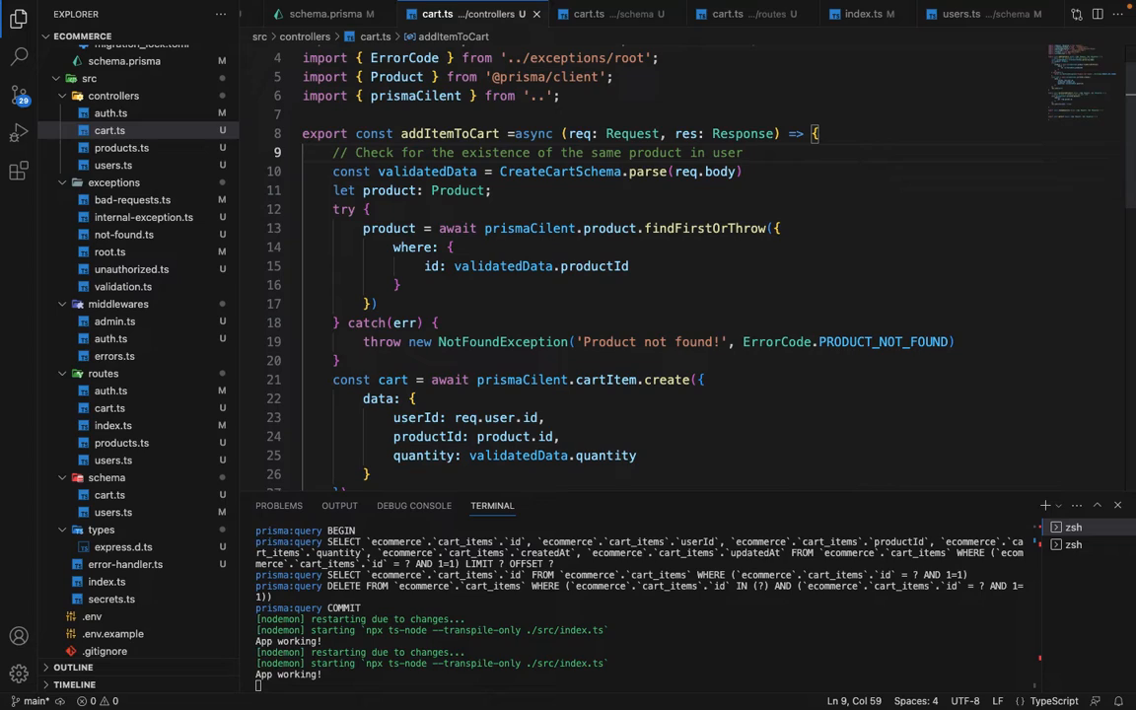
type("'s cr")
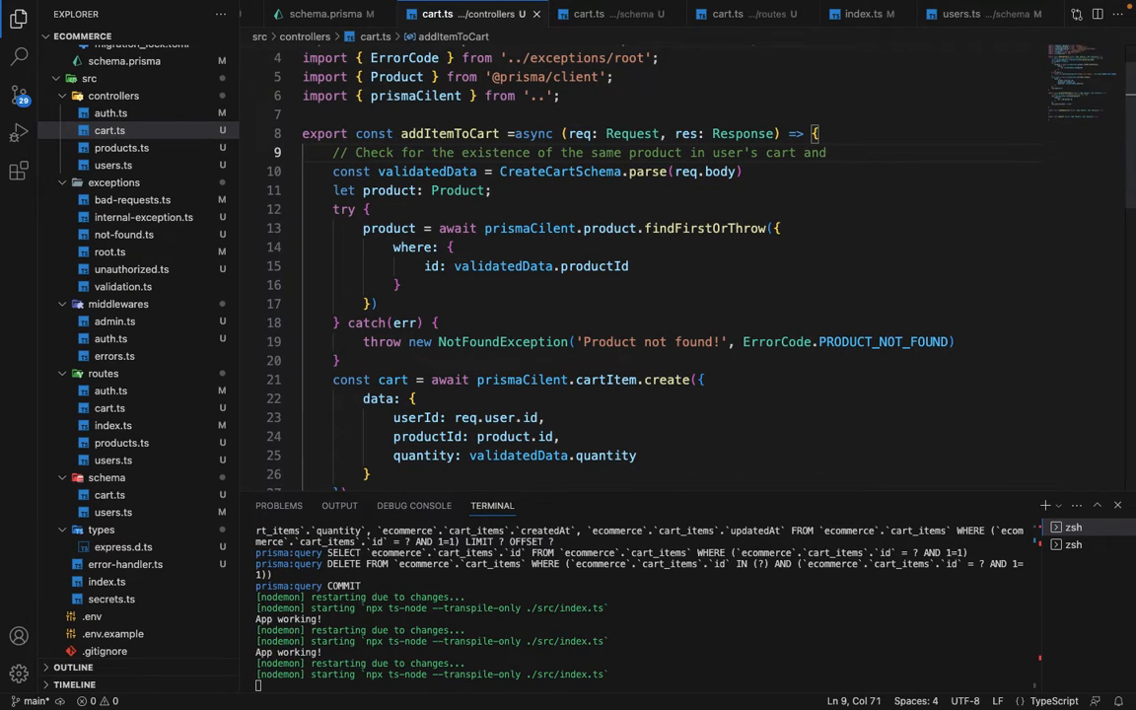
type("alter the")
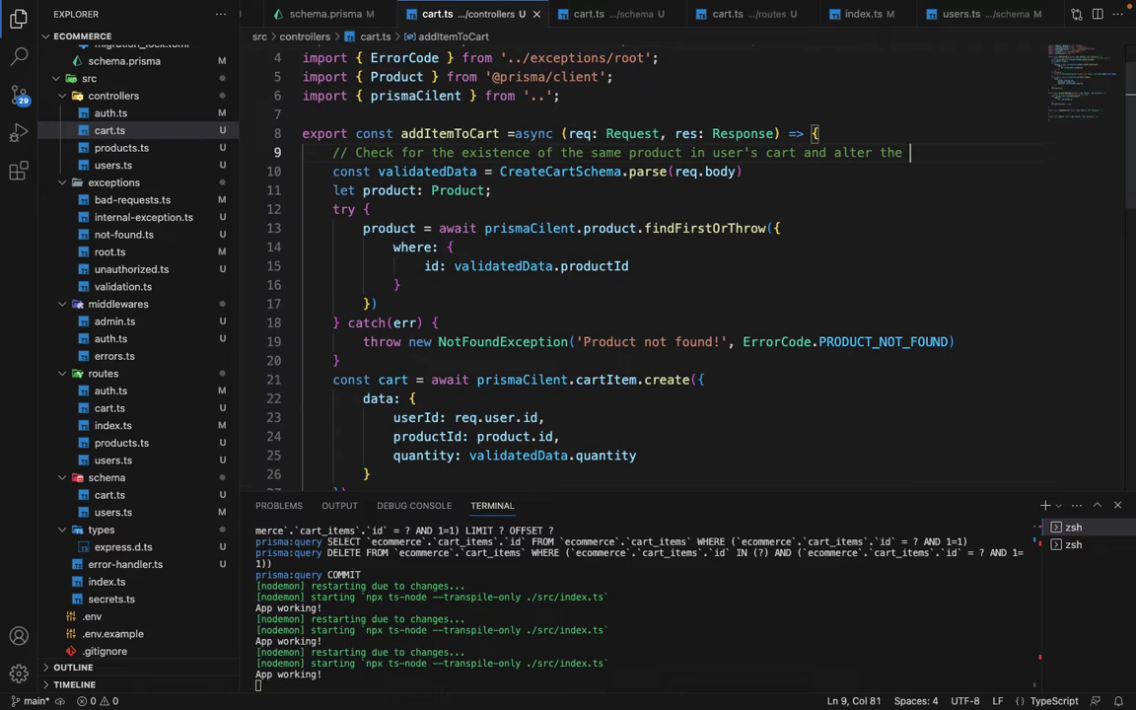
type("quantity as required")
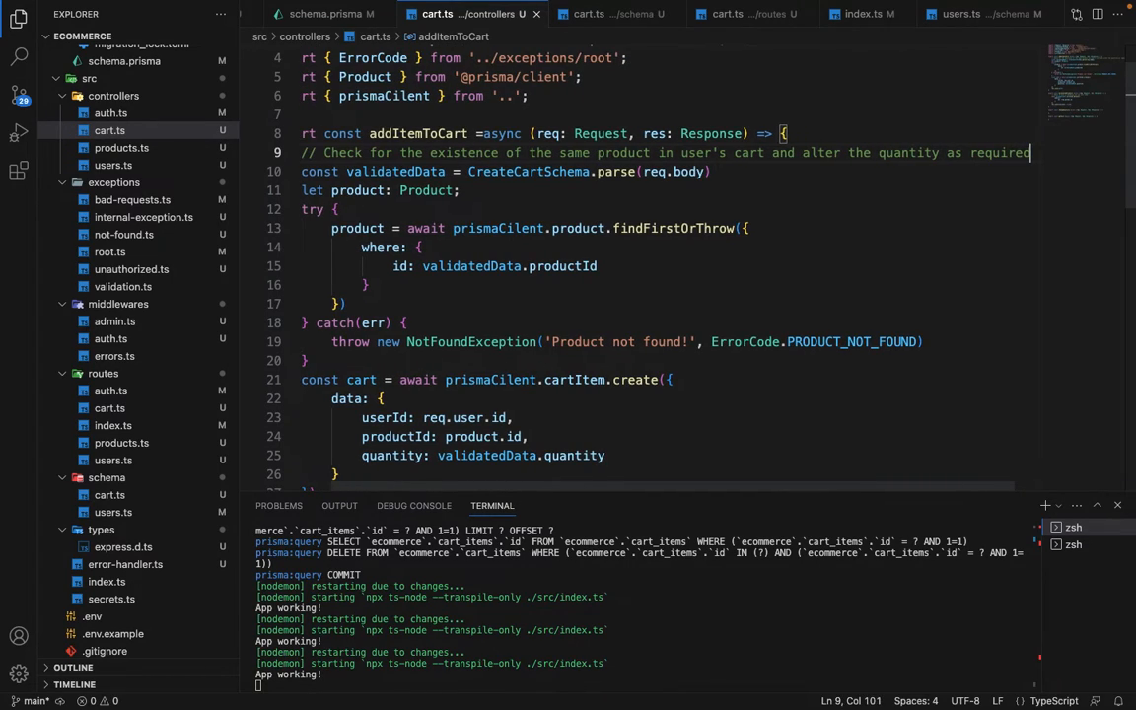
scroll("down", 3)
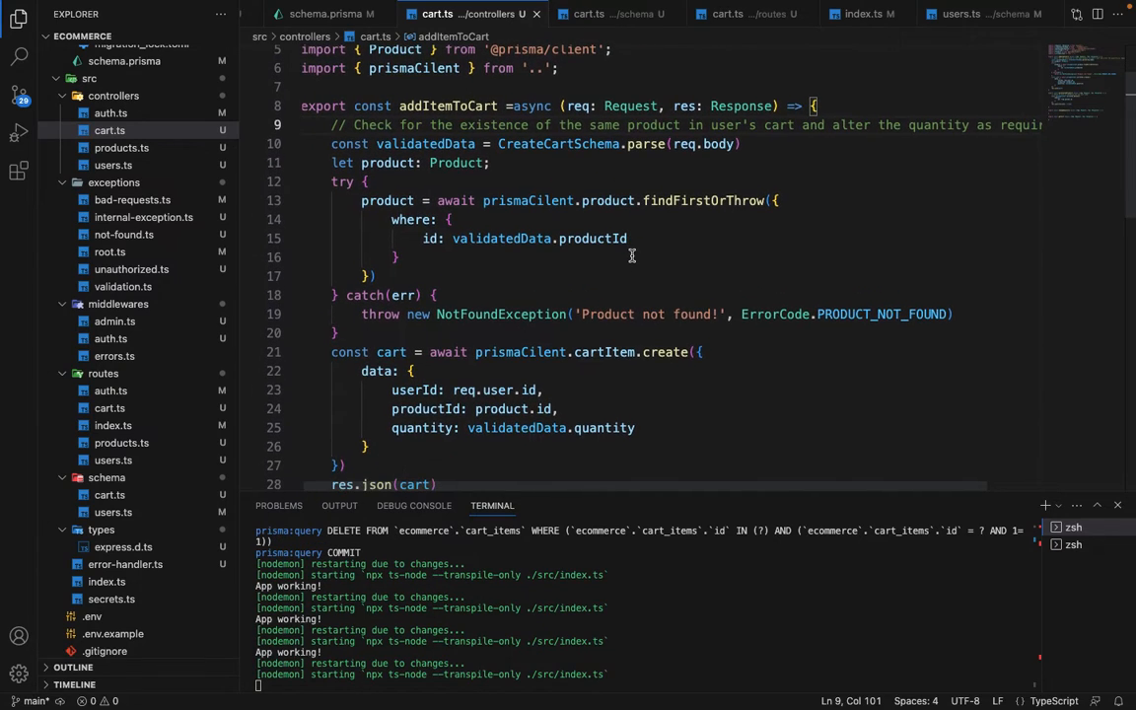
scroll("down", 3)
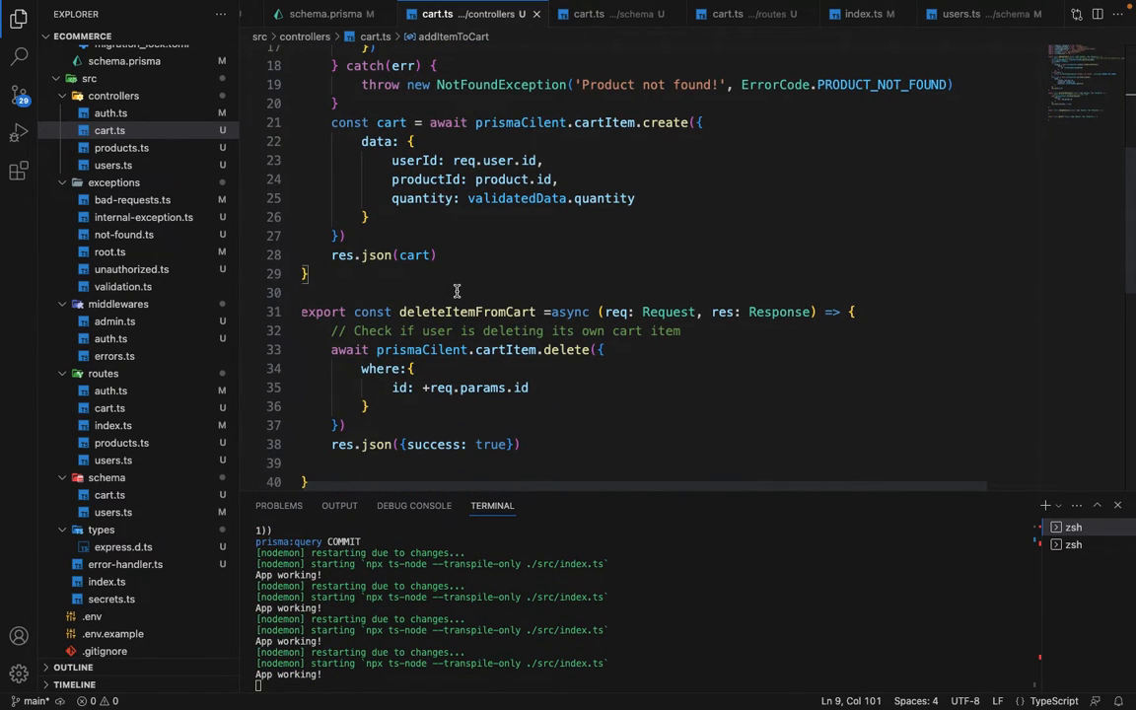
scroll("down", 3)
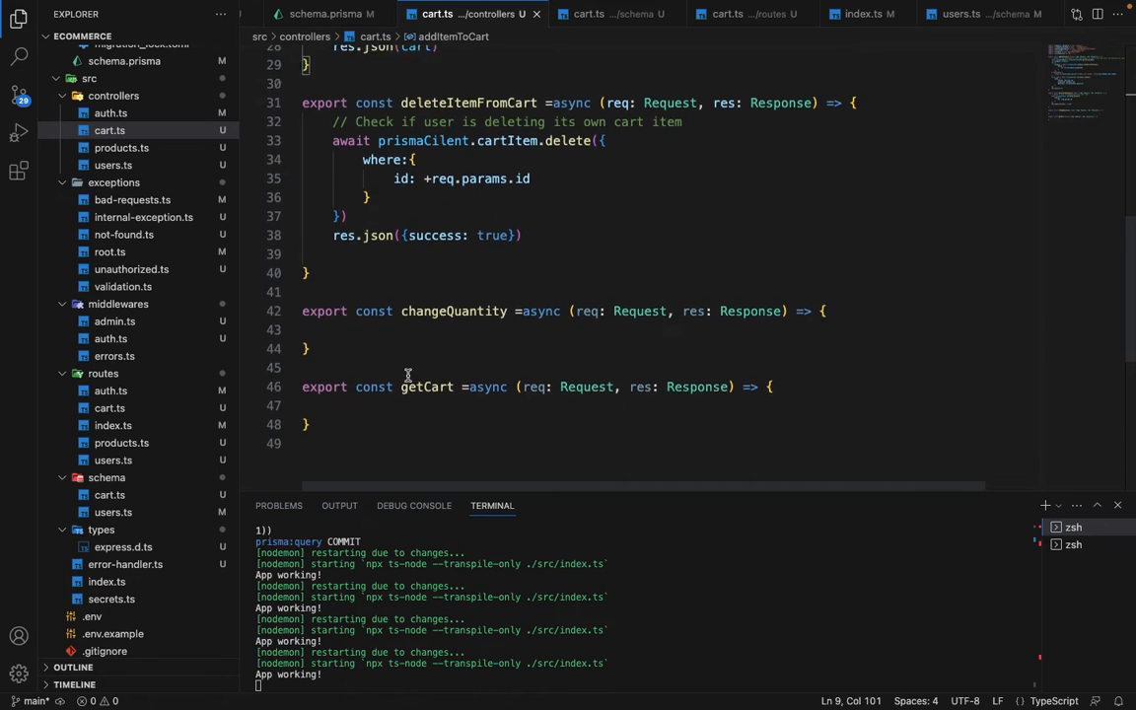
scroll("down", 3)
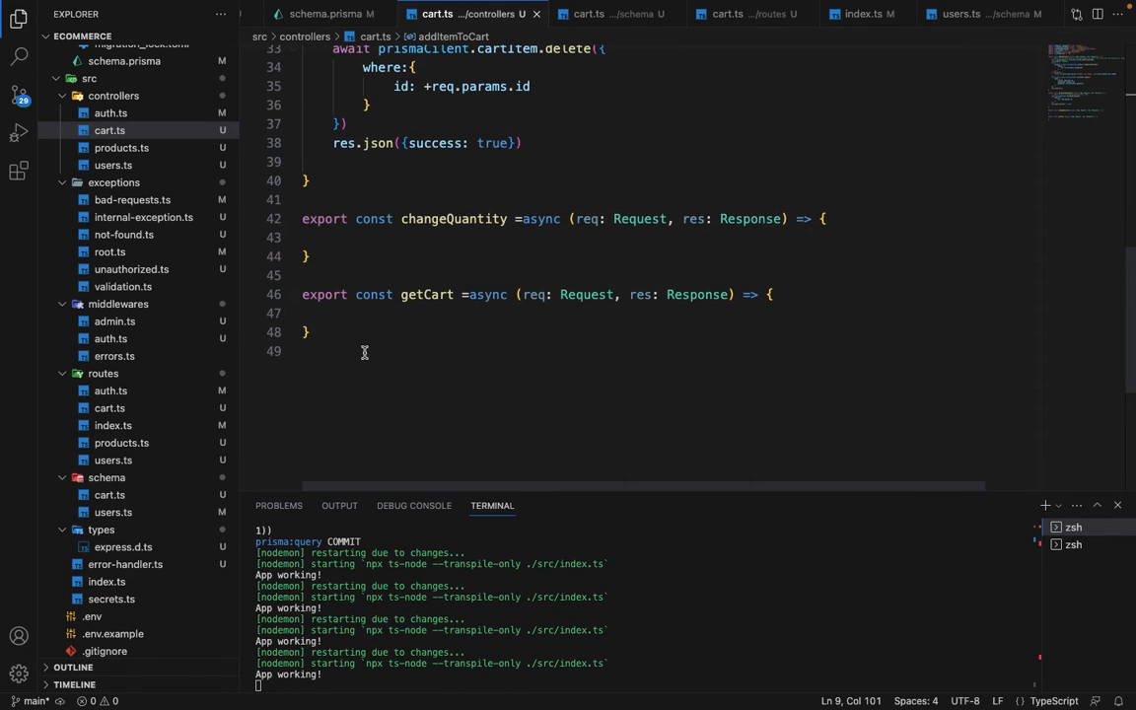